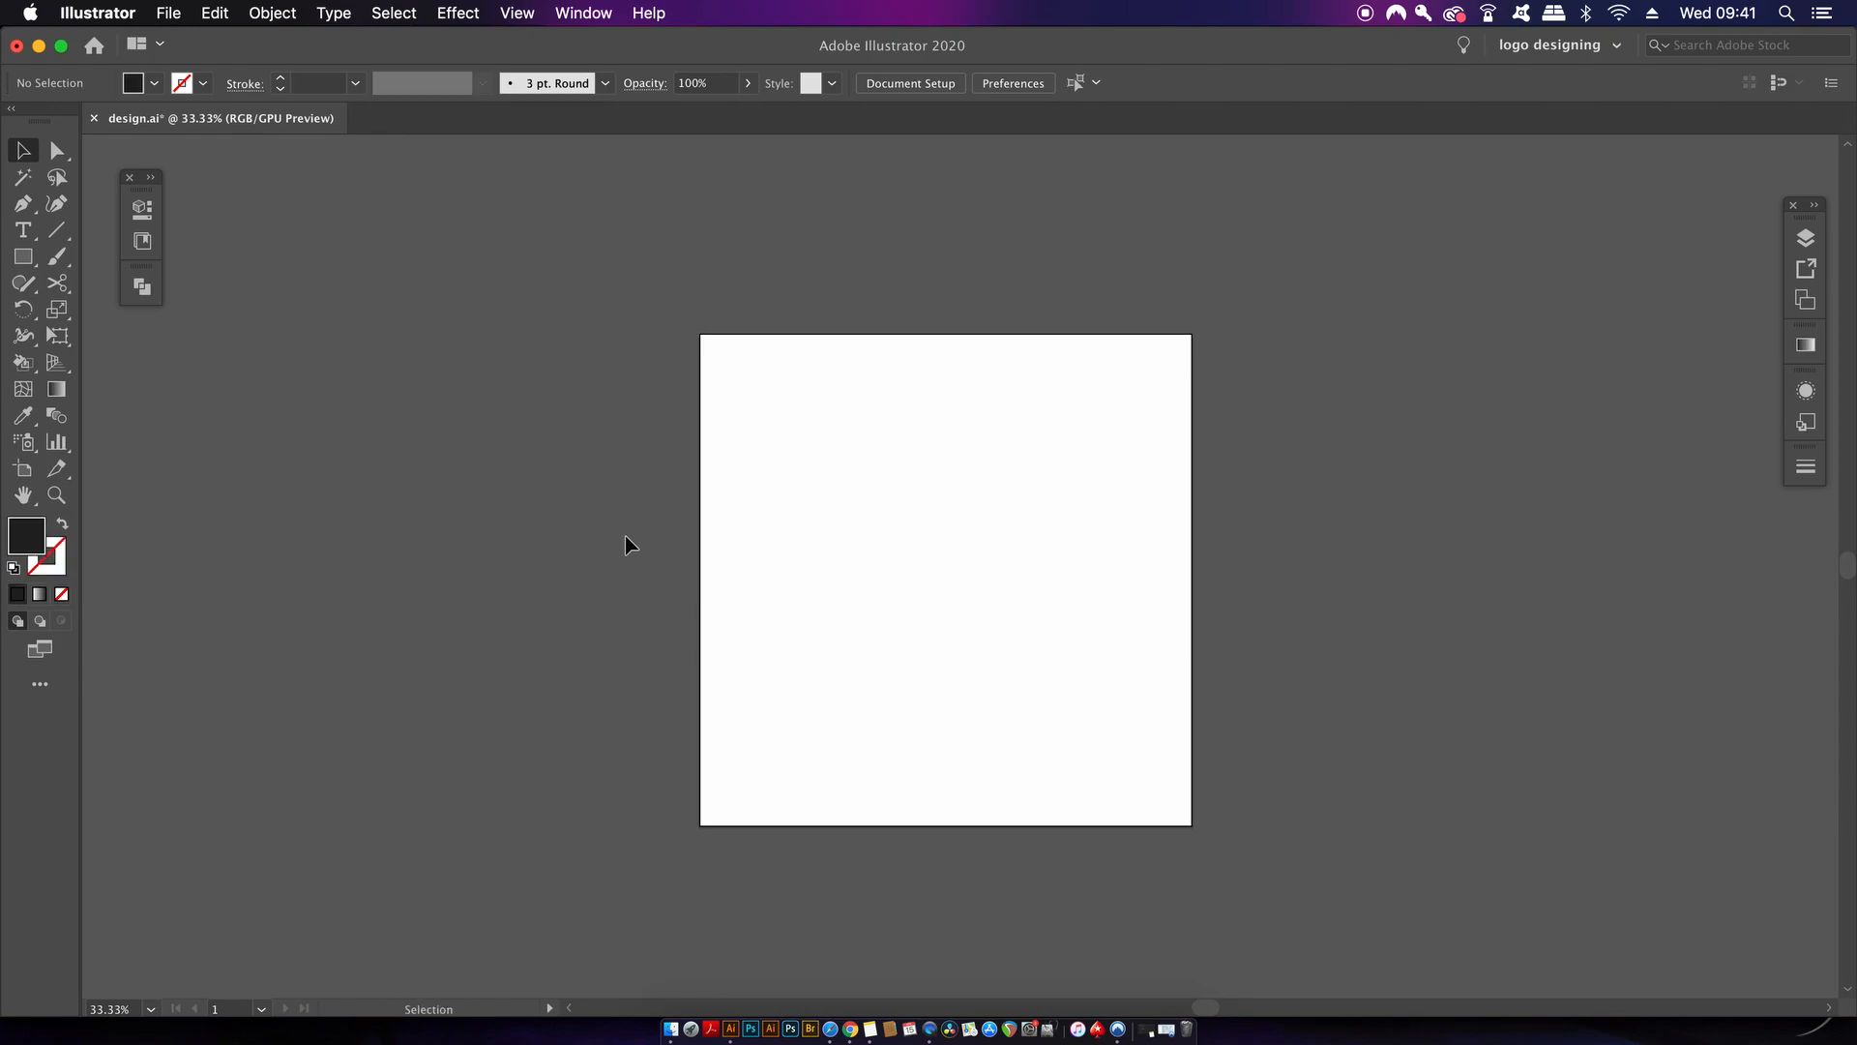
Step: Draw a square and fill it with the bright purple #CC60E2 via the Color Picker
{"action": "left_click", "coordinate": [21, 255]}
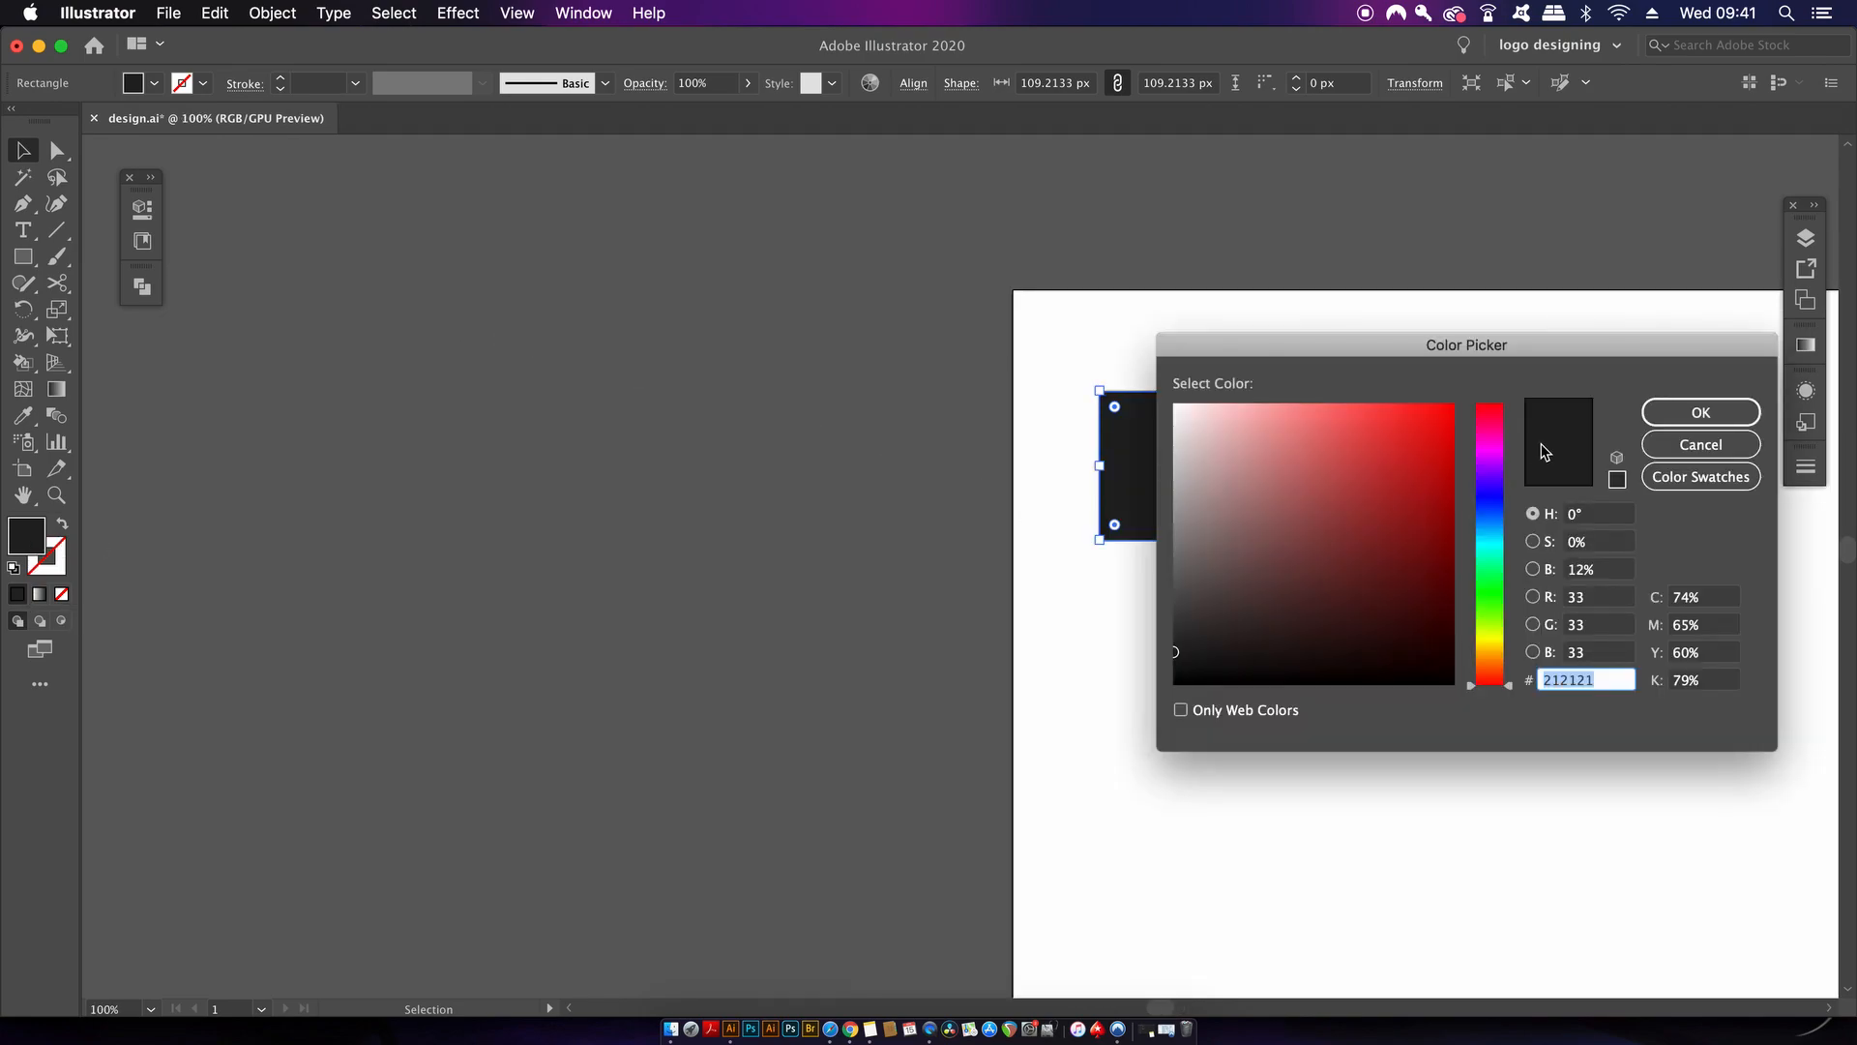
{"action": "left_click", "coordinate": [1489, 460]}
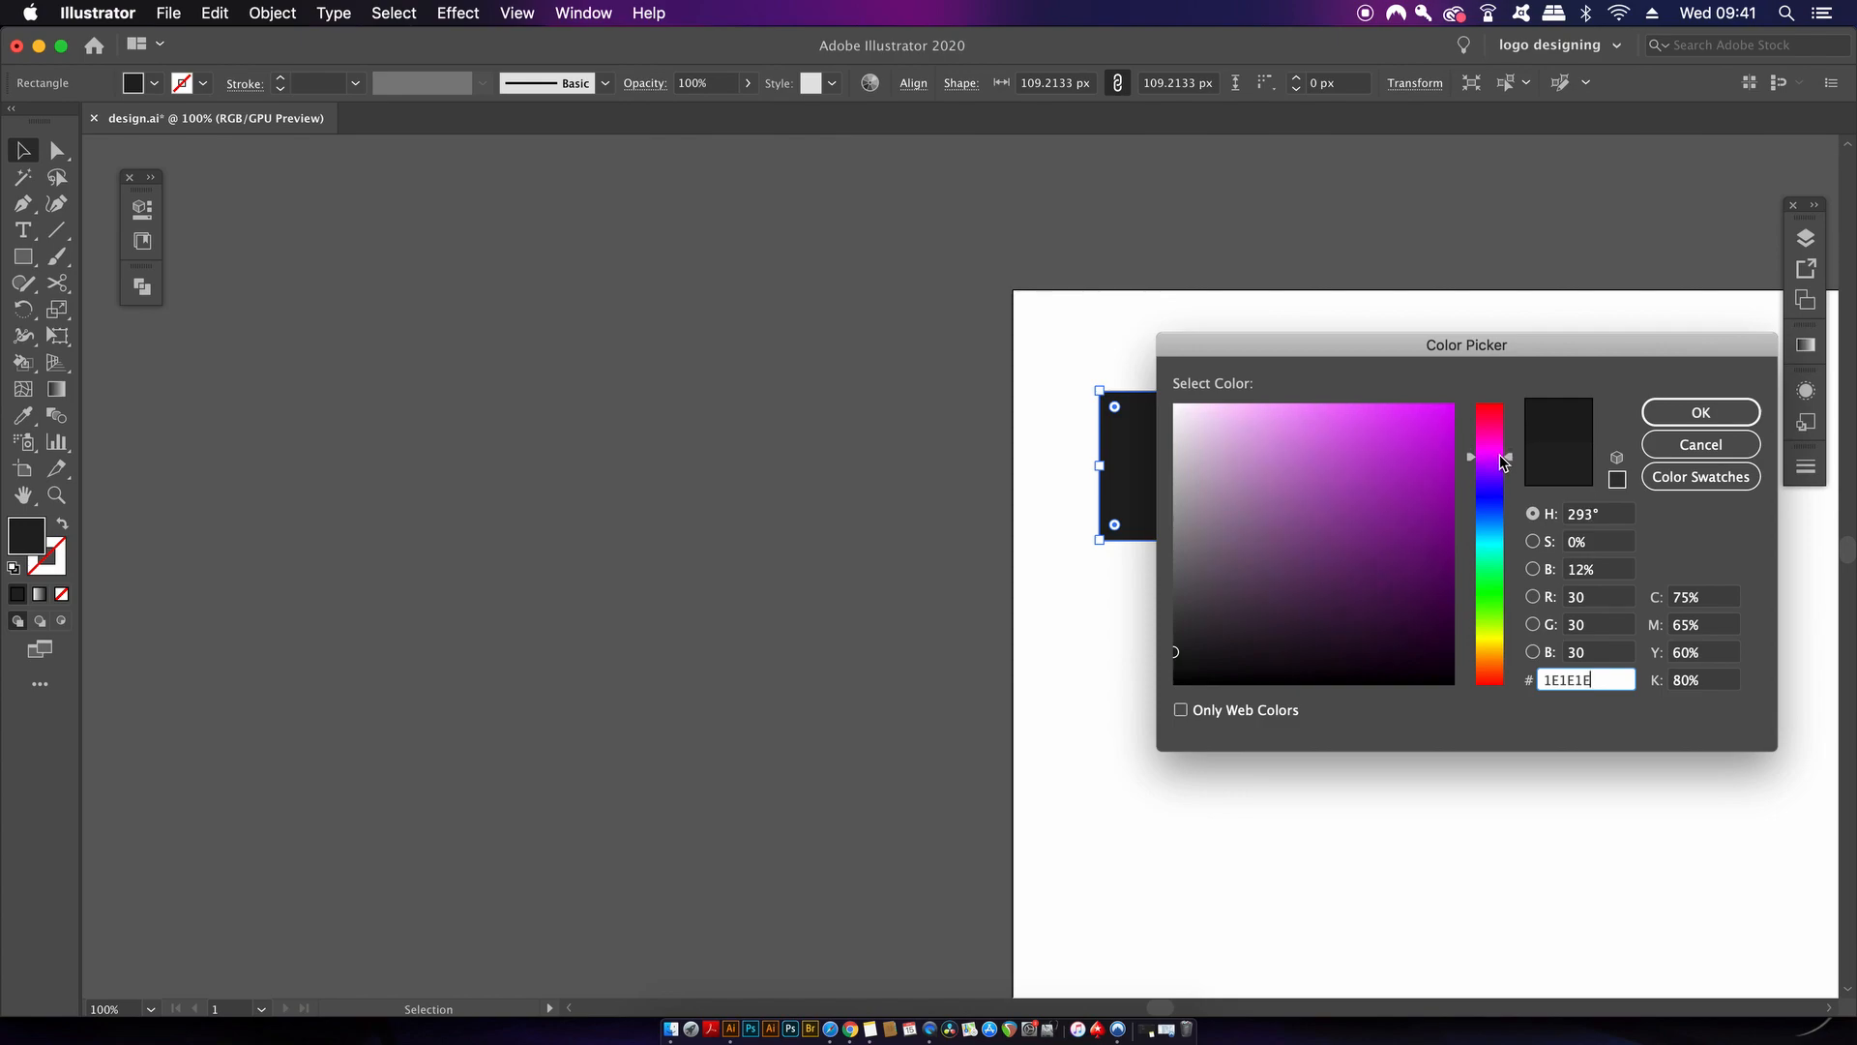
{"action": "left_click", "coordinate": [1339, 431]}
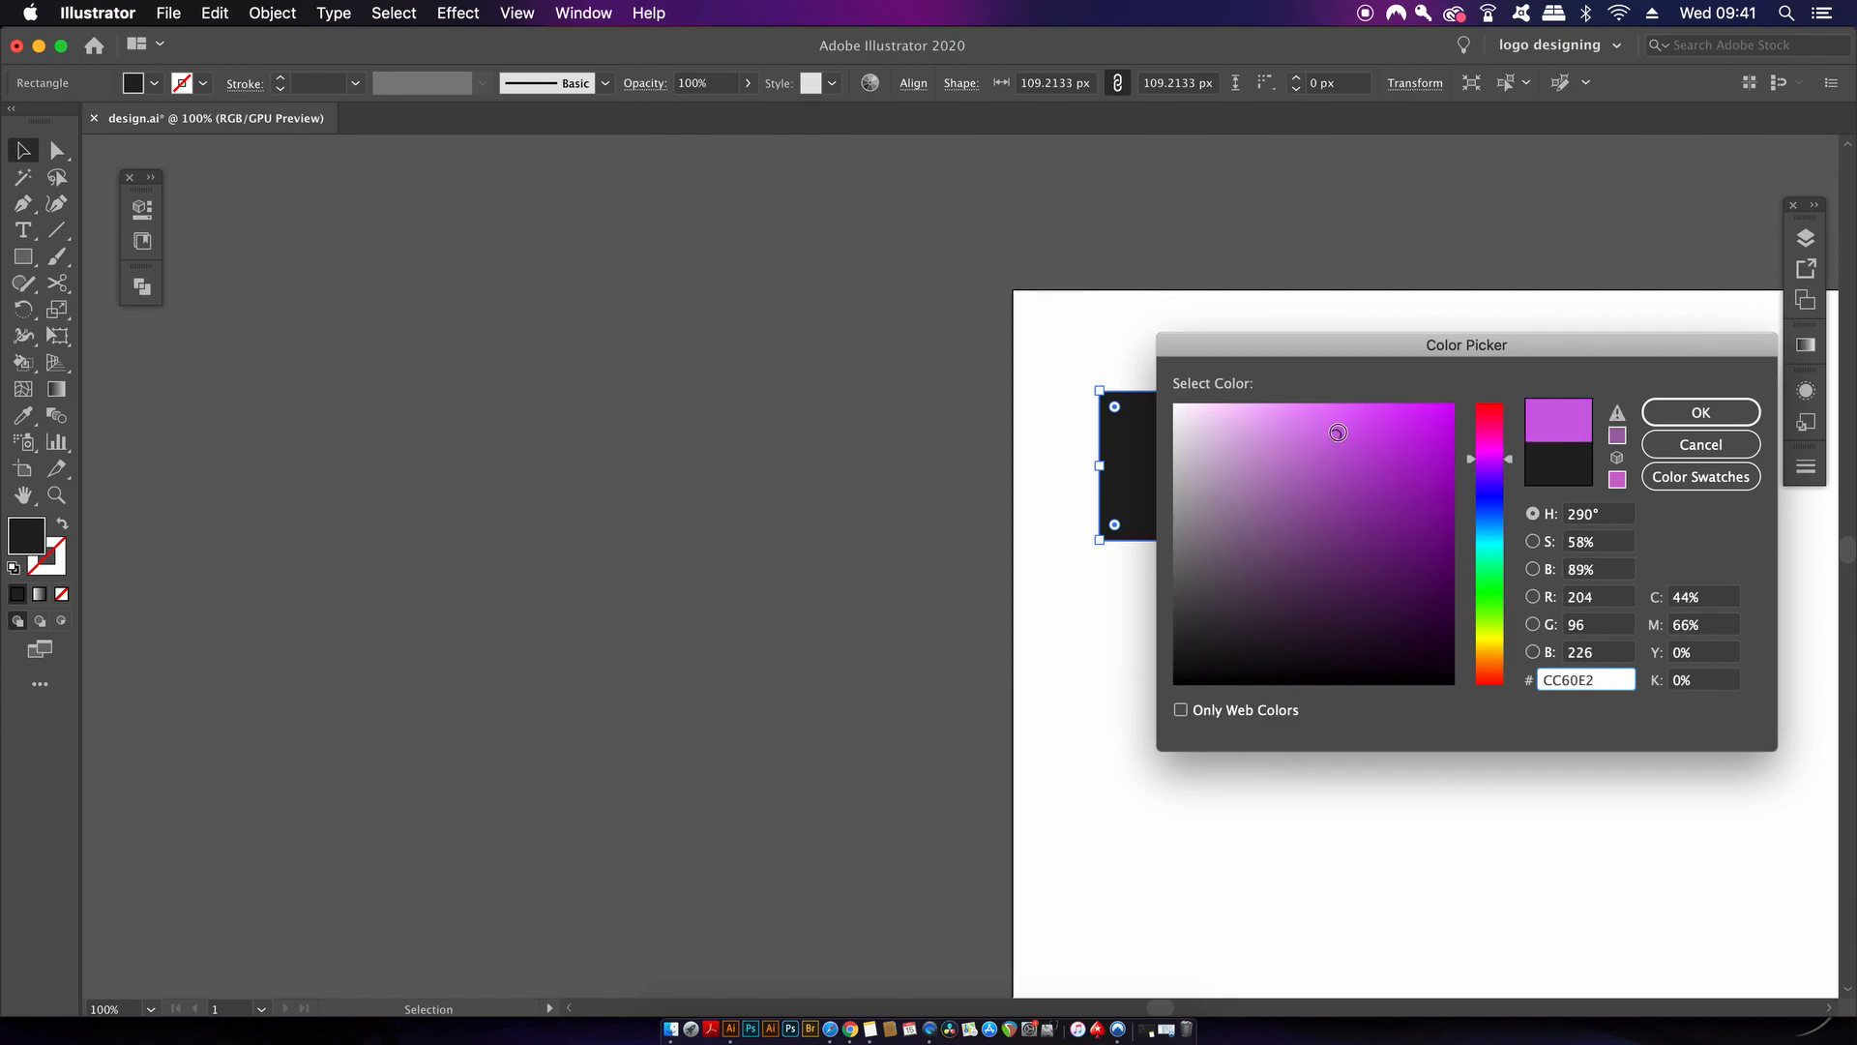
{"action": "left_click", "coordinate": [1700, 412]}
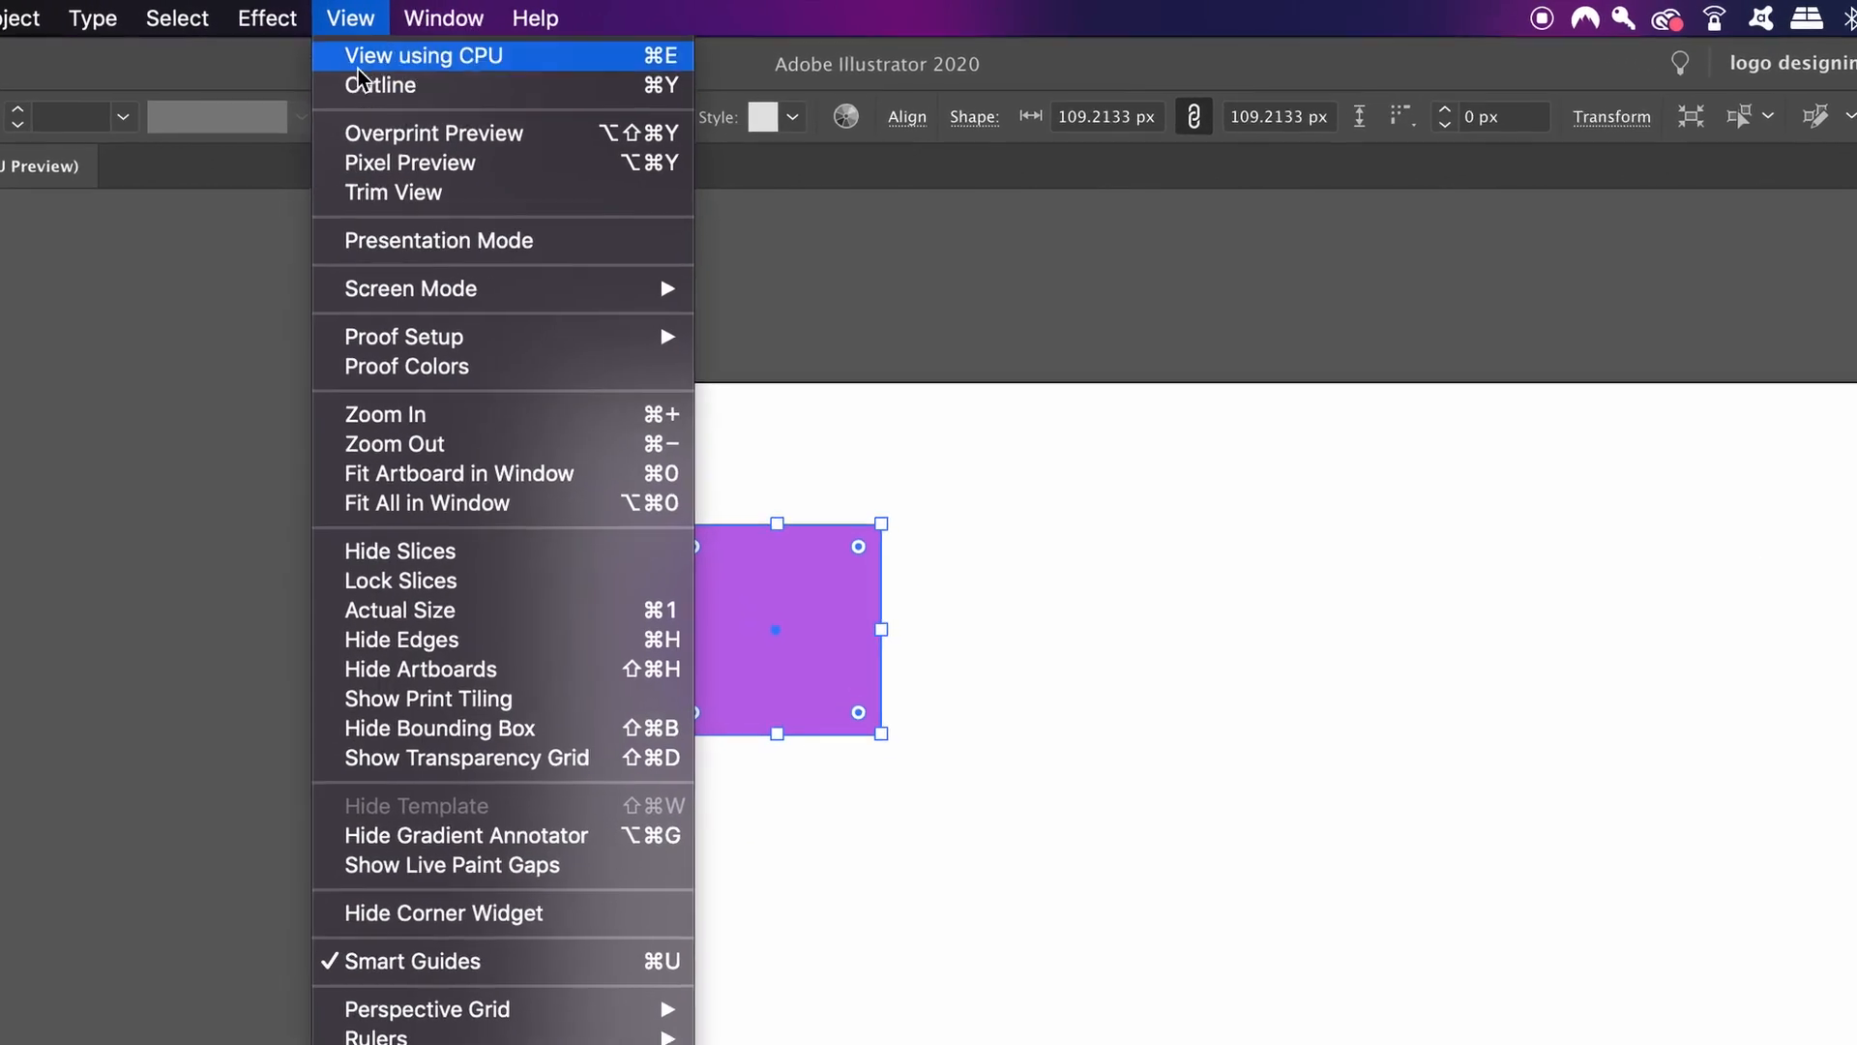
Step: Show the Color Guide panel and duplicate the purple square into a row of four
{"action": "left_click", "coordinate": [430, 19]}
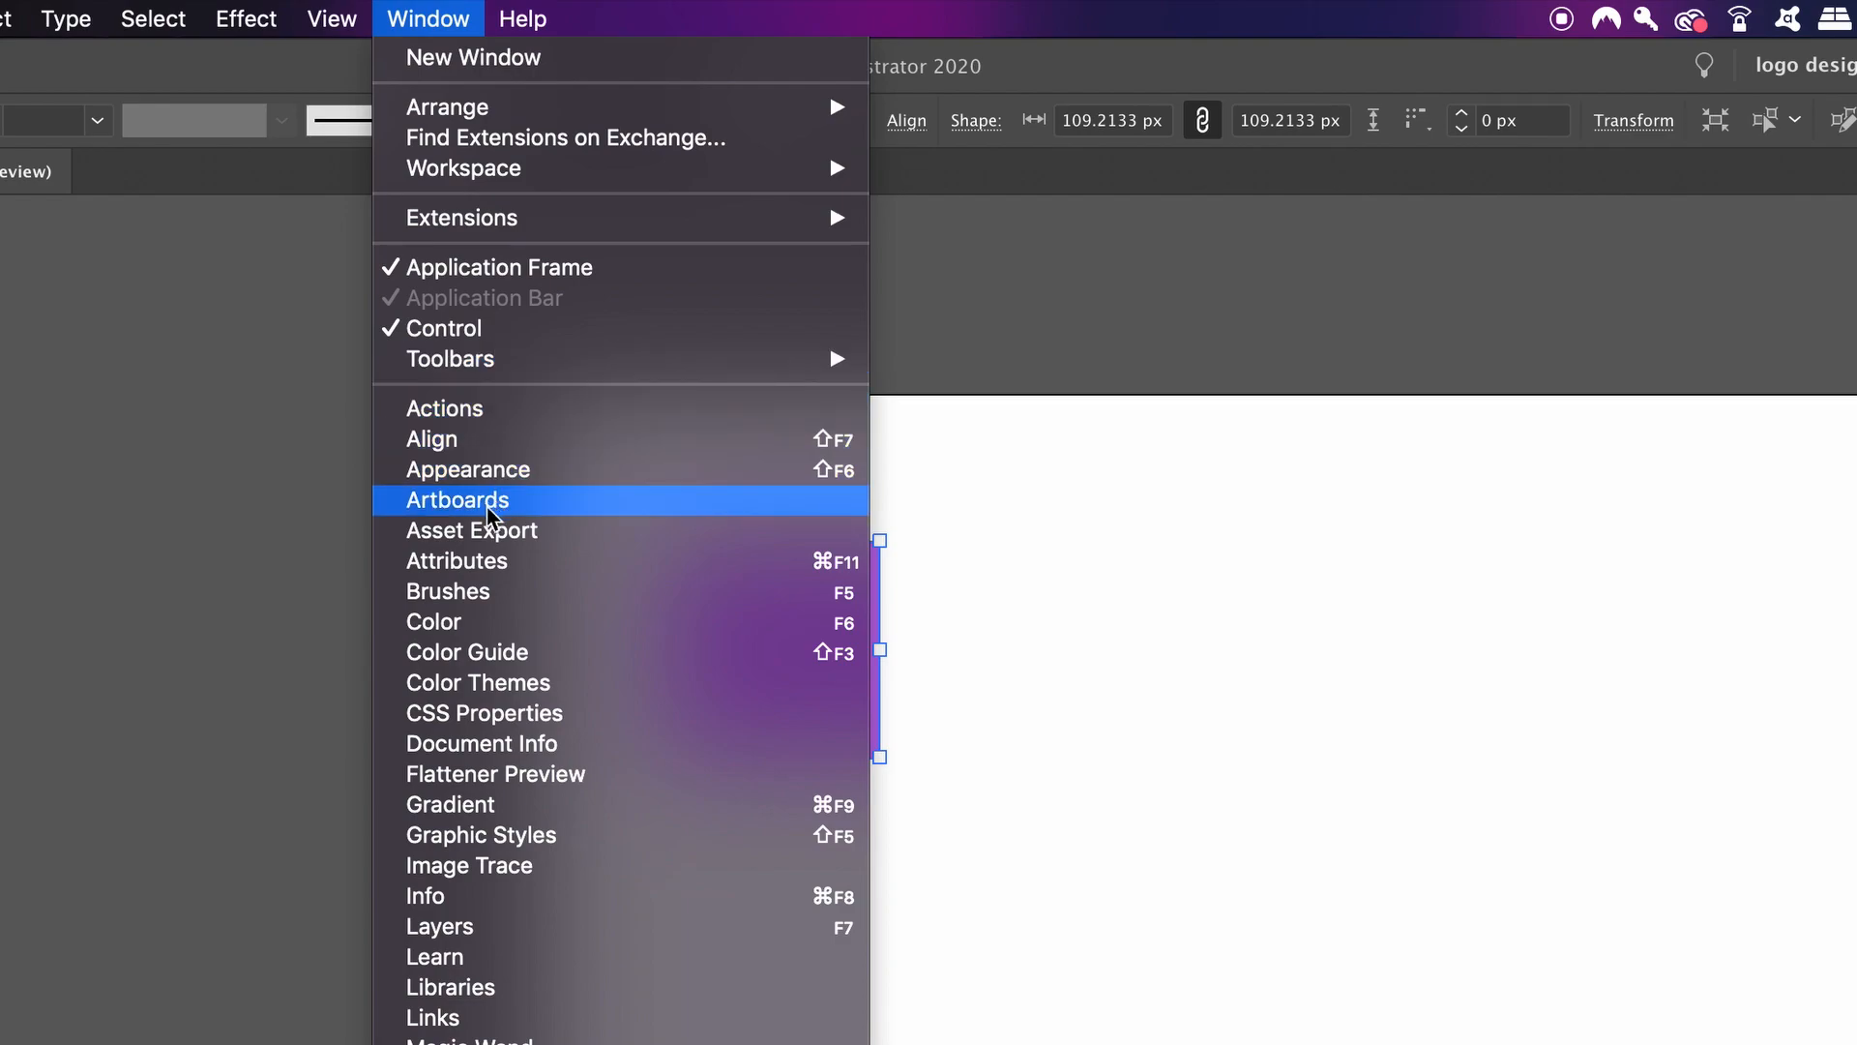
{"action": "mouse_move", "coordinate": [697, 663]}
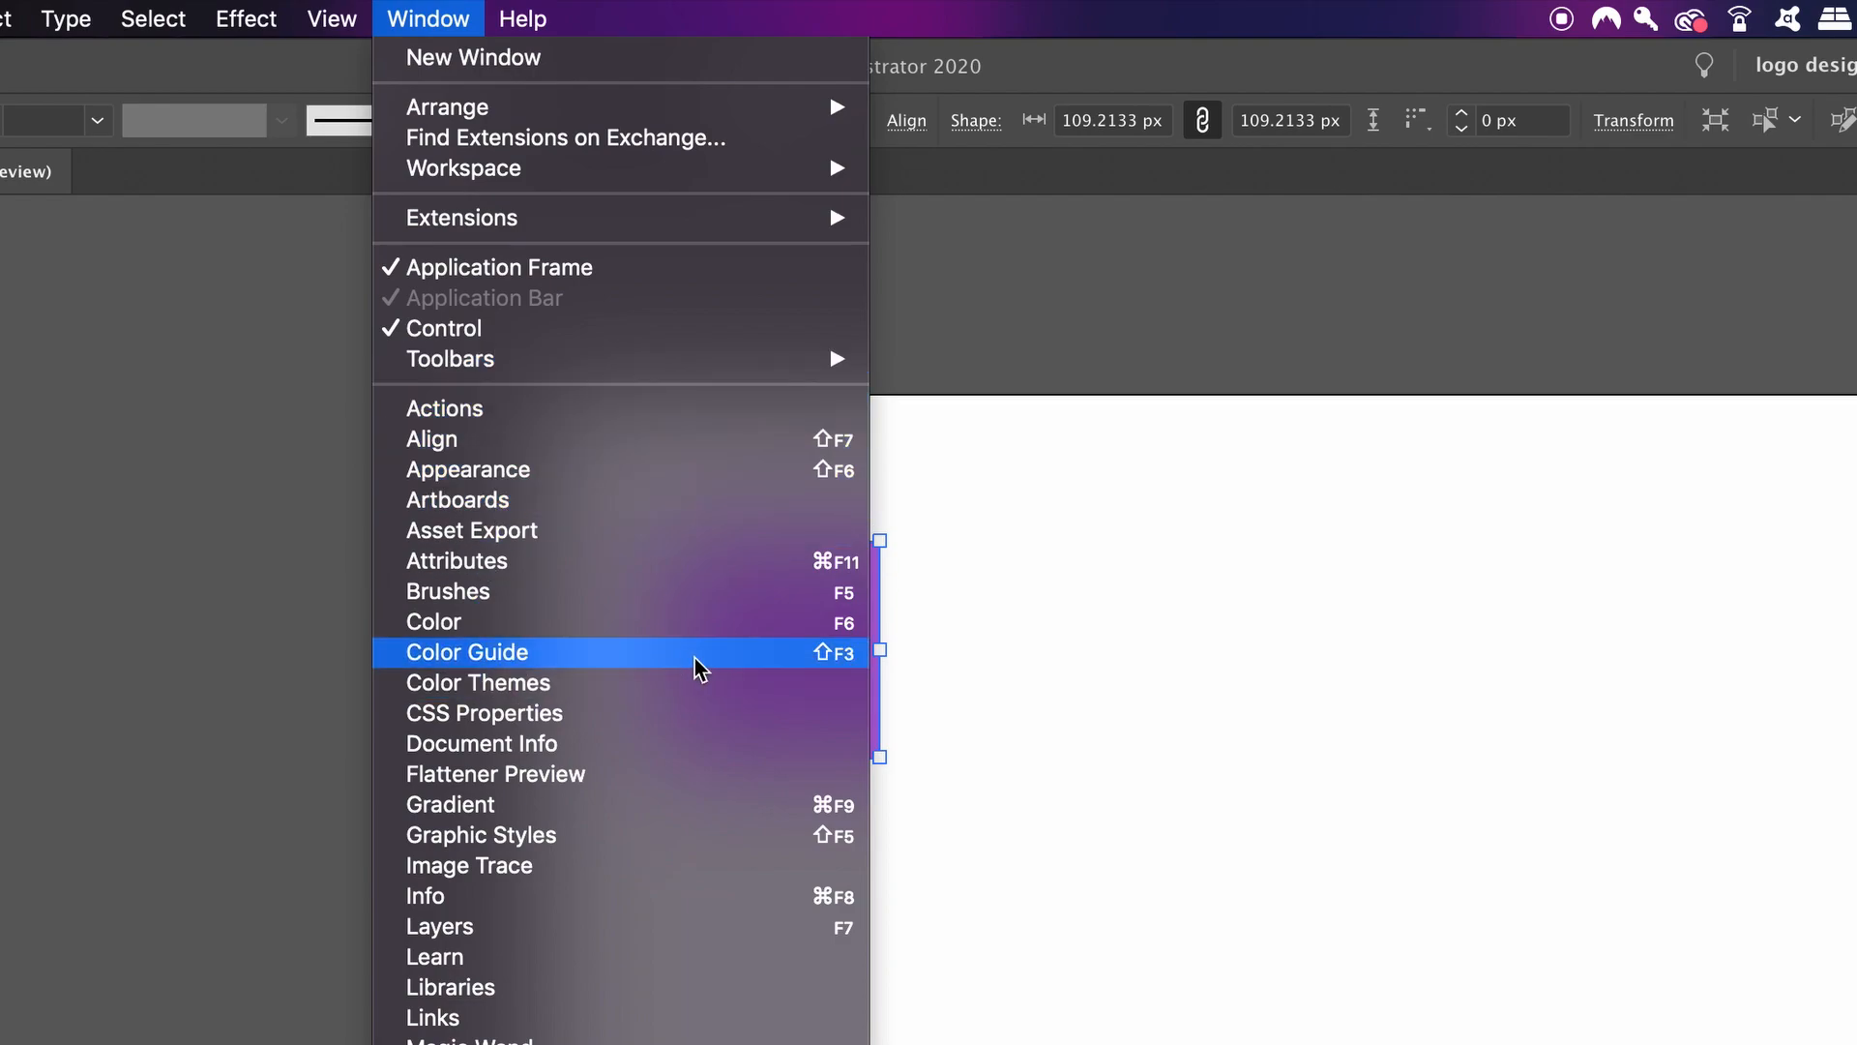
{"action": "left_click", "coordinate": [466, 652]}
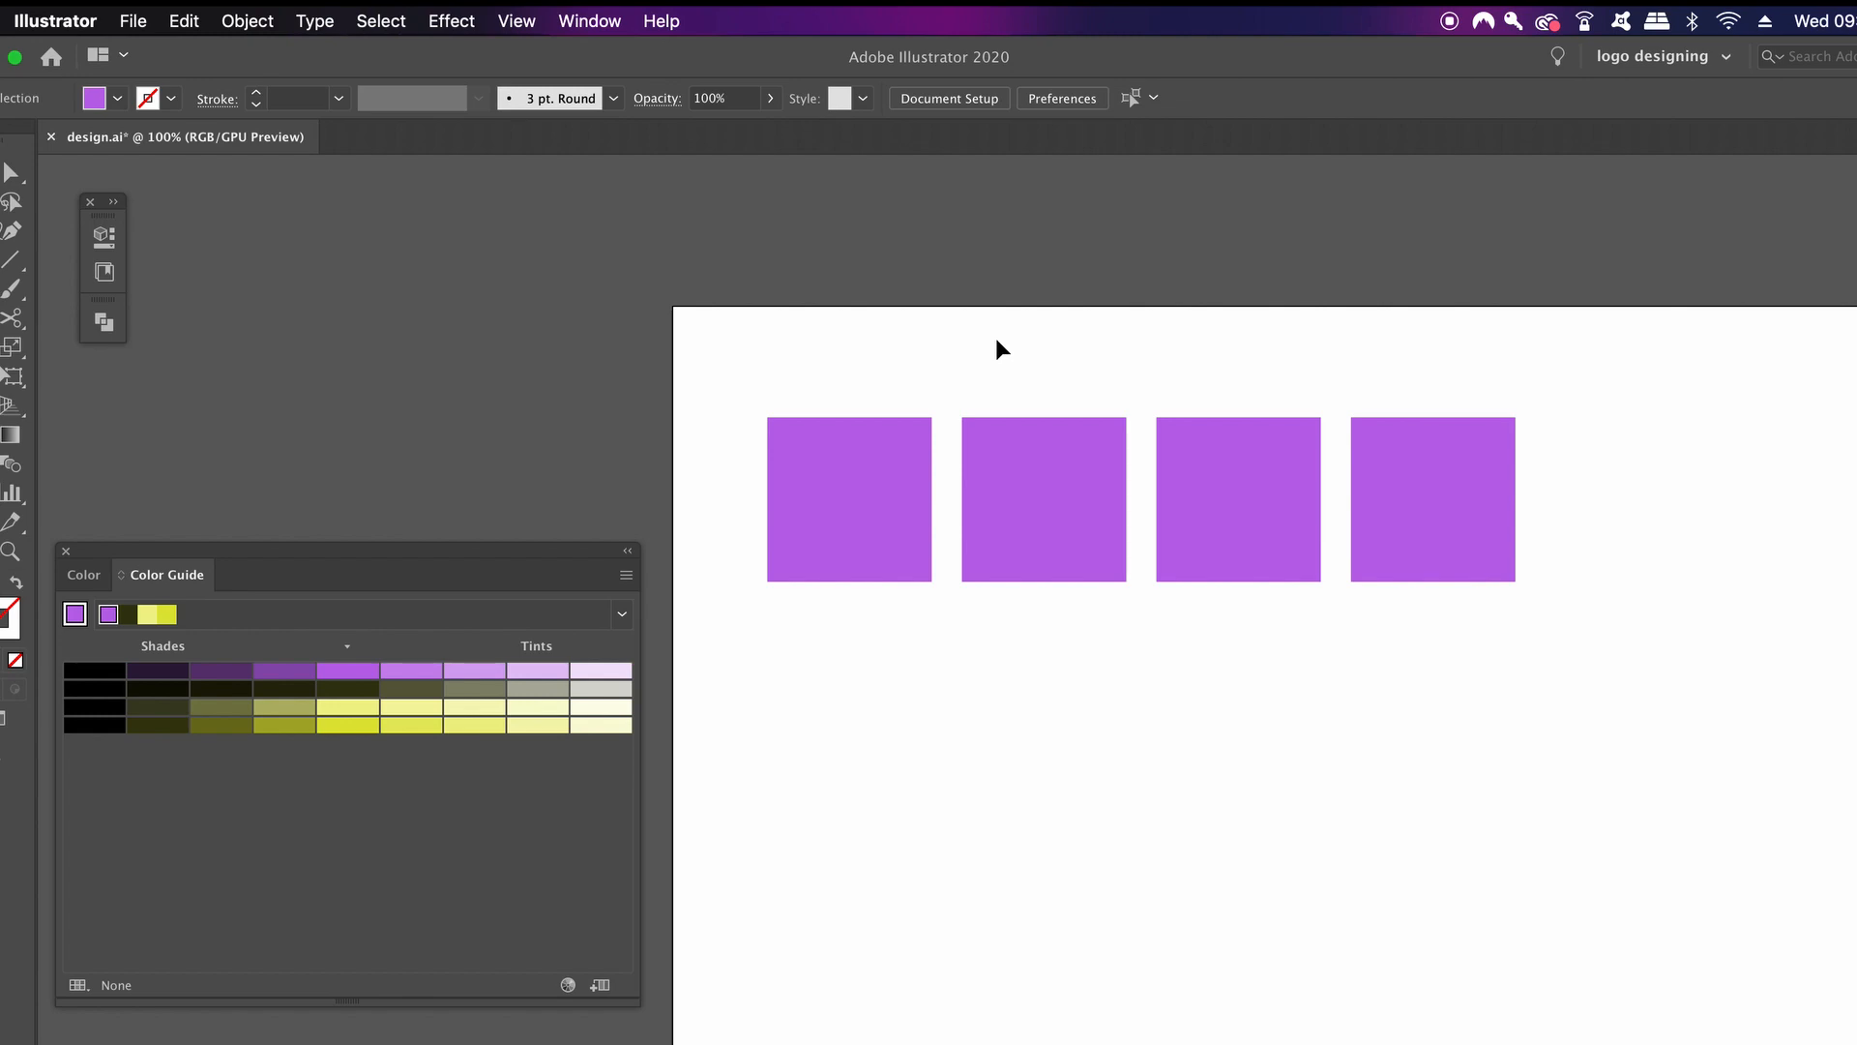
{"action": "left_click_drag", "start_coordinate": [1001, 350], "coordinate": [1037, 557]}
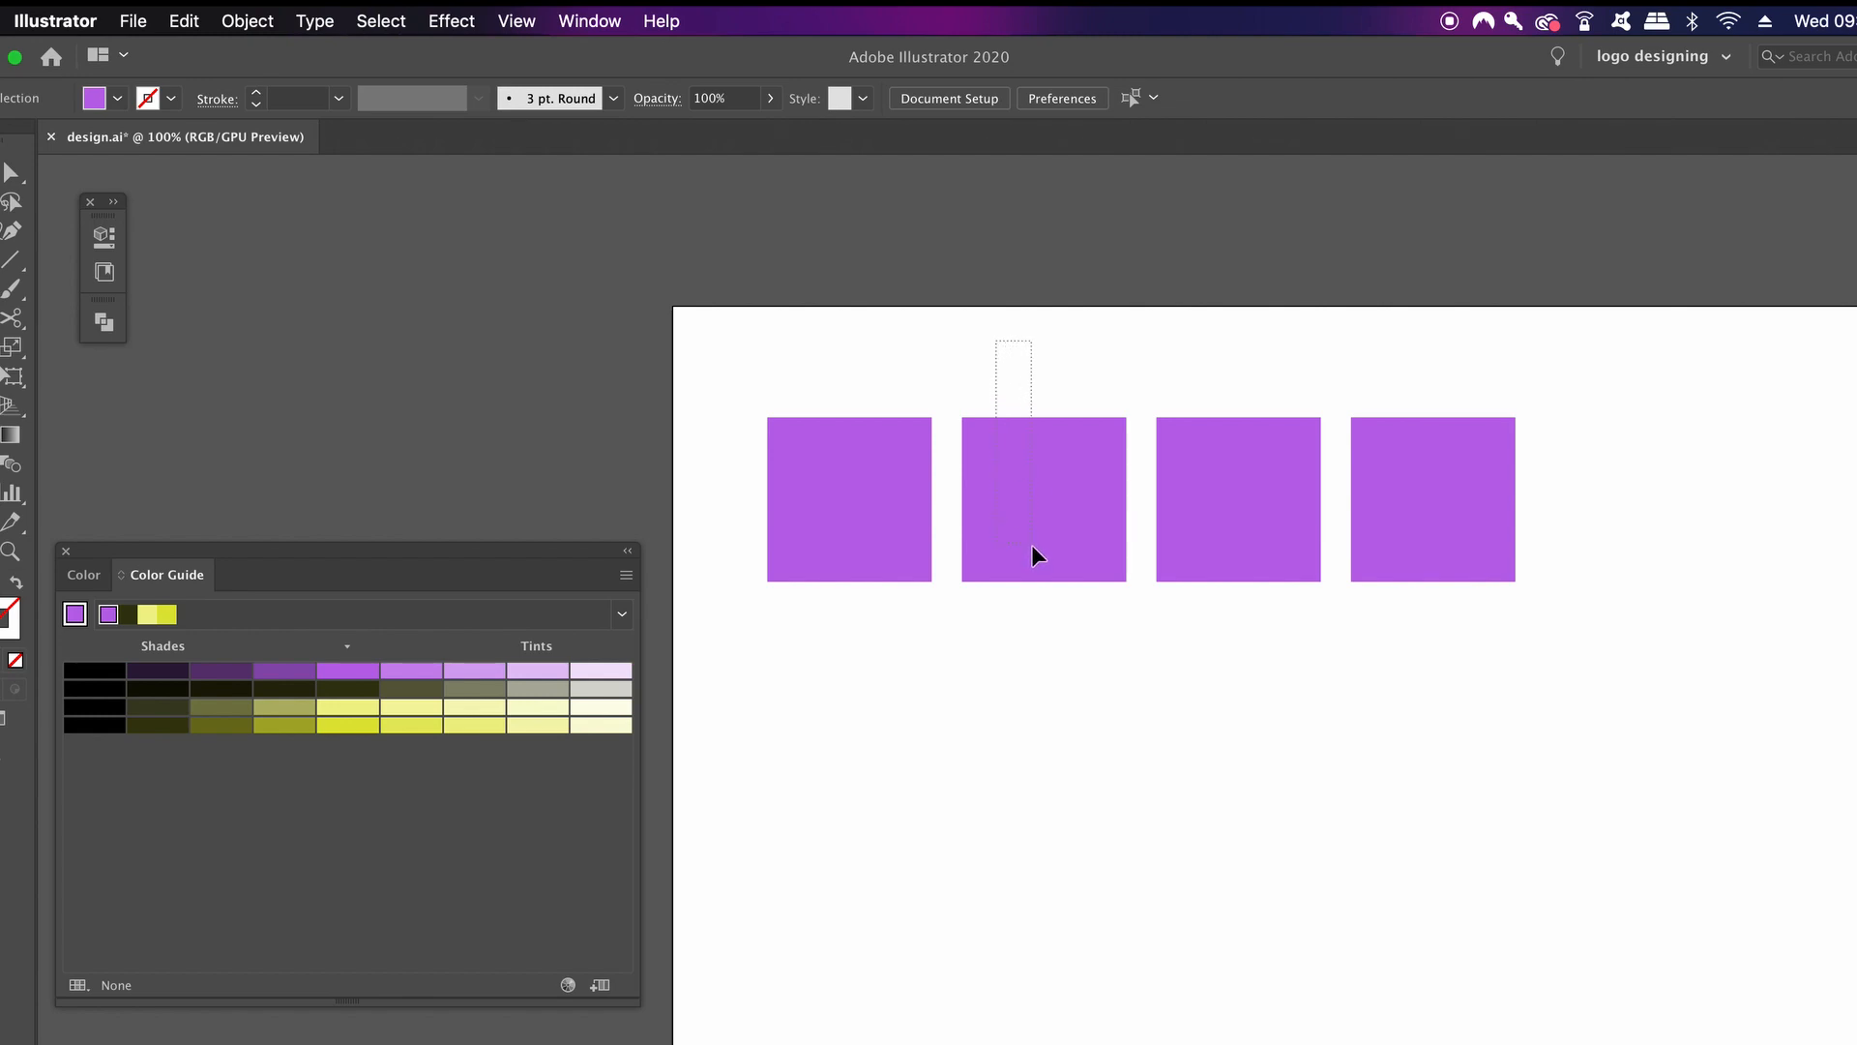
Step: Recolour squares two to four dark purple, pale lavender and pale yellow from the Color Guide, then deselect
{"action": "left_click", "coordinate": [157, 672]}
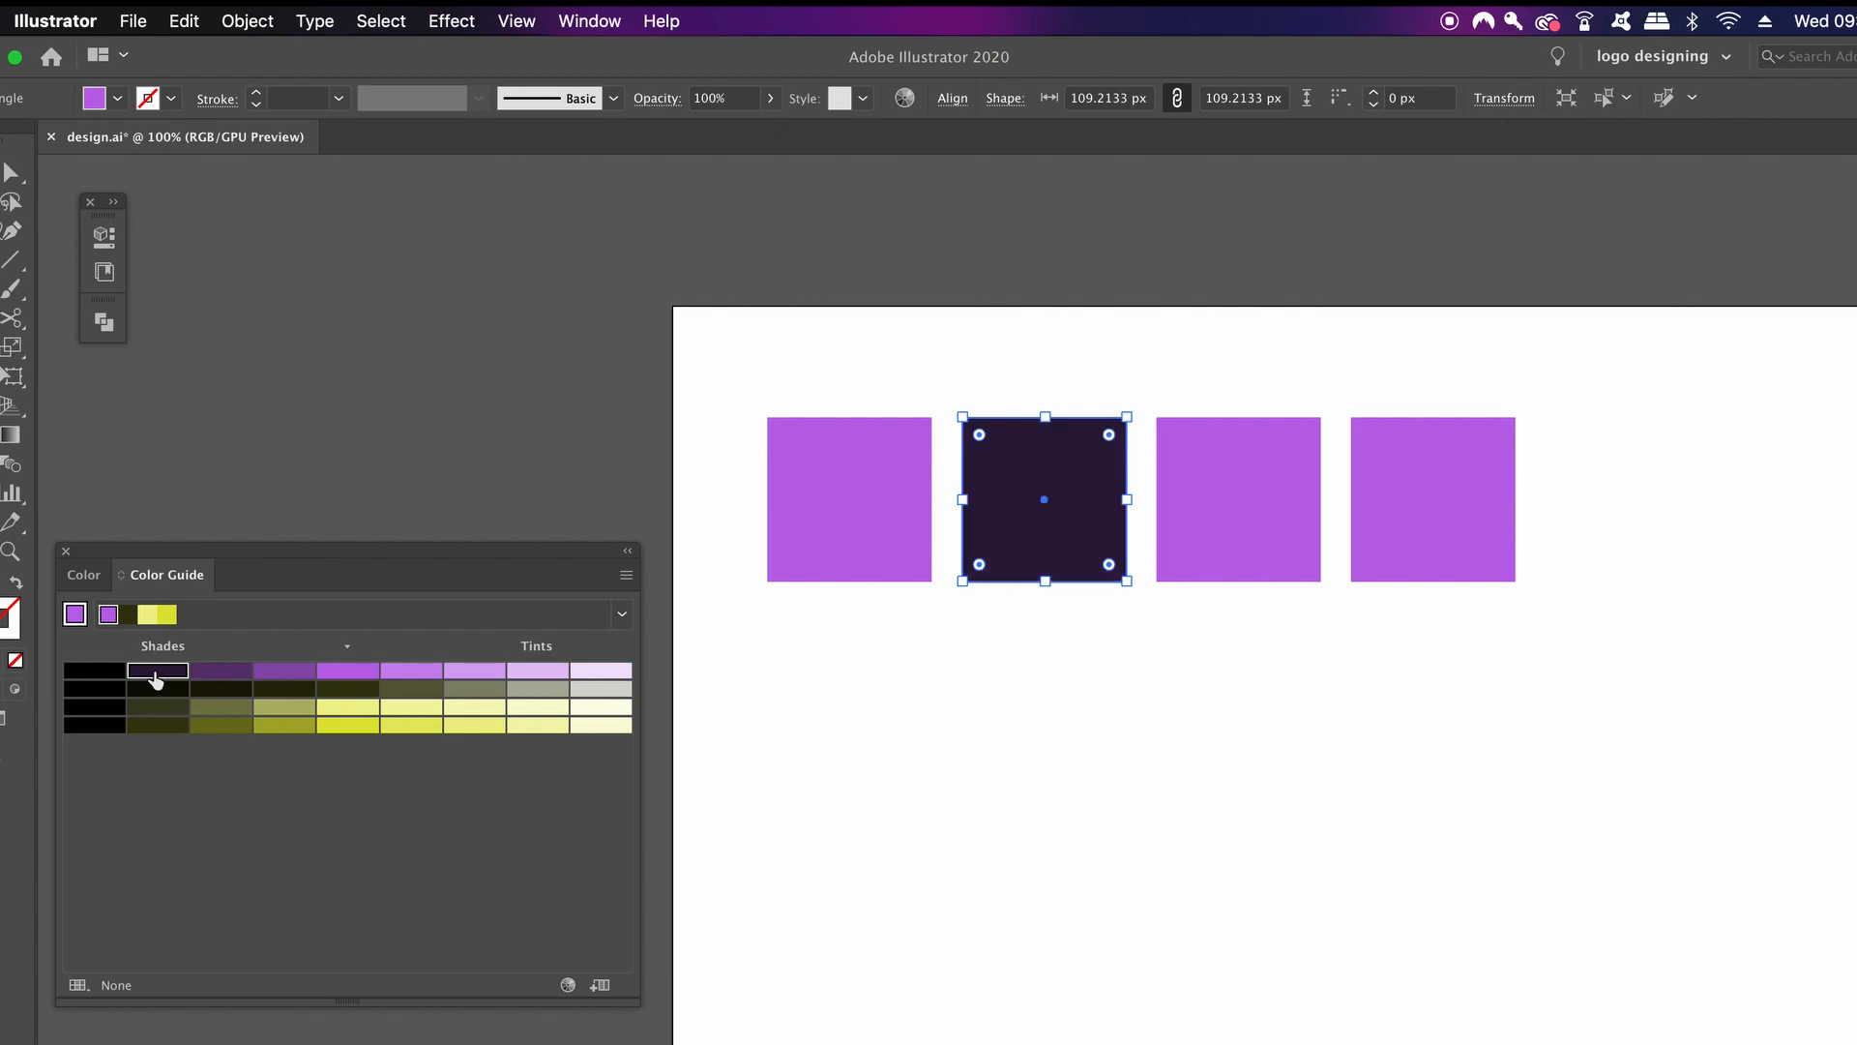
{"action": "left_click", "coordinate": [1238, 497]}
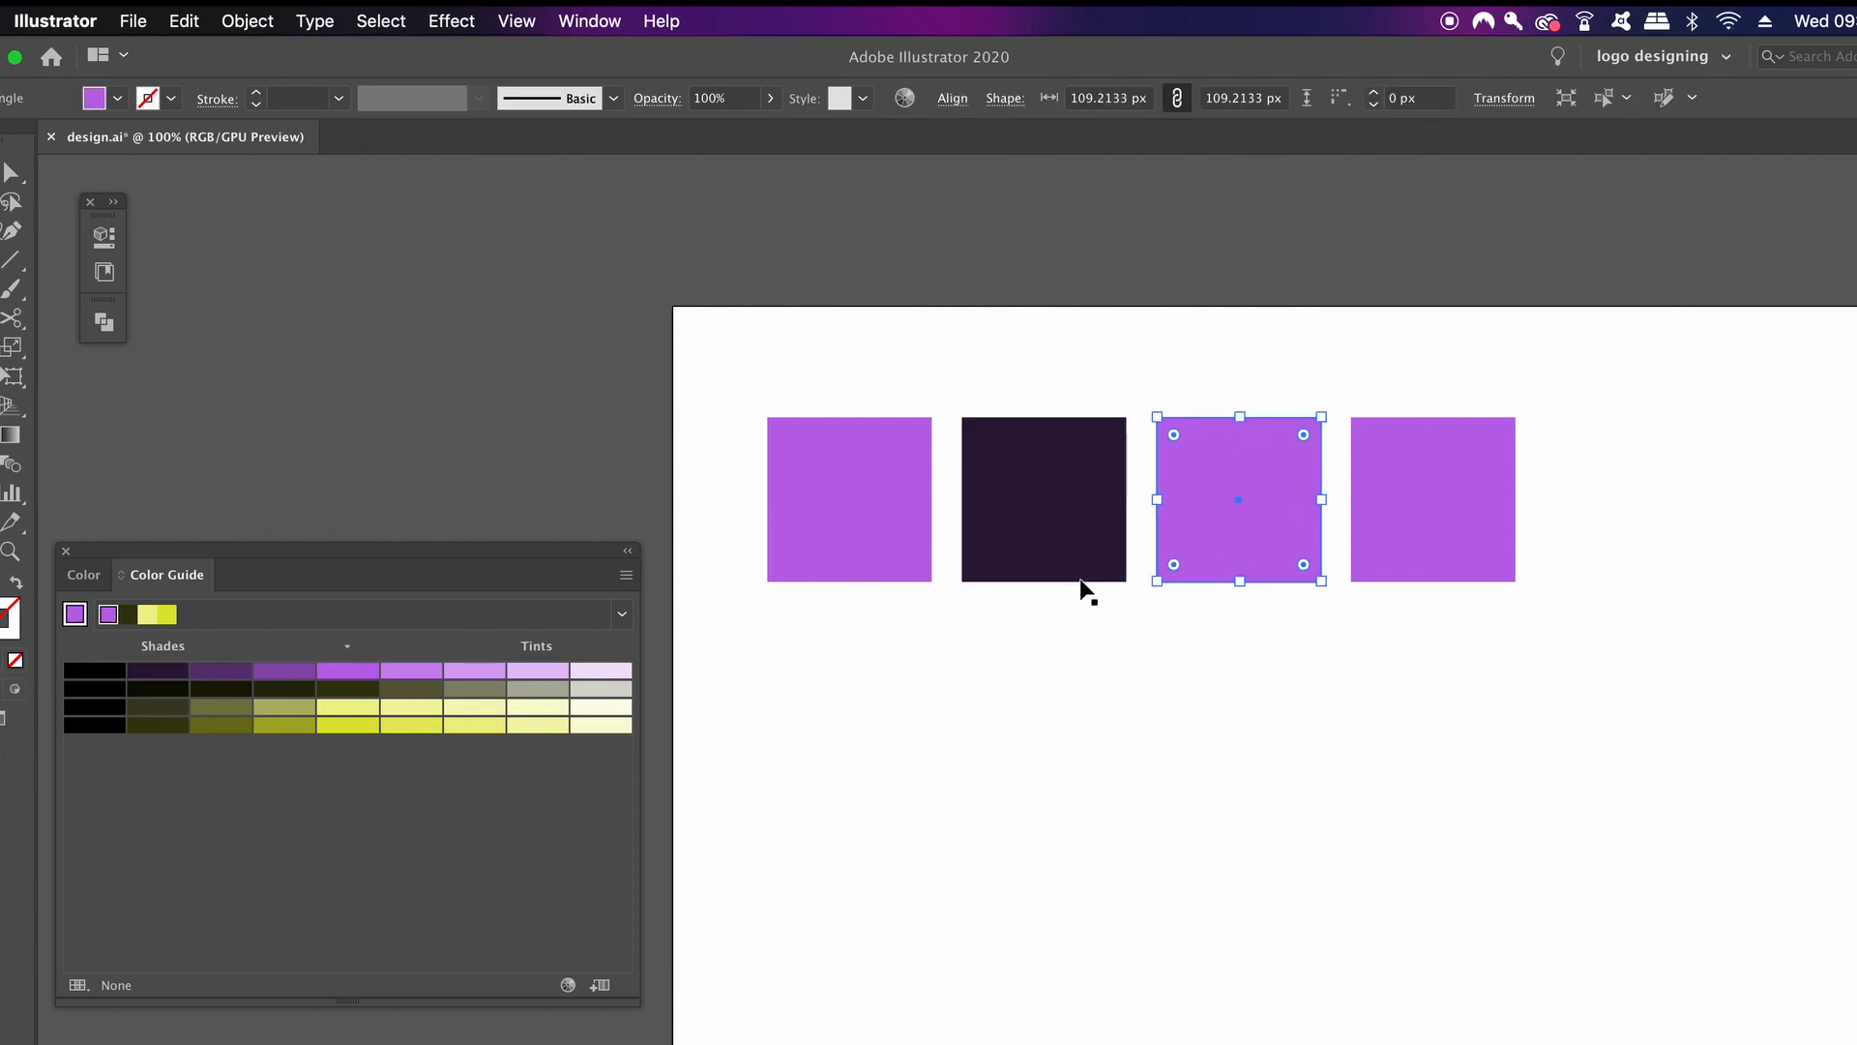
{"action": "left_click", "coordinate": [536, 672]}
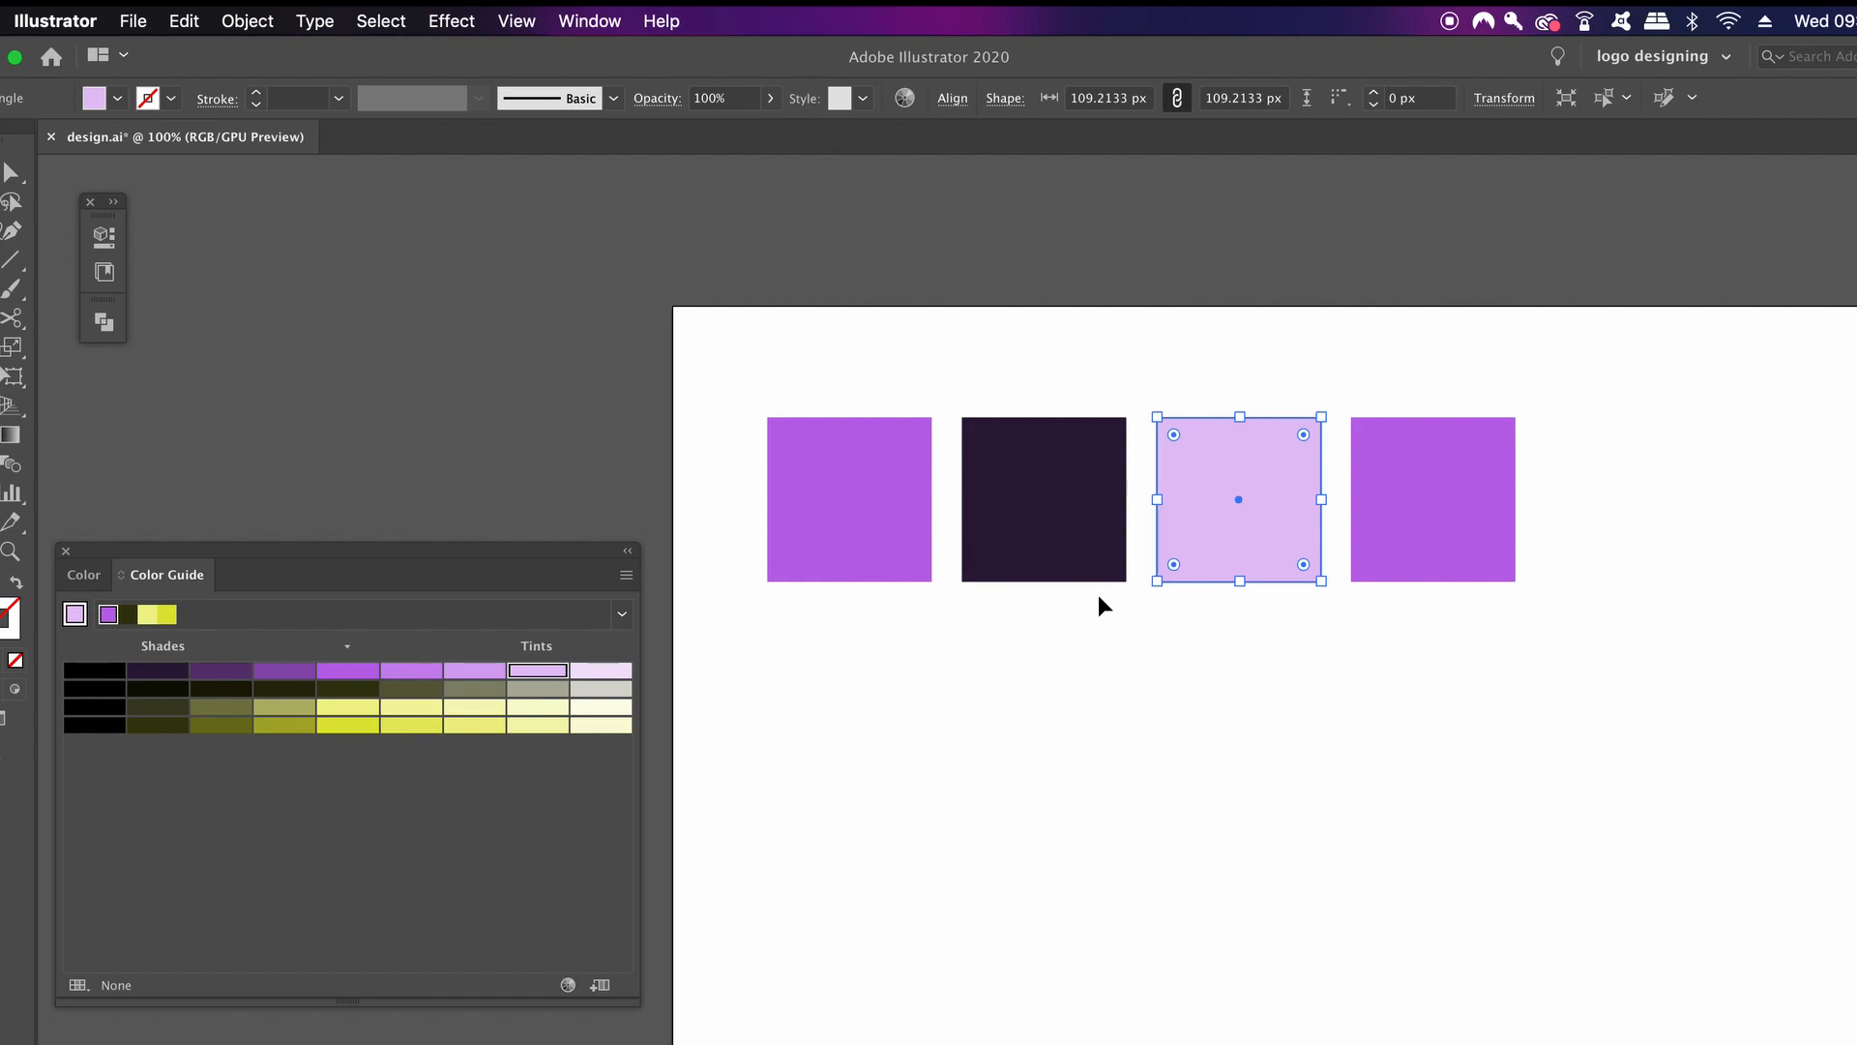
{"action": "left_click", "coordinate": [1432, 499]}
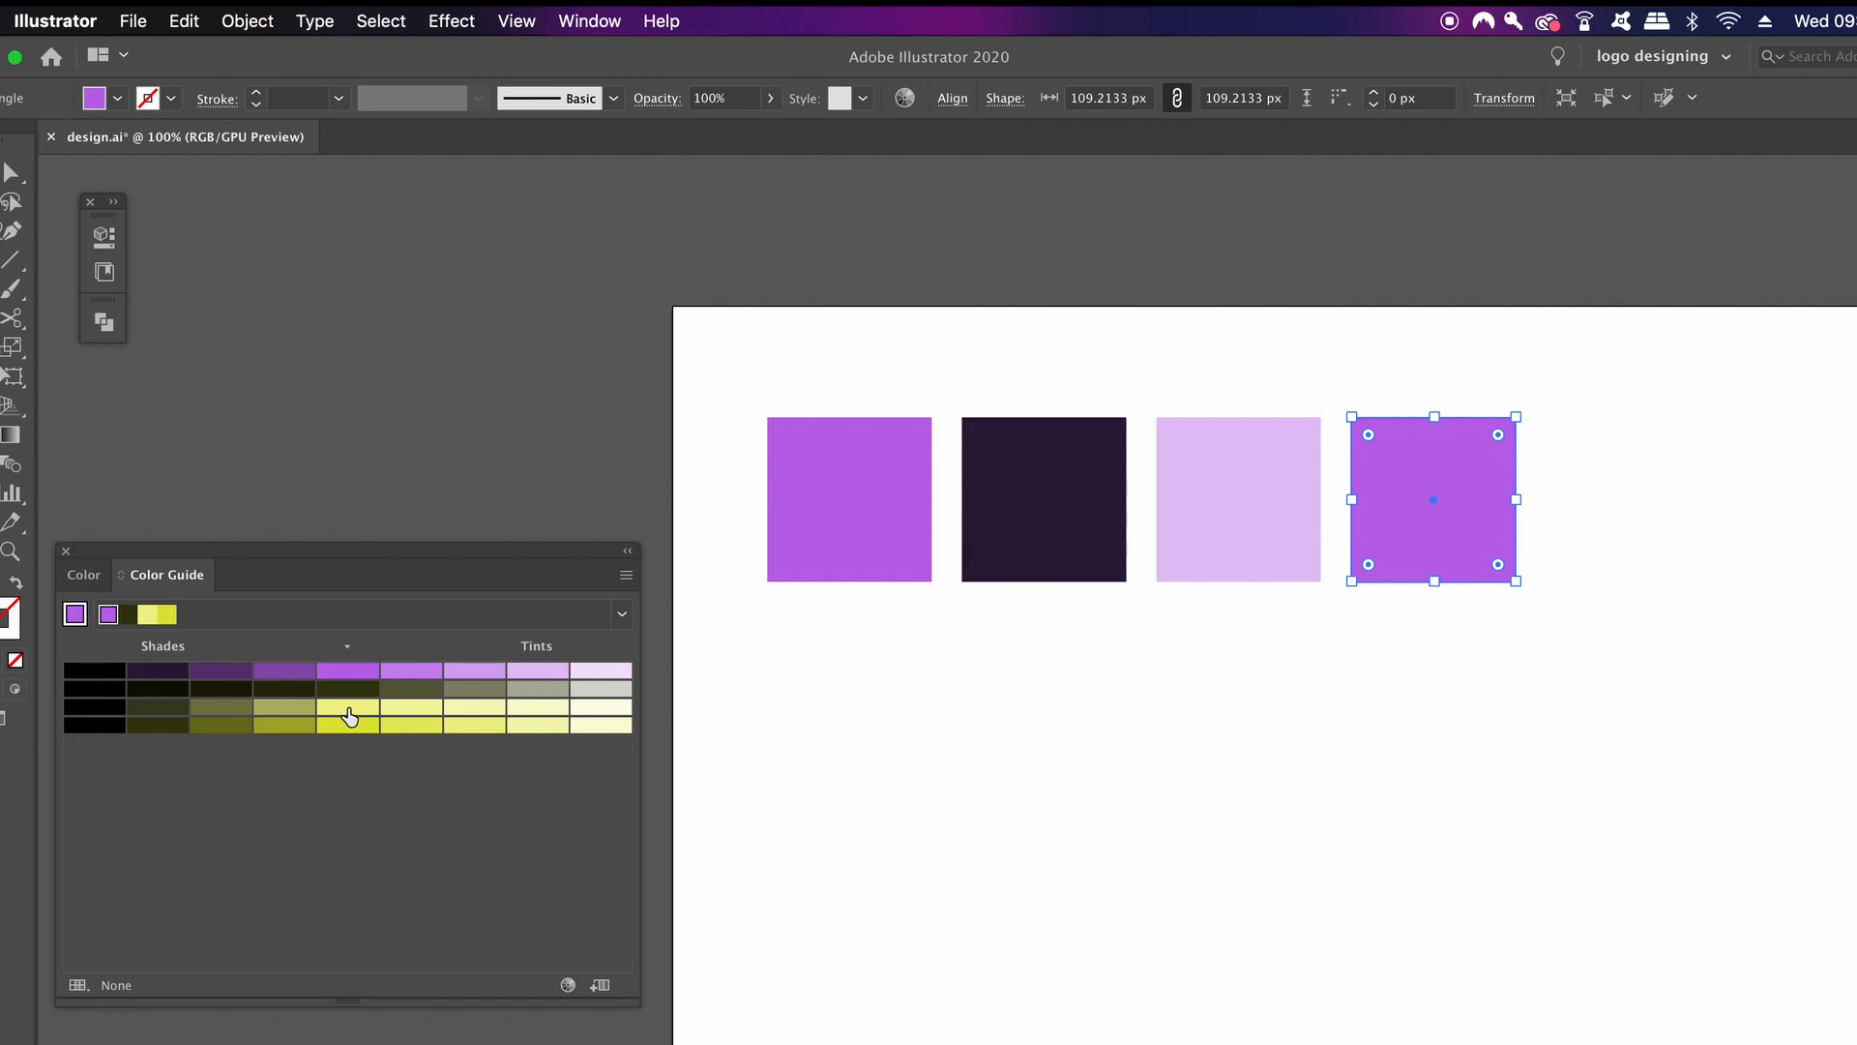
{"action": "left_click", "coordinate": [346, 706]}
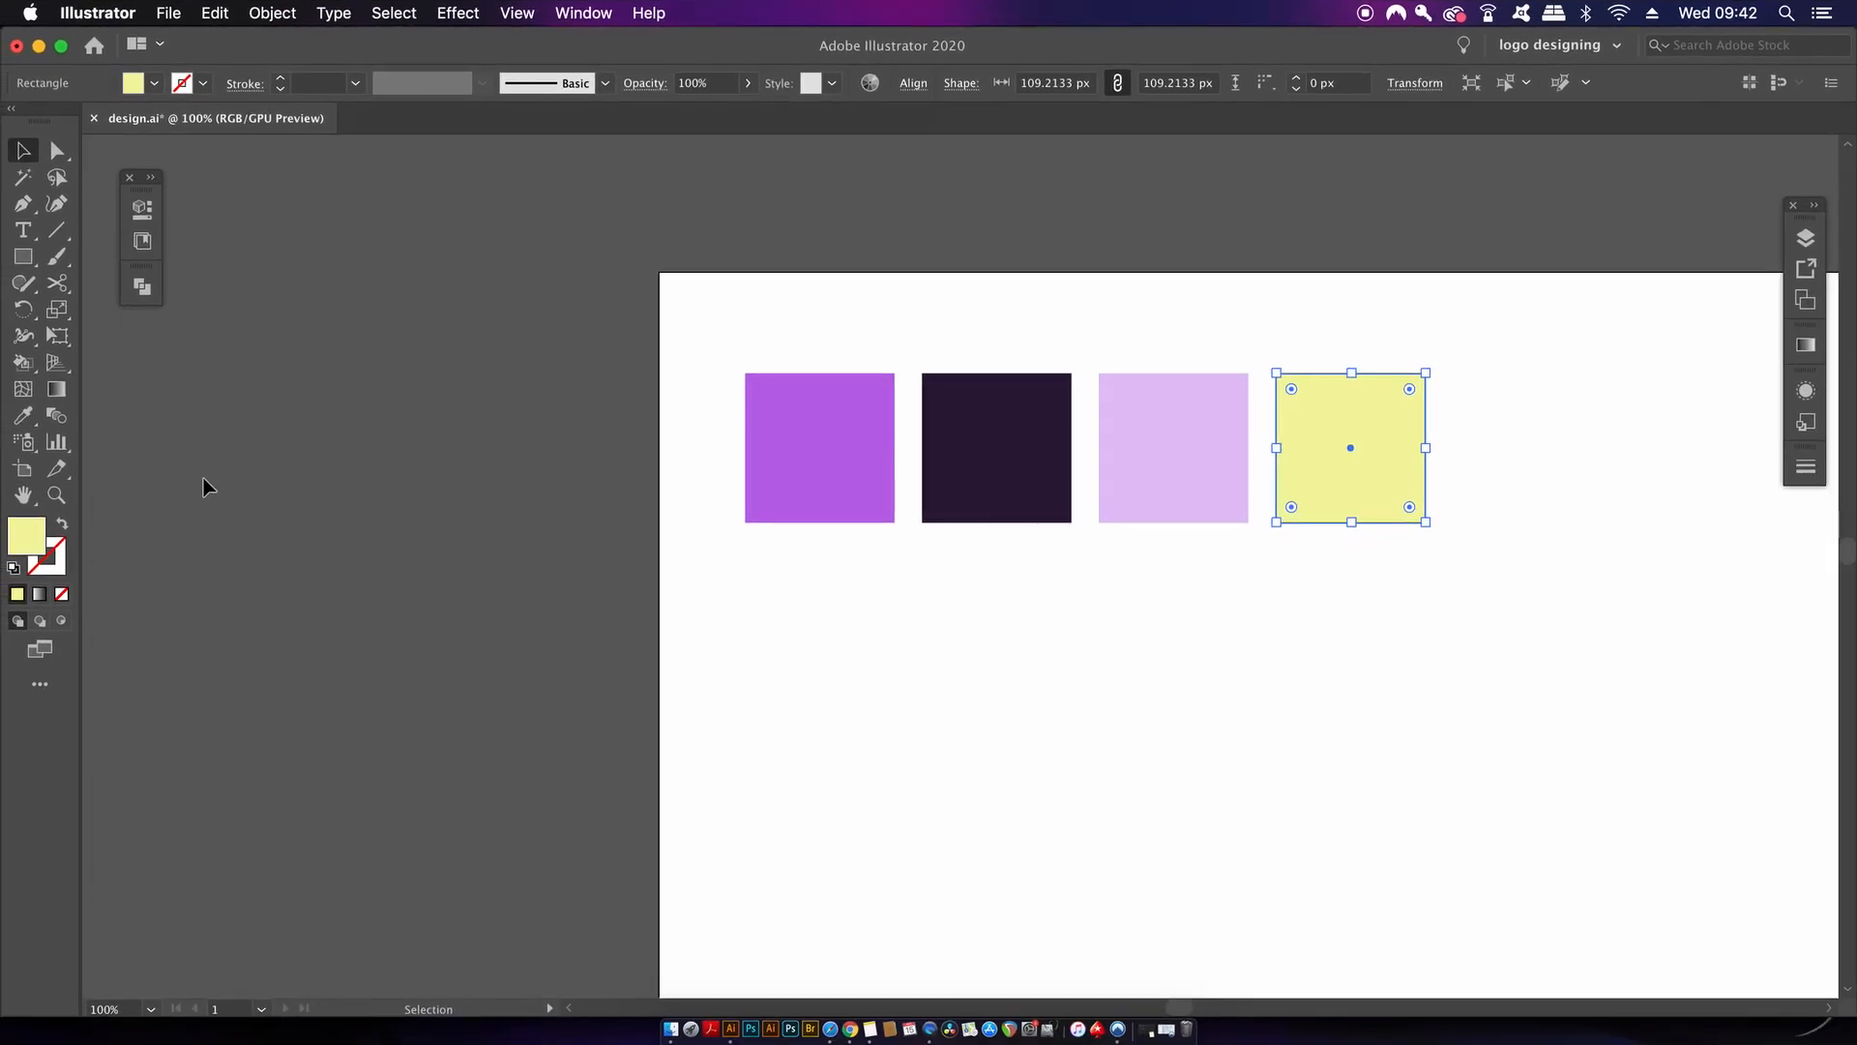
{"action": "left_click", "coordinate": [710, 308]}
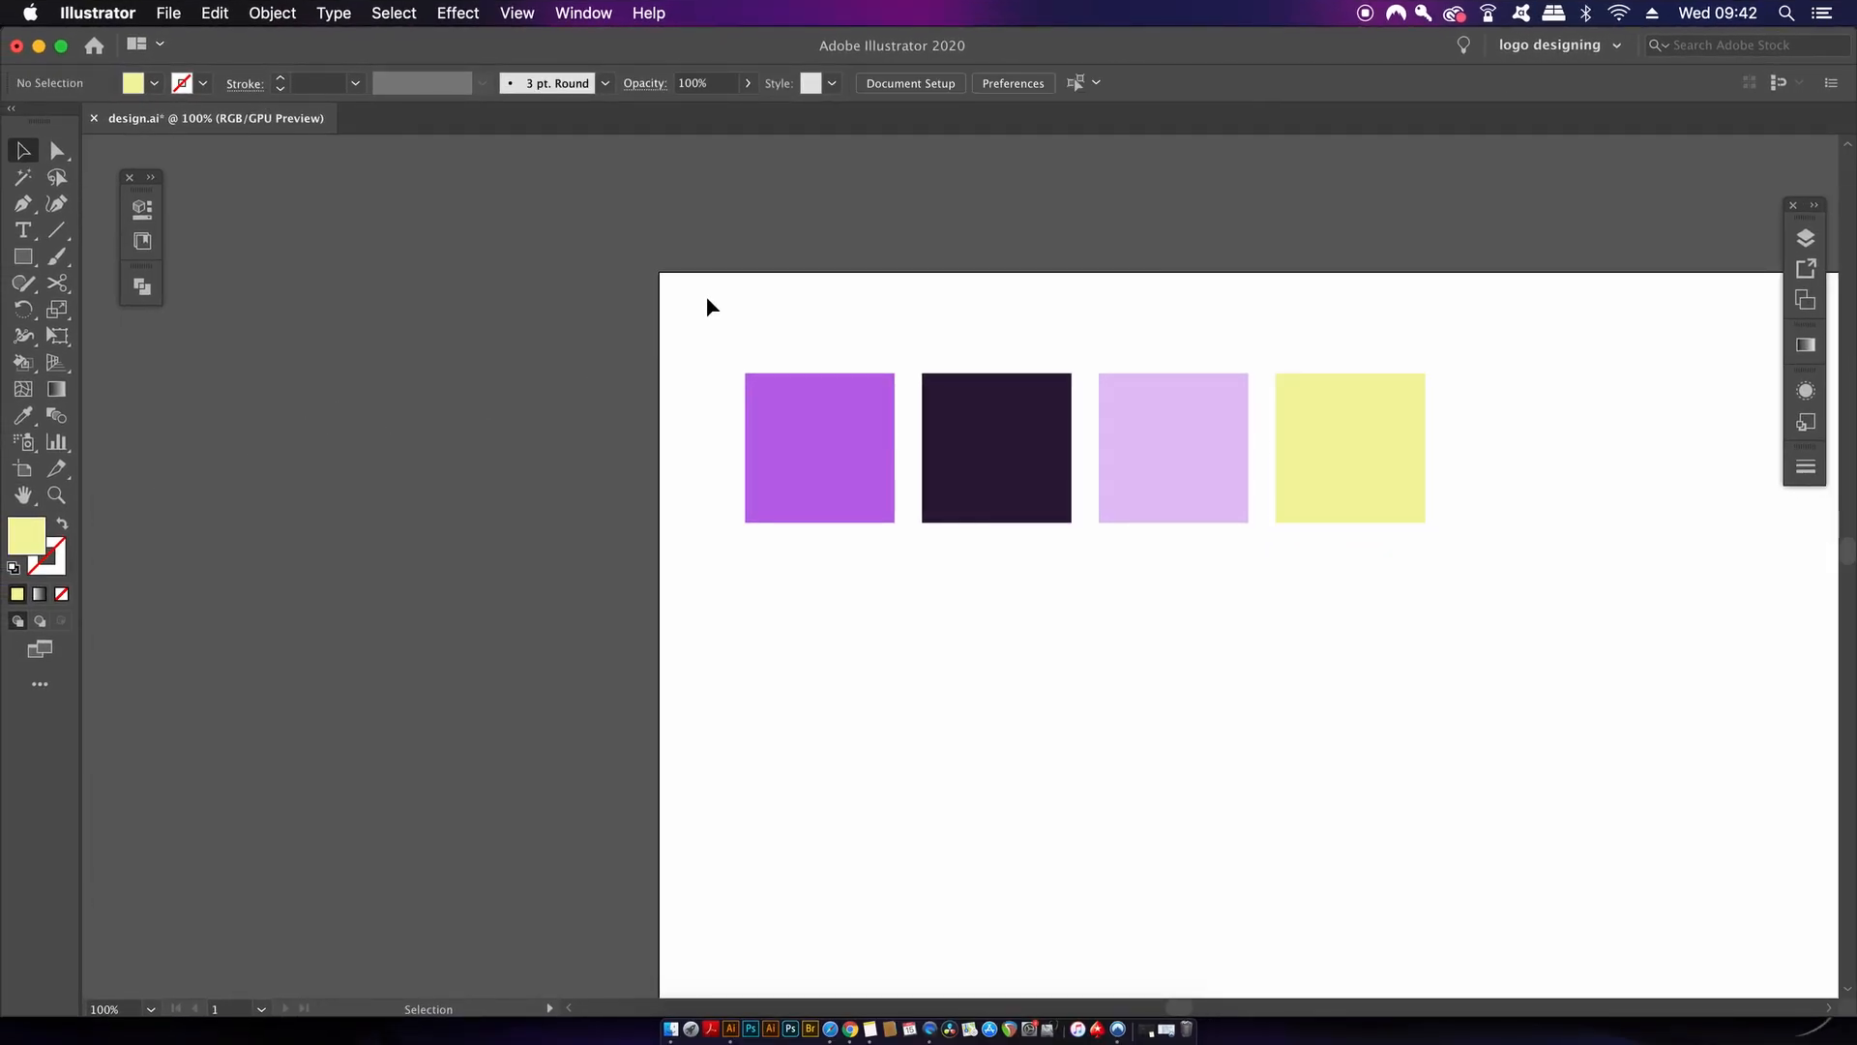
Step: Select all four squares and save their colours as a new global colour group in Swatches
{"action": "left_click", "coordinate": [582, 13]}
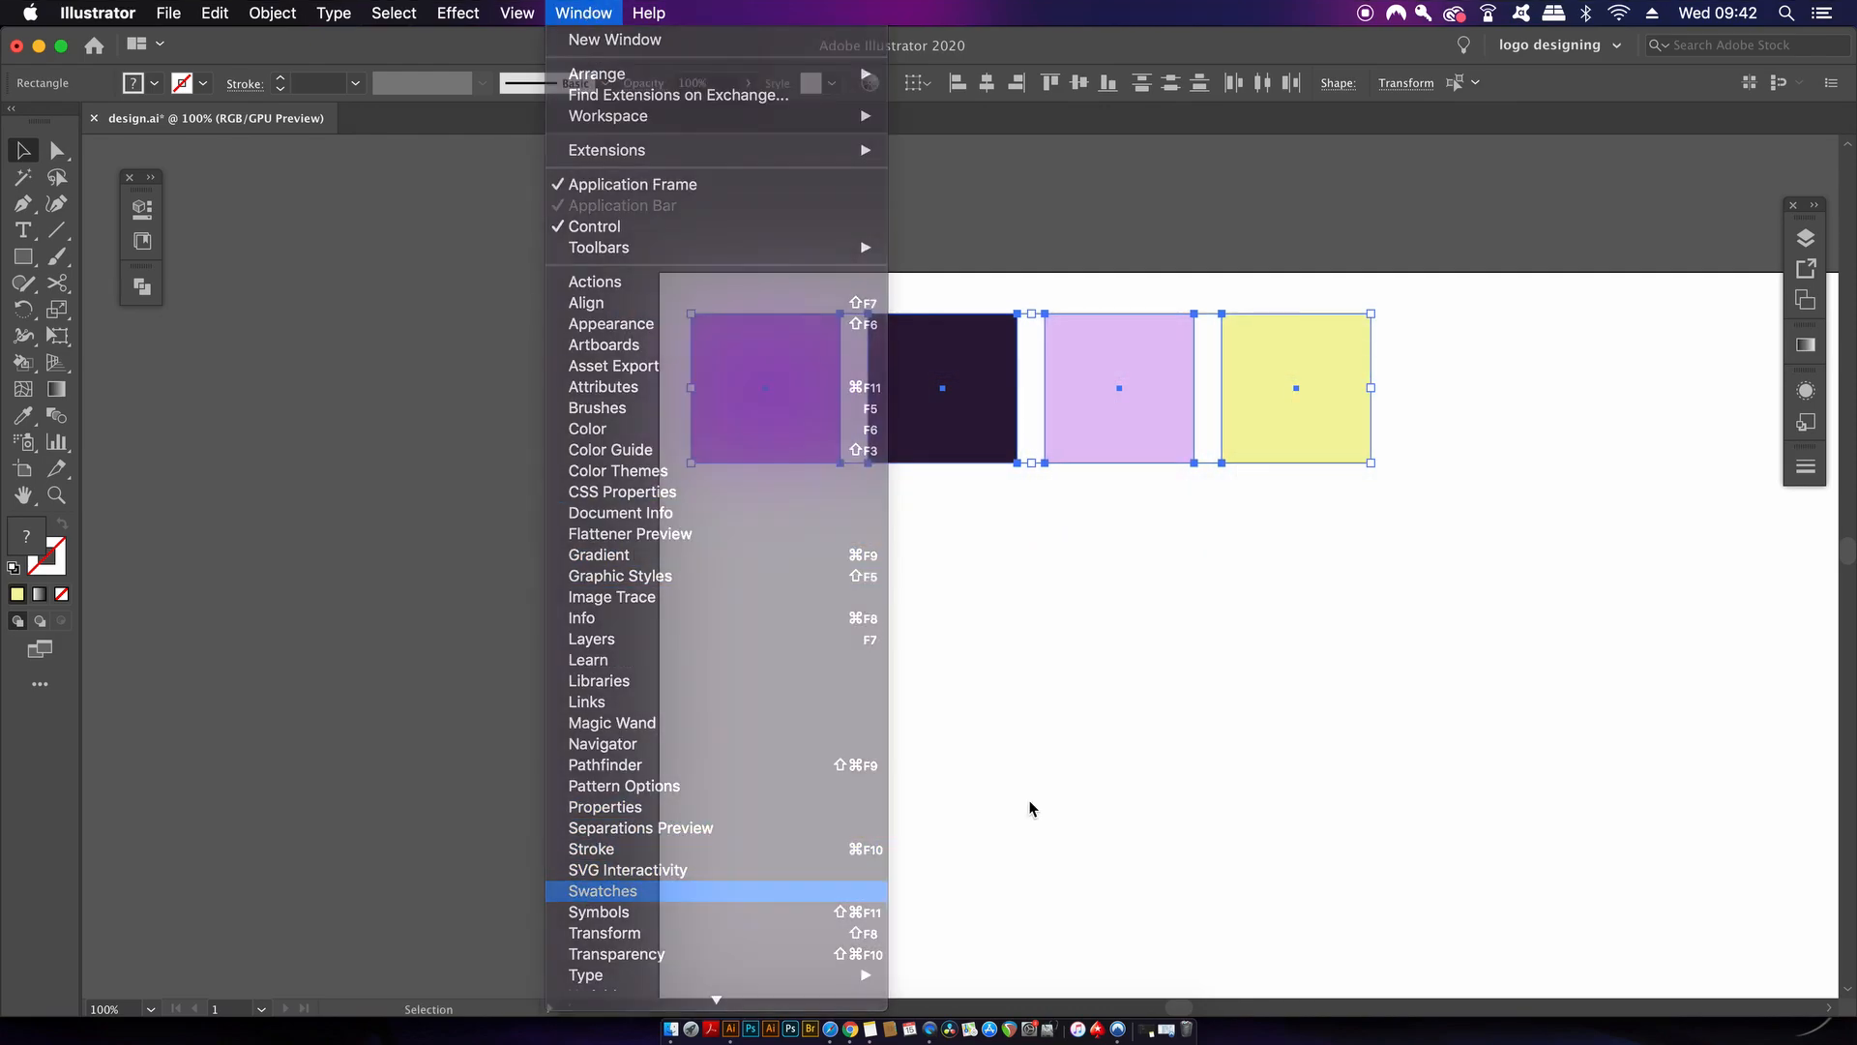
{"action": "left_click", "coordinate": [603, 890]}
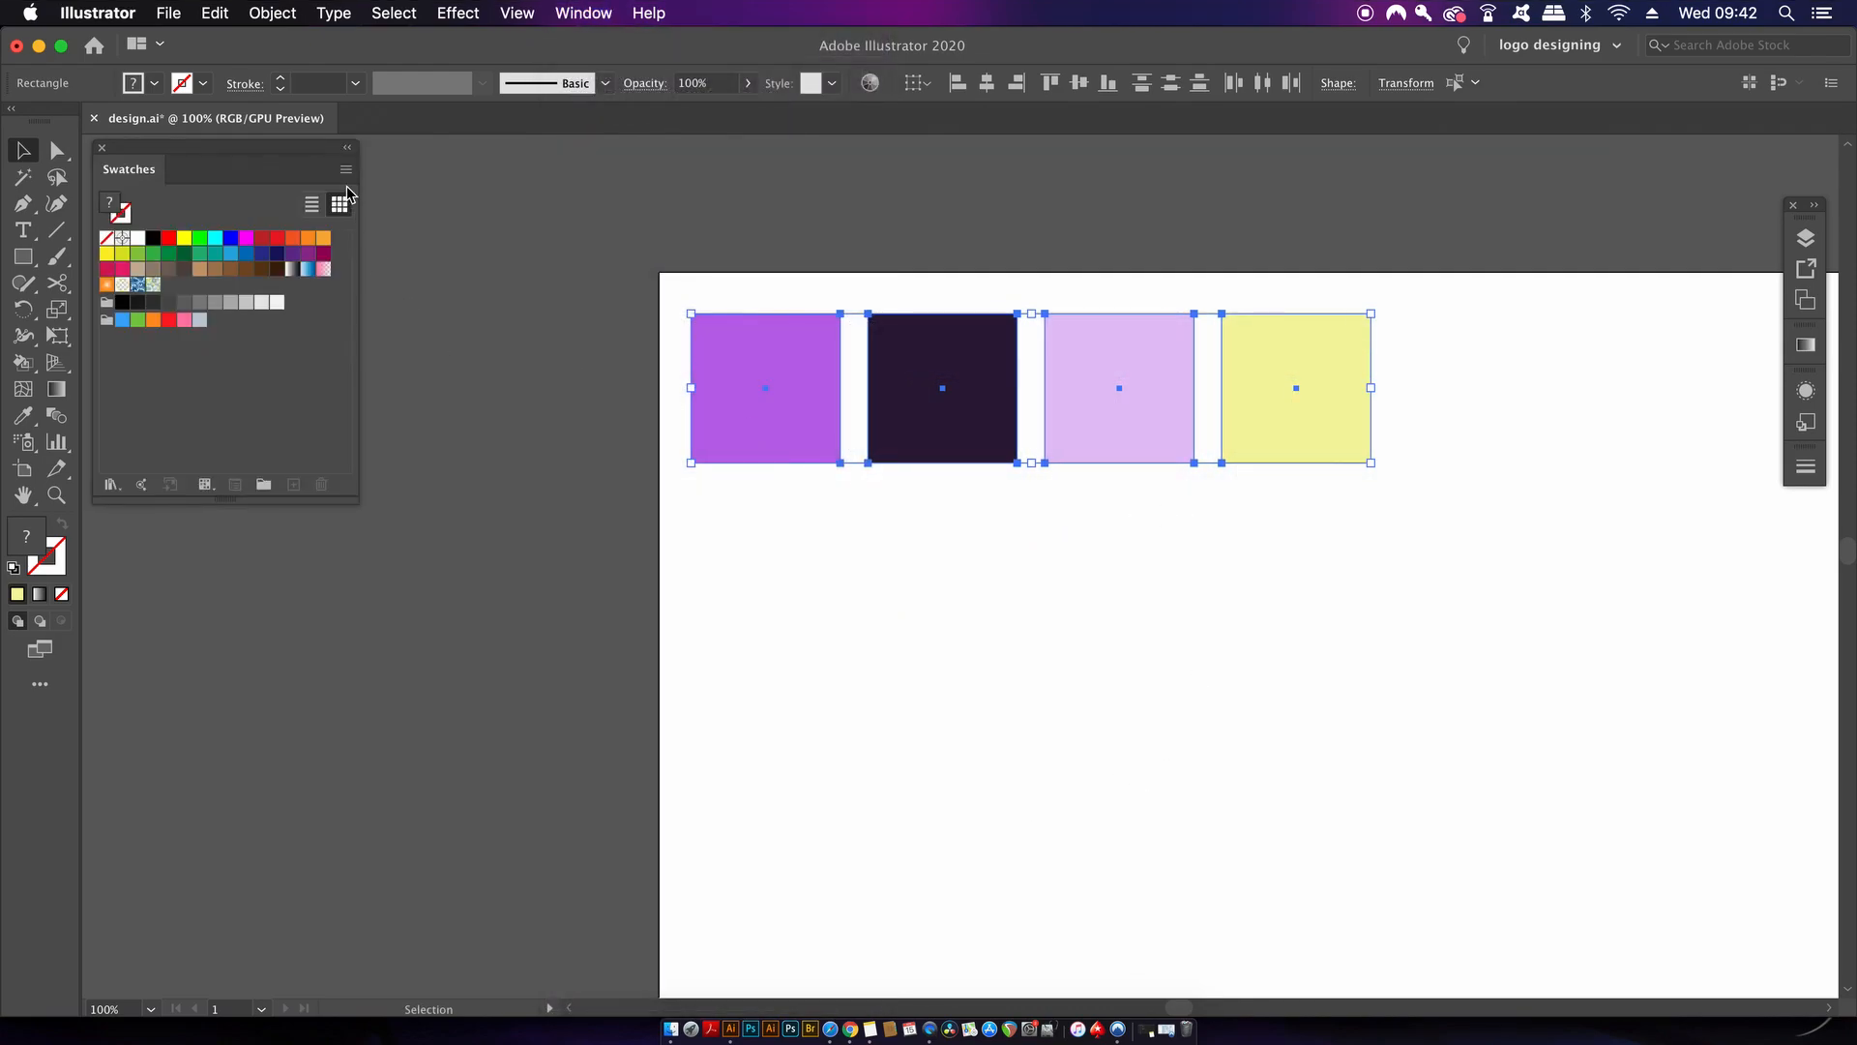
{"action": "left_click", "coordinate": [346, 170]}
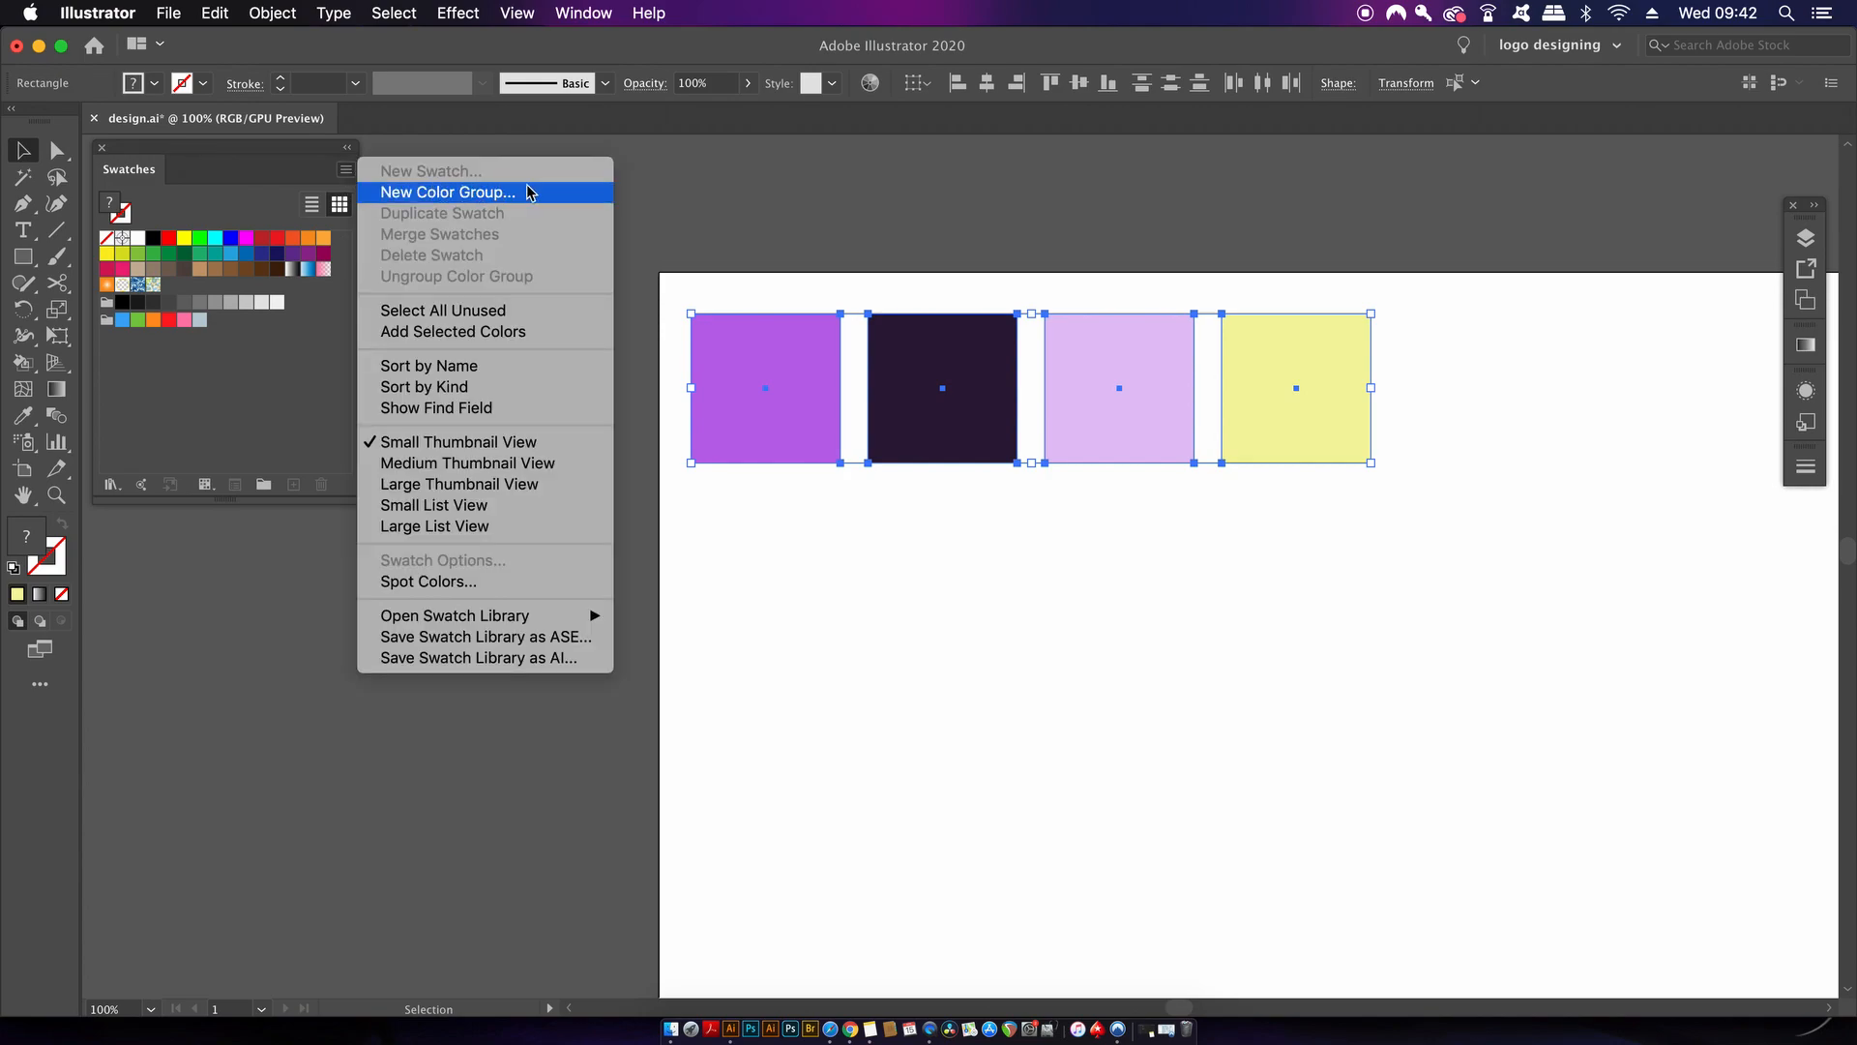
{"action": "left_click", "coordinate": [446, 191]}
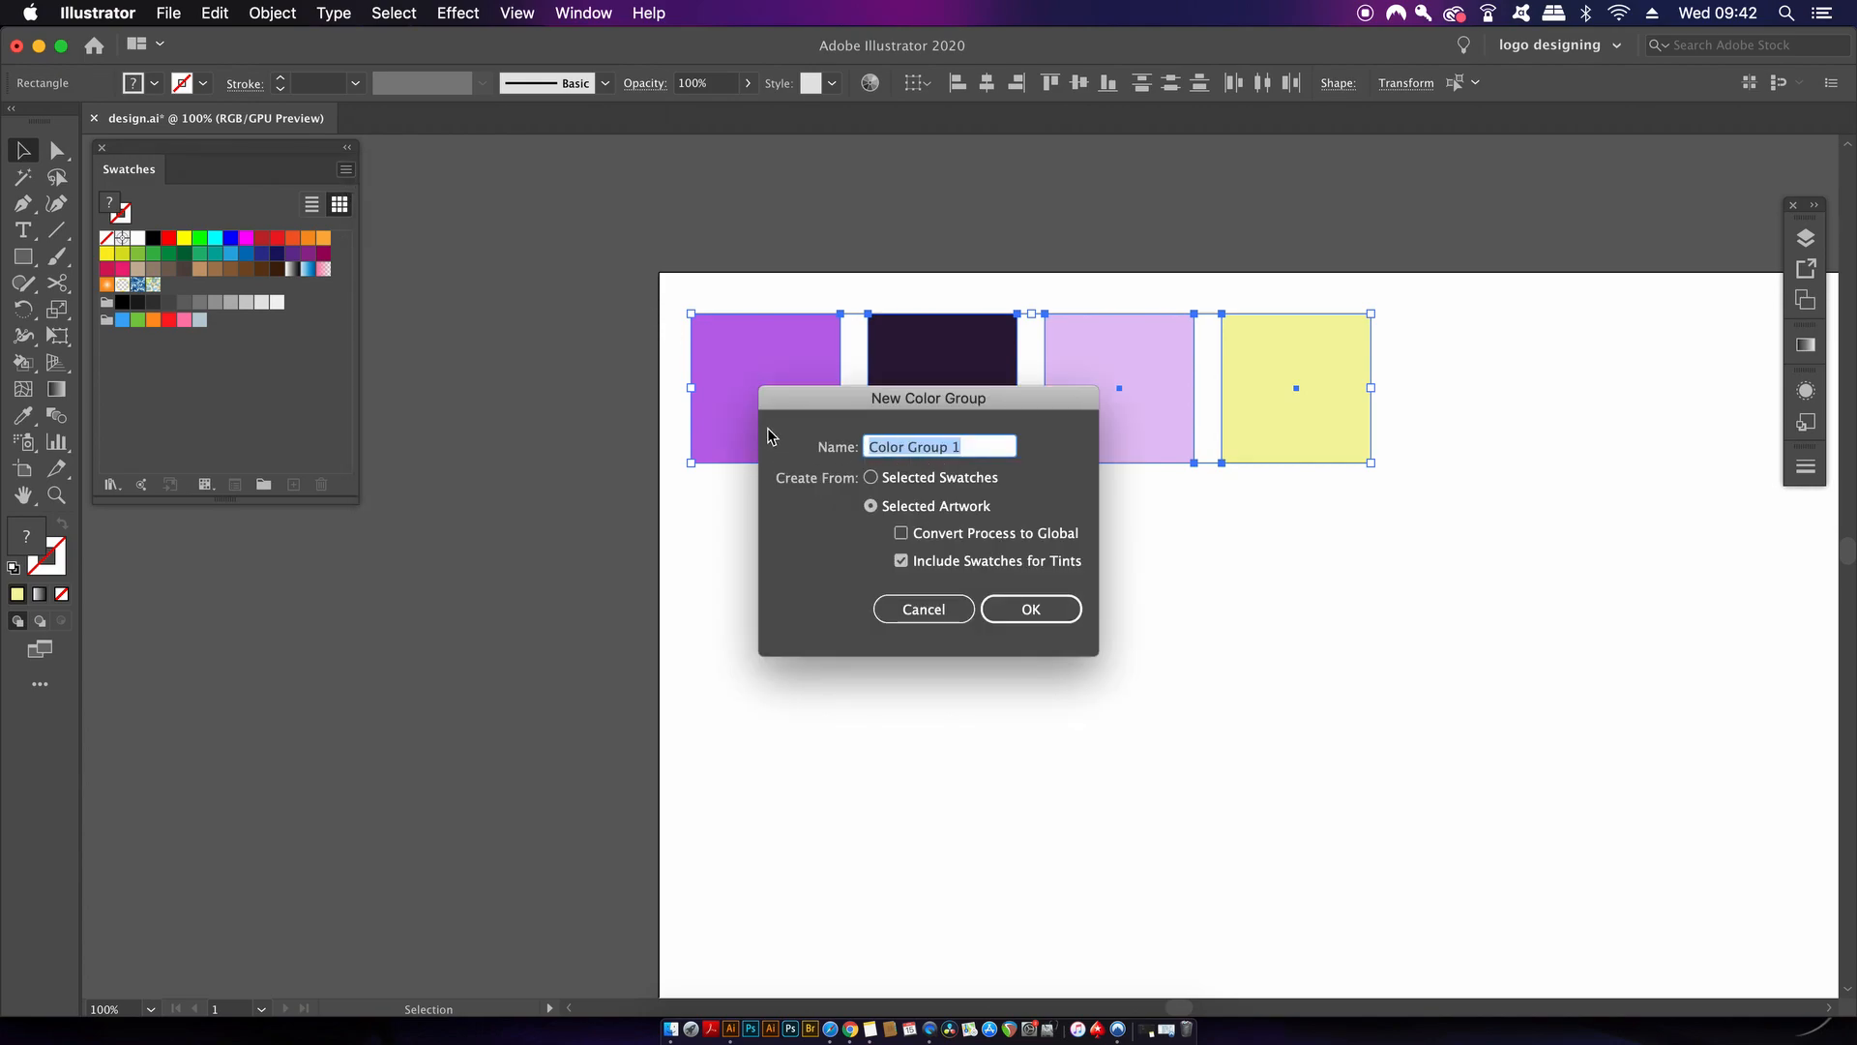
{"action": "left_click", "coordinate": [899, 534]}
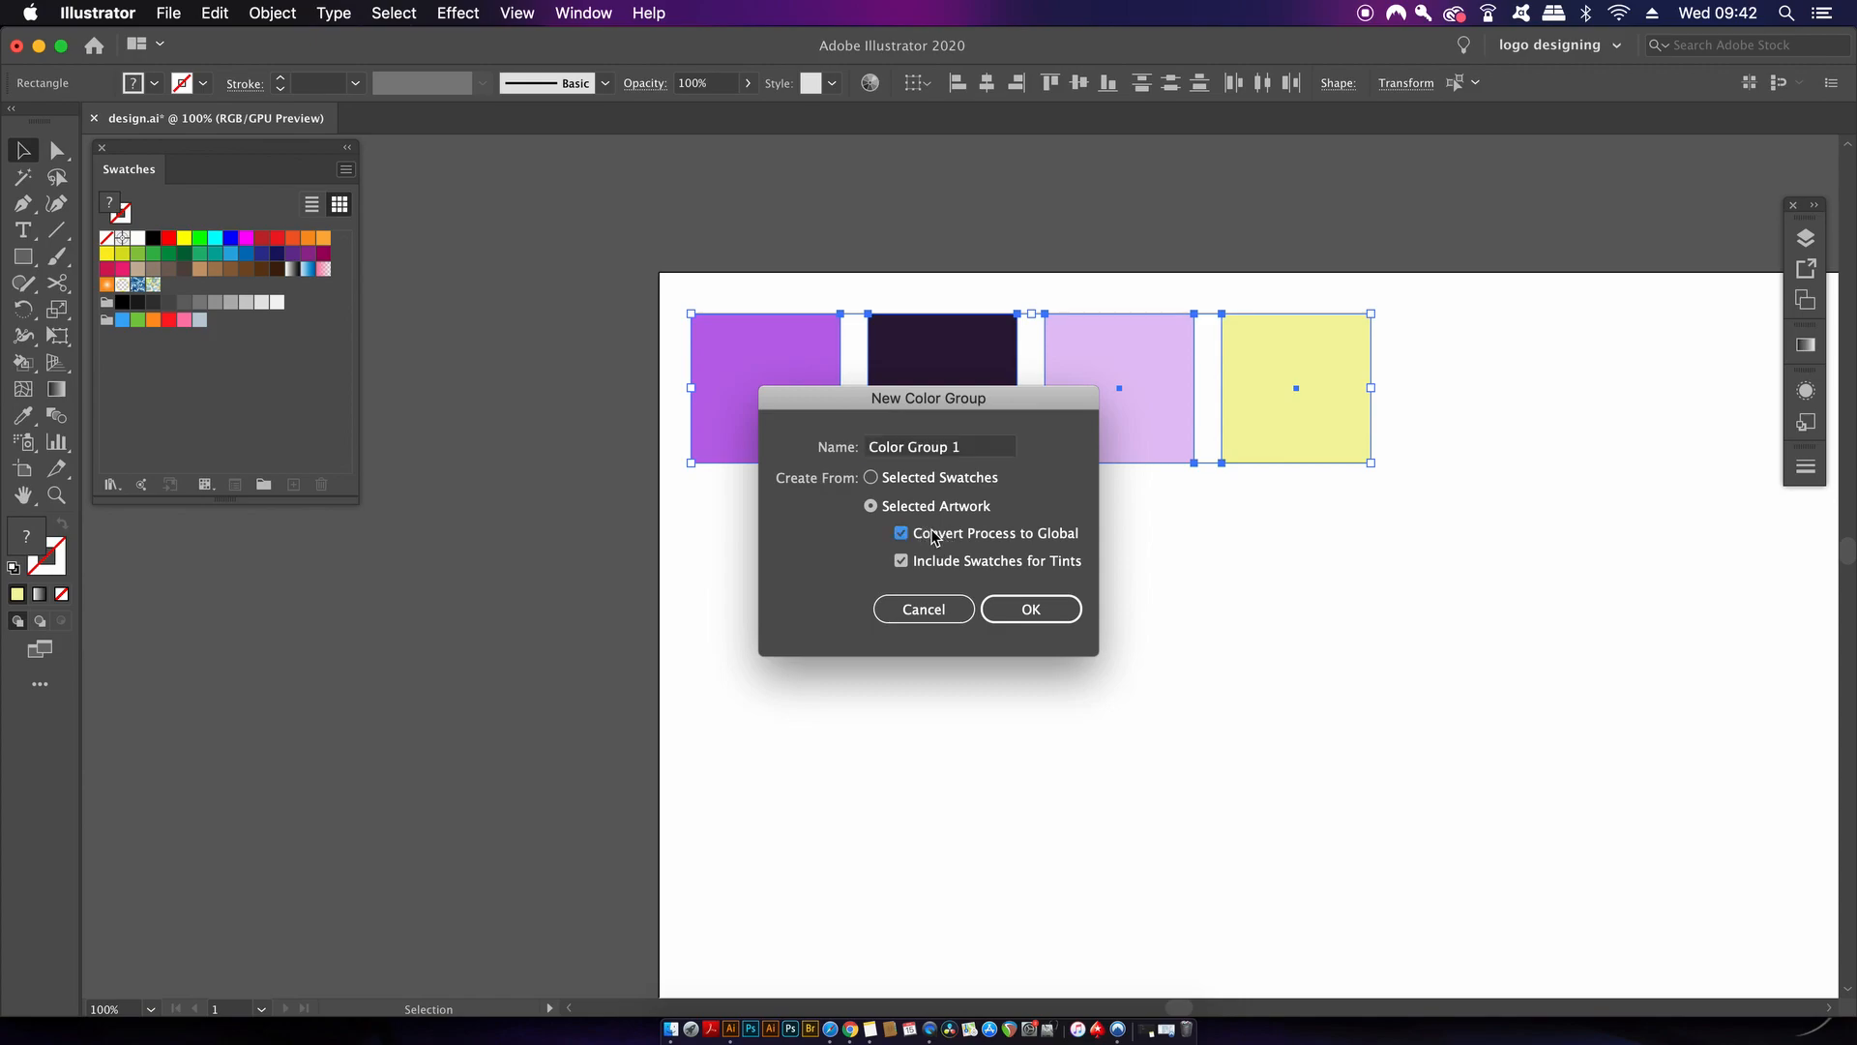
{"action": "left_click", "coordinate": [1029, 607]}
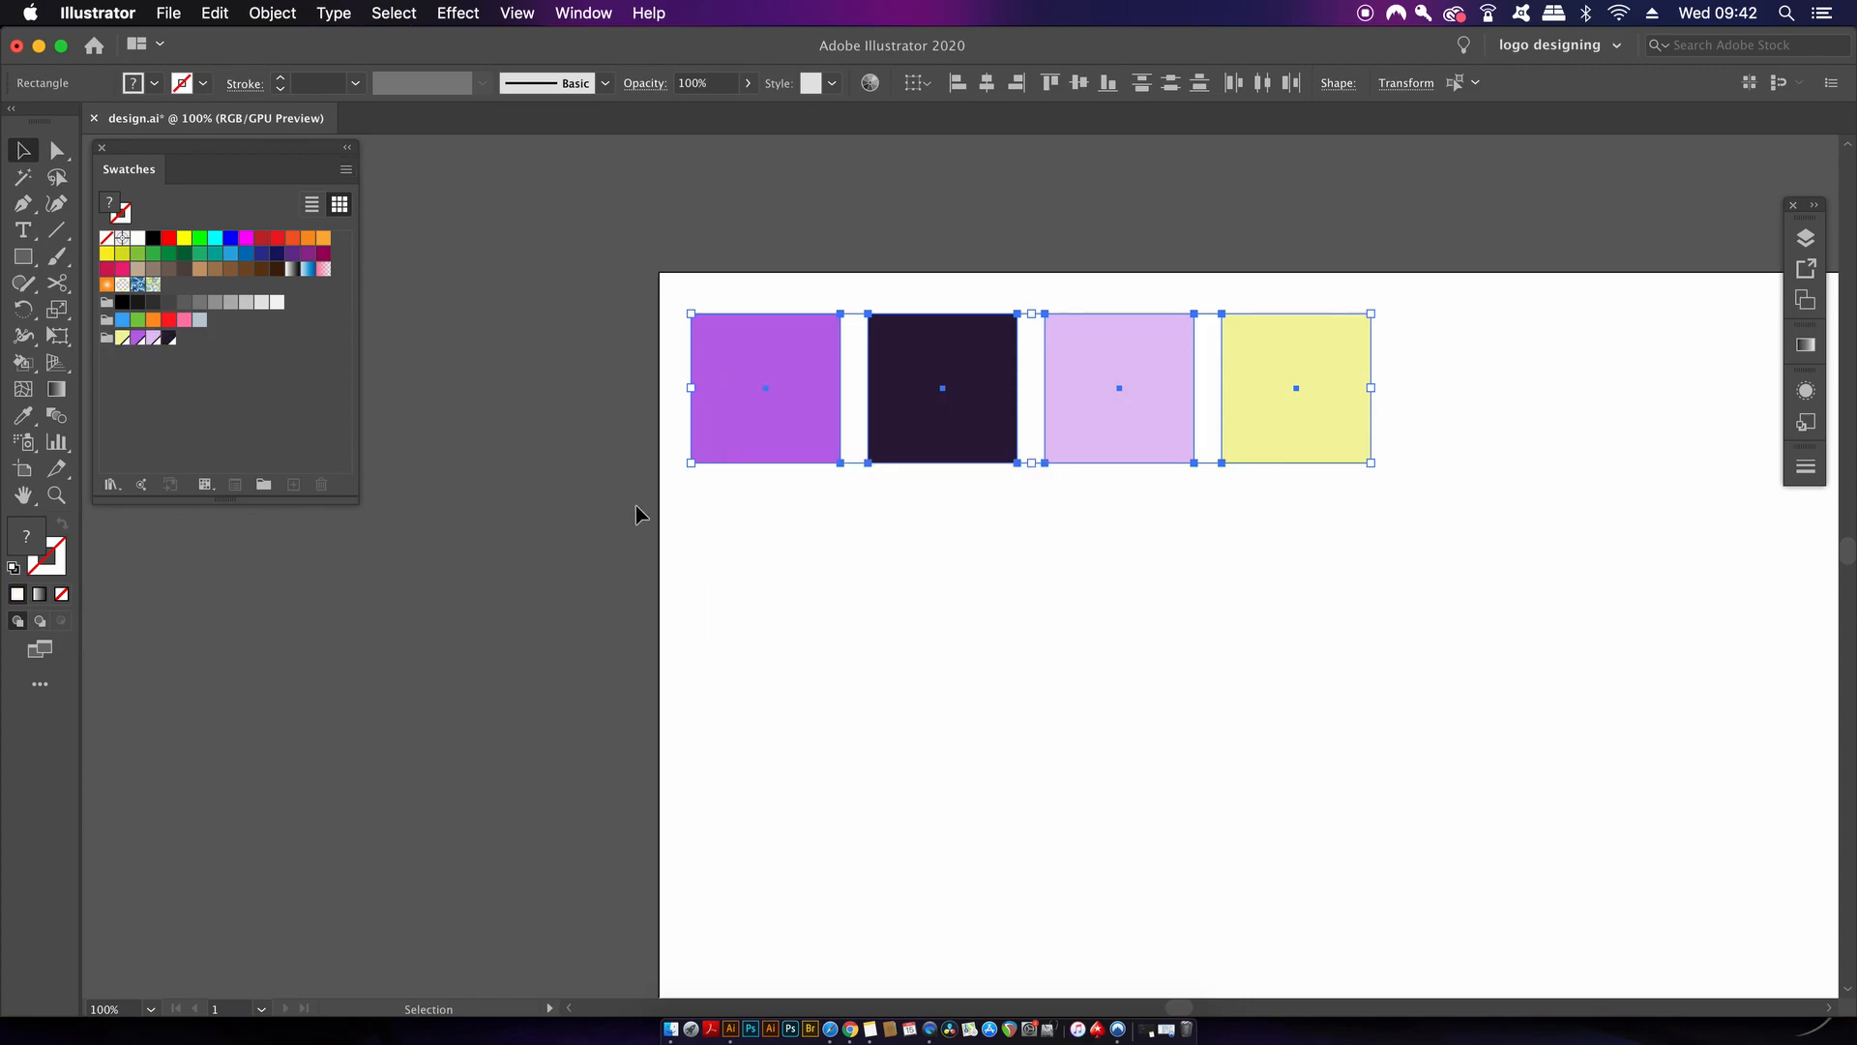
{"action": "mouse_move", "coordinate": [367, 371]}
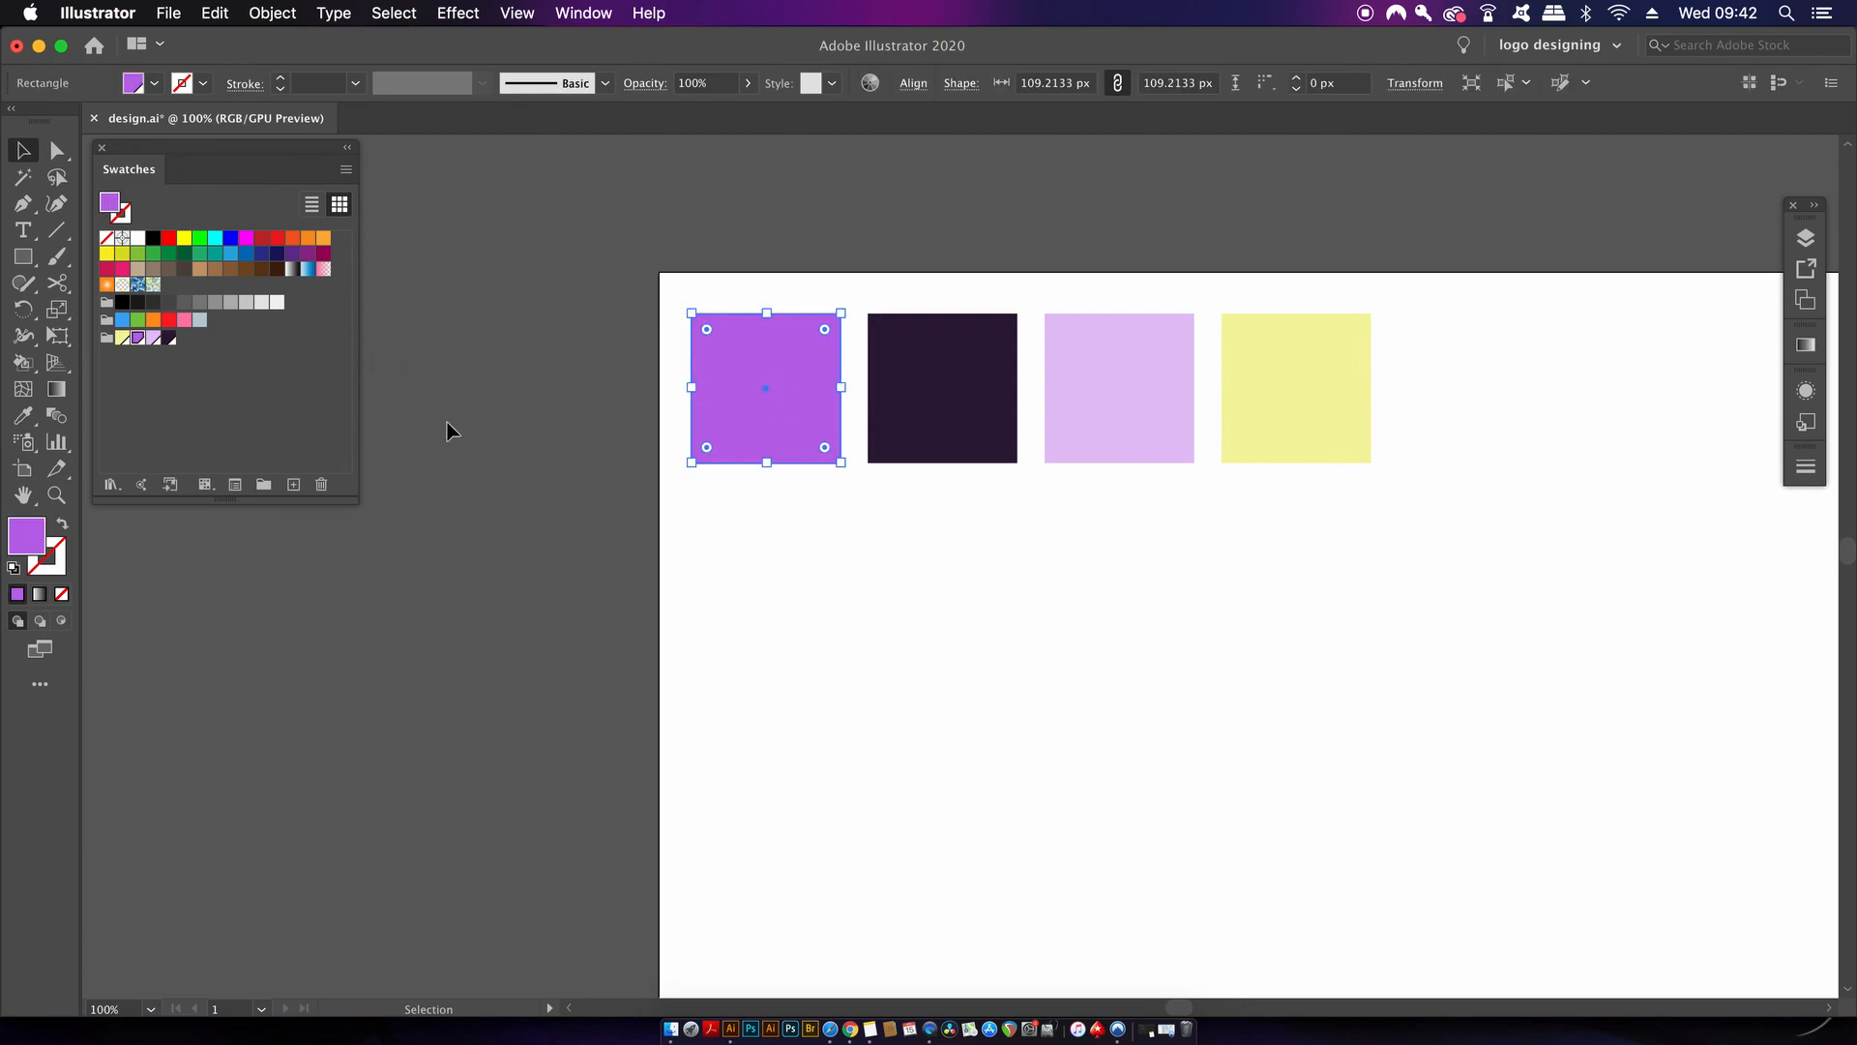
{"action": "mouse_move", "coordinate": [714, 407]}
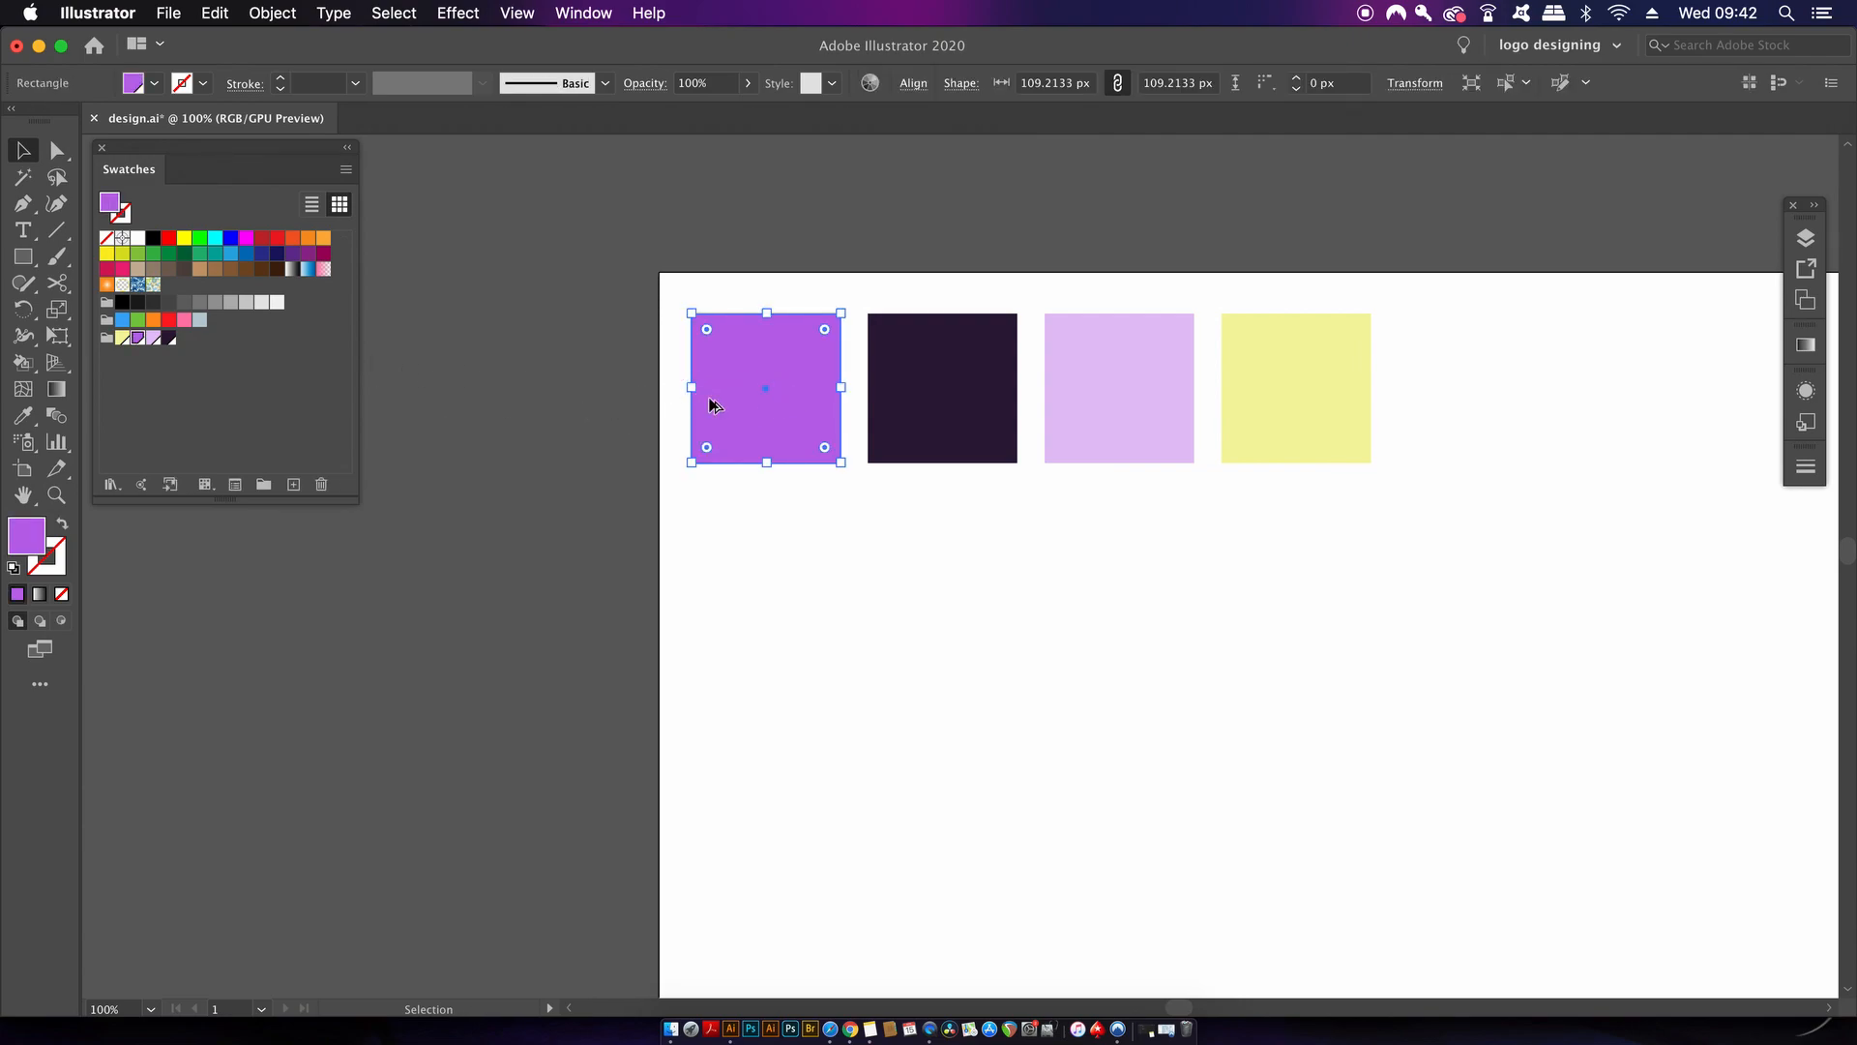
Step: Duplicate the purple square below the original and confirm a darker purple for the copy
{"action": "left_click_drag", "start_coordinate": [767, 387], "coordinate": [766, 572]}
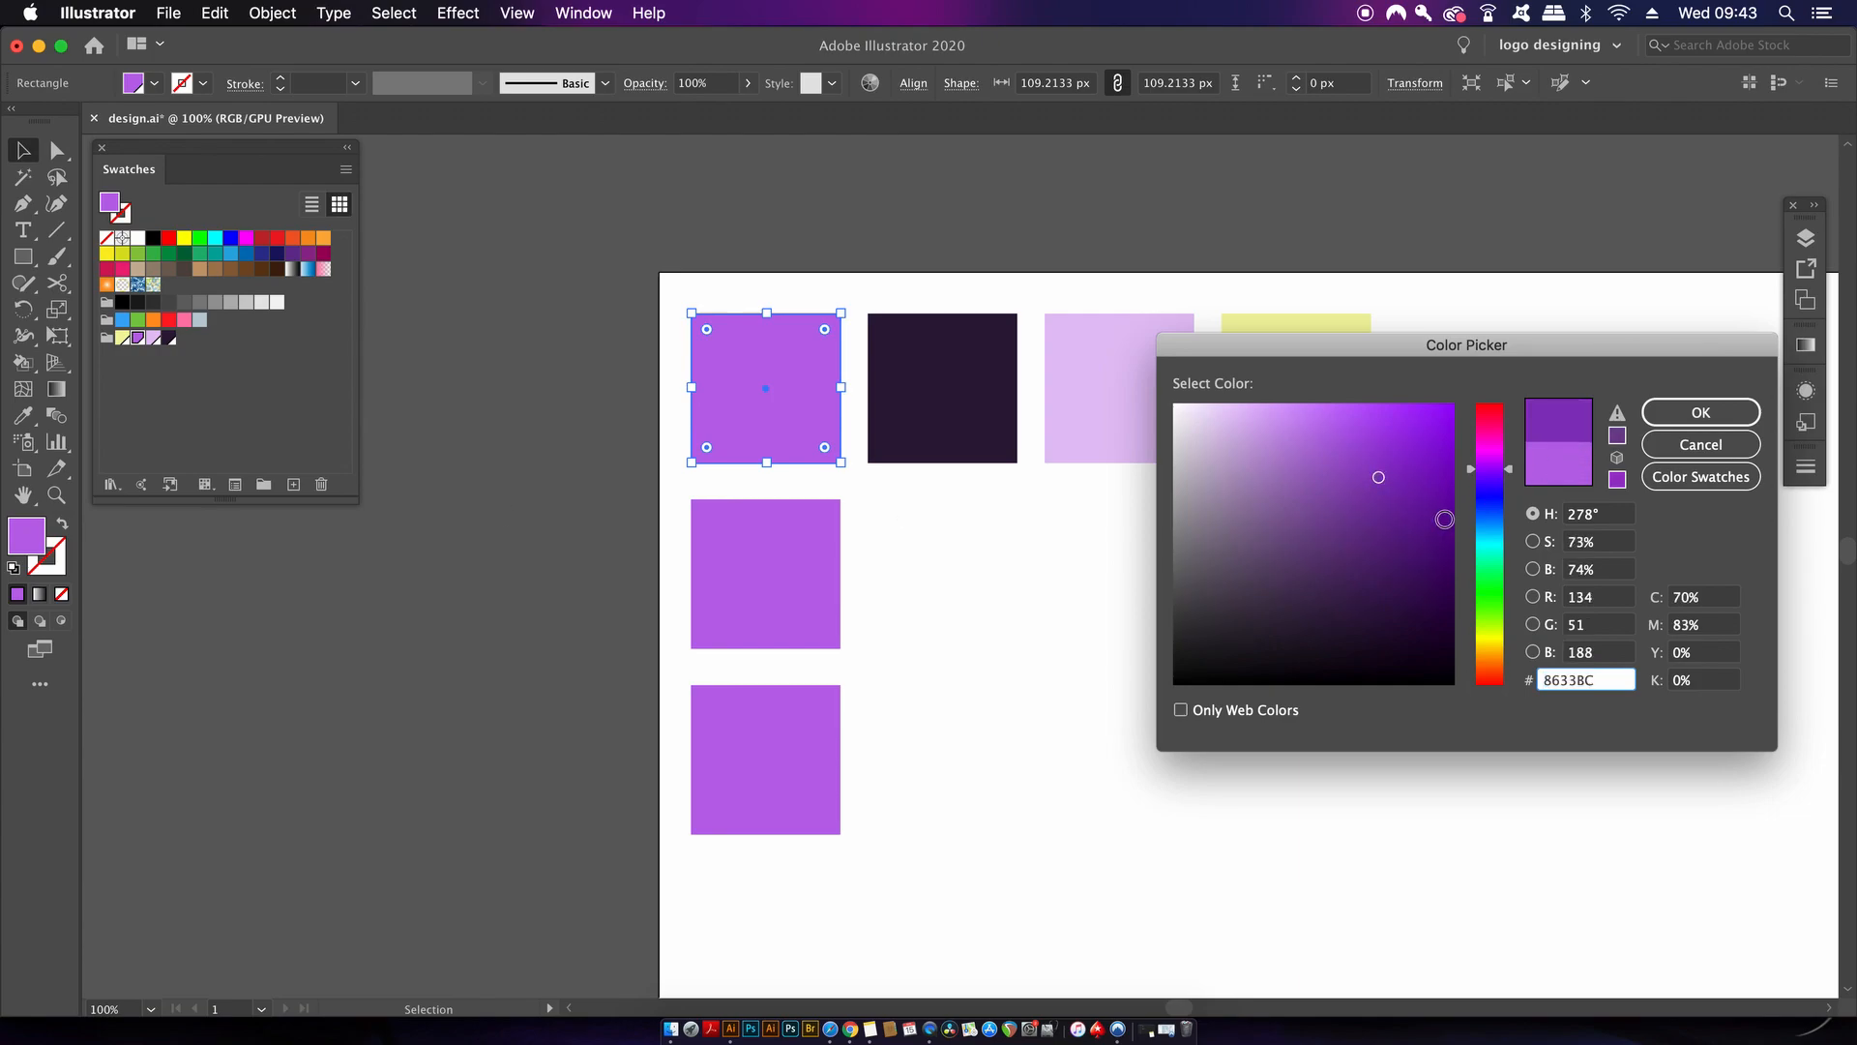
{"action": "left_click", "coordinate": [1699, 412]}
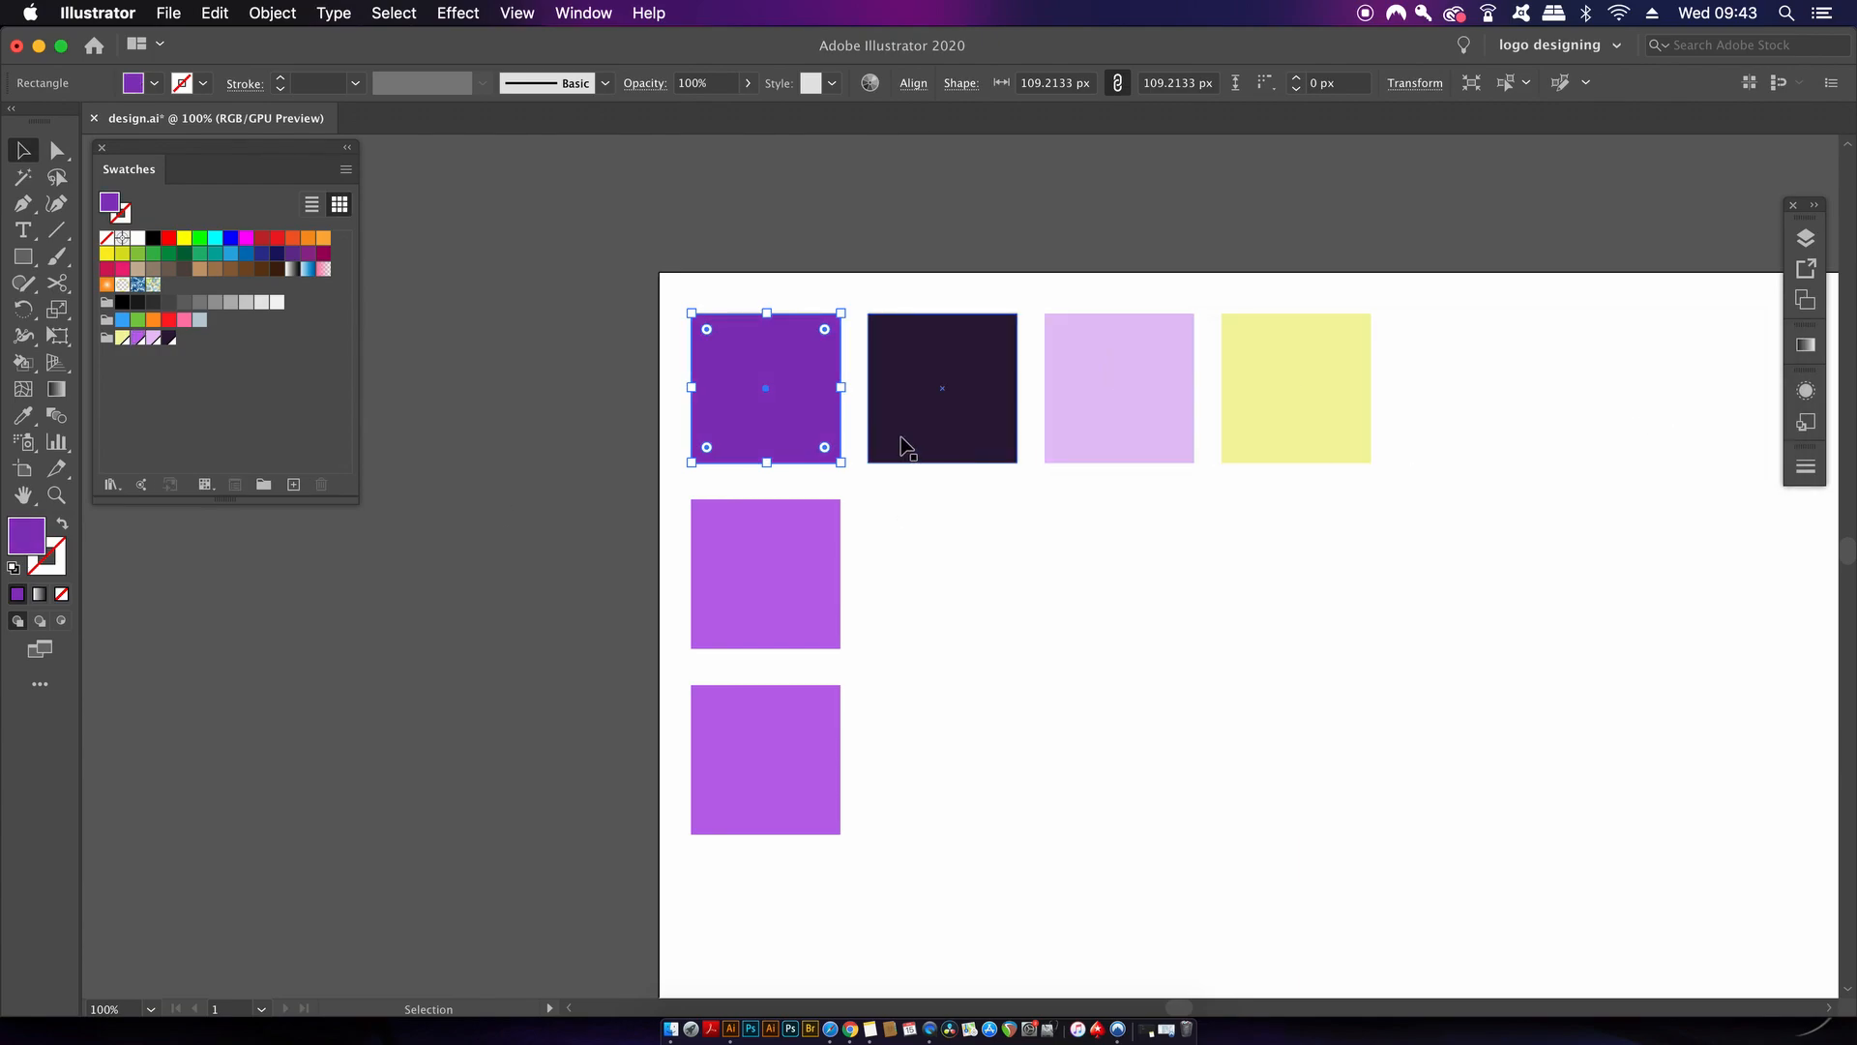
{"action": "left_click", "coordinate": [124, 336]}
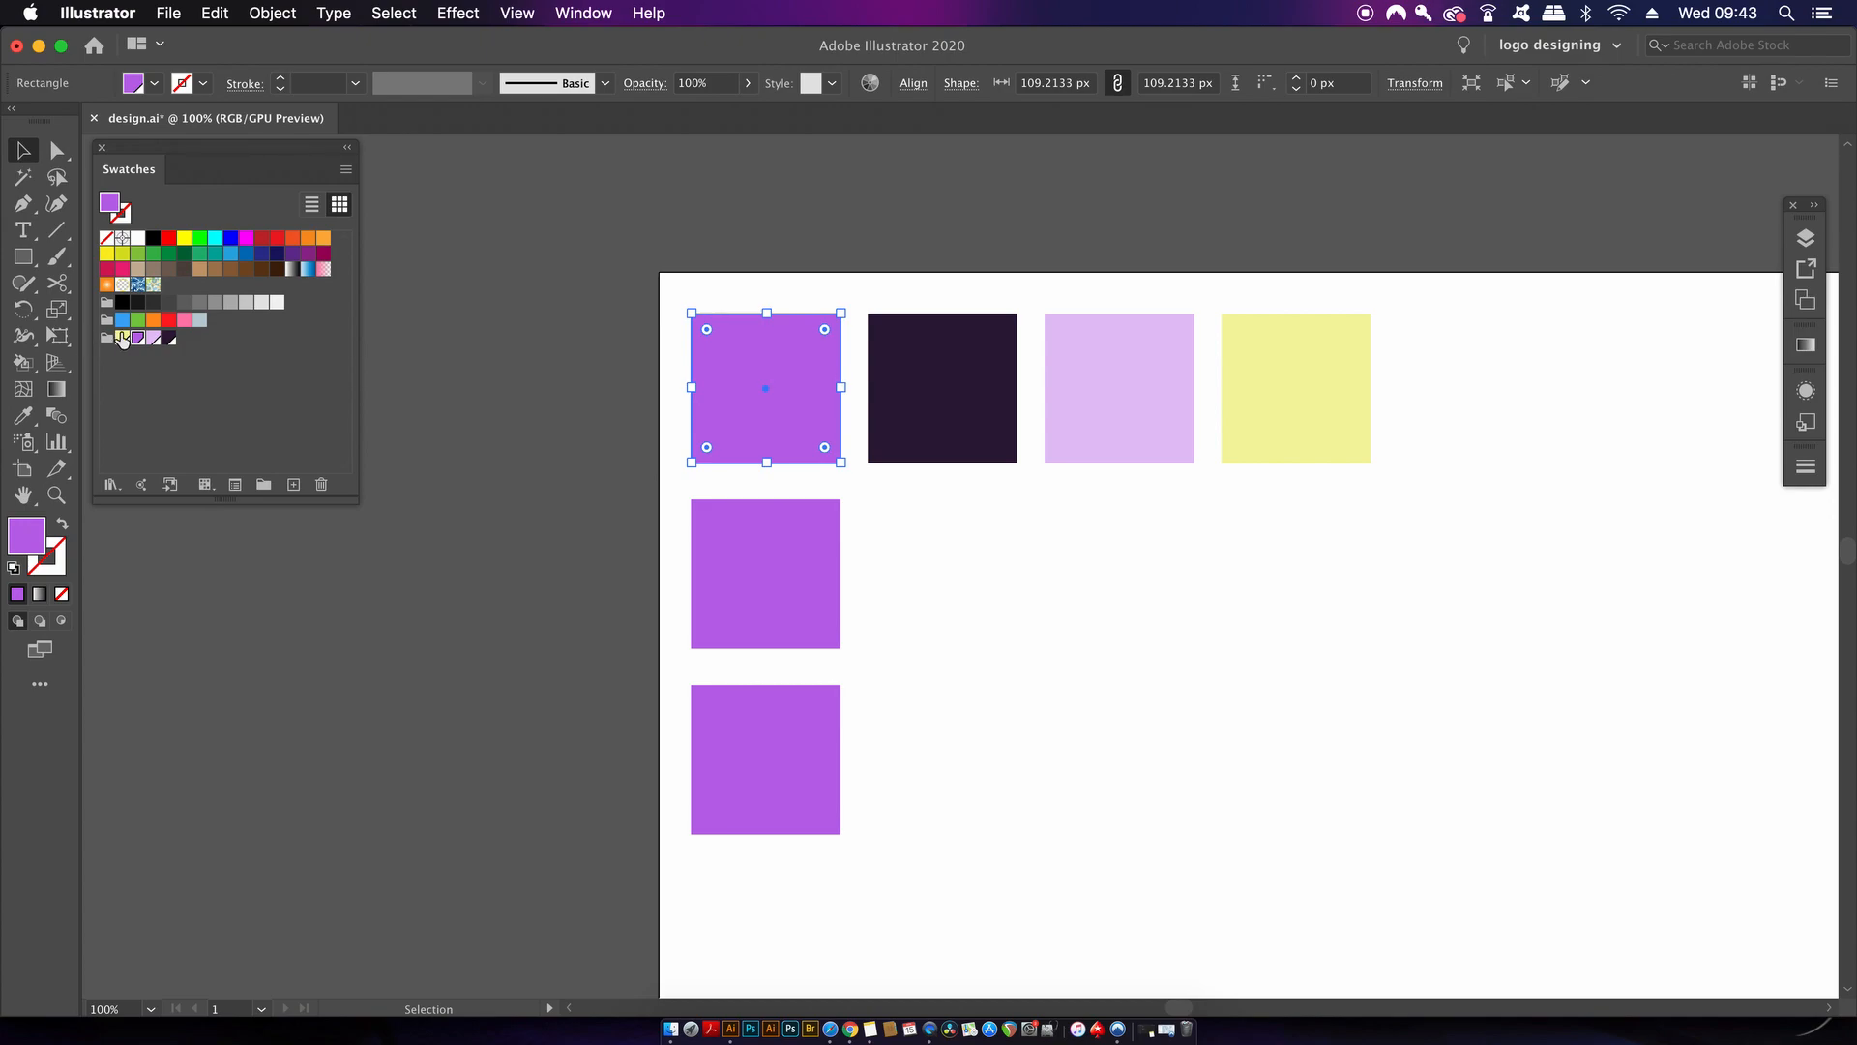
Step: Edit the global purple swatch, lowering red to 102 for a bluer R102 G103 B232
{"action": "double_click", "coordinate": [112, 204]}
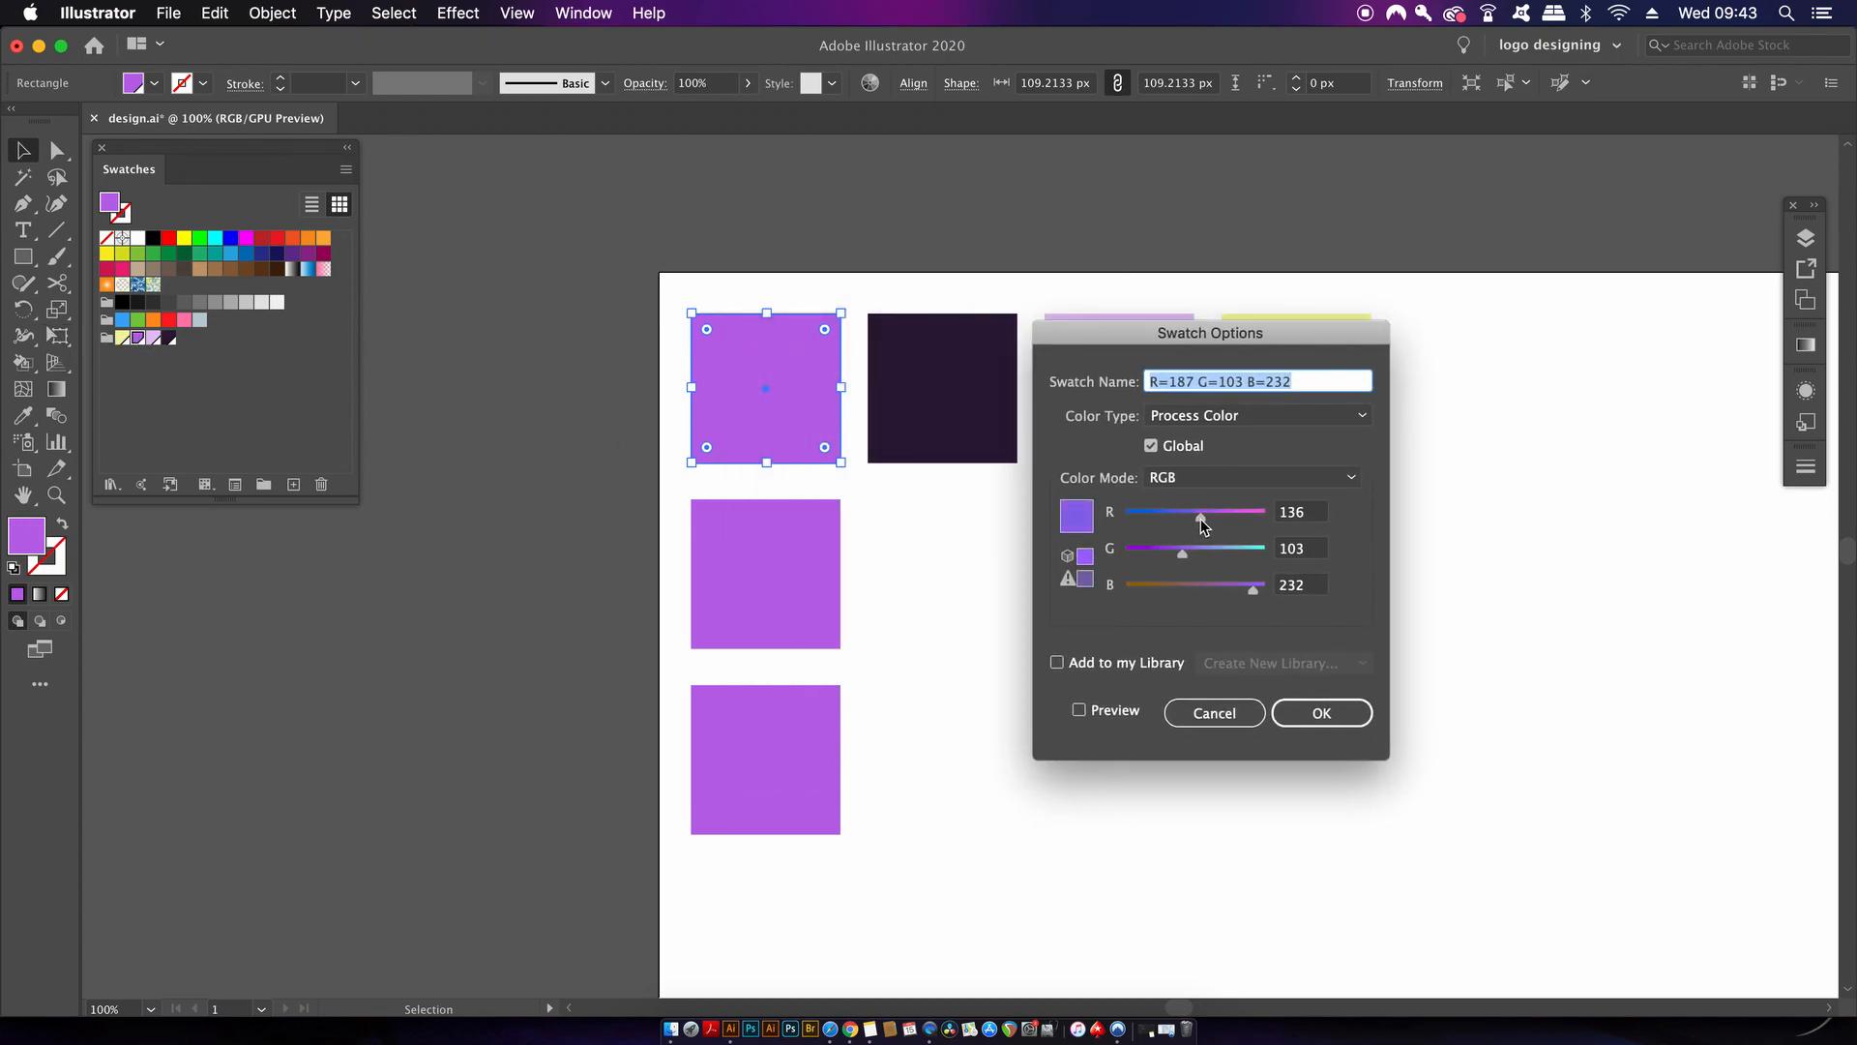
{"action": "left_click_drag", "start_coordinate": [1200, 511], "coordinate": [1180, 510]}
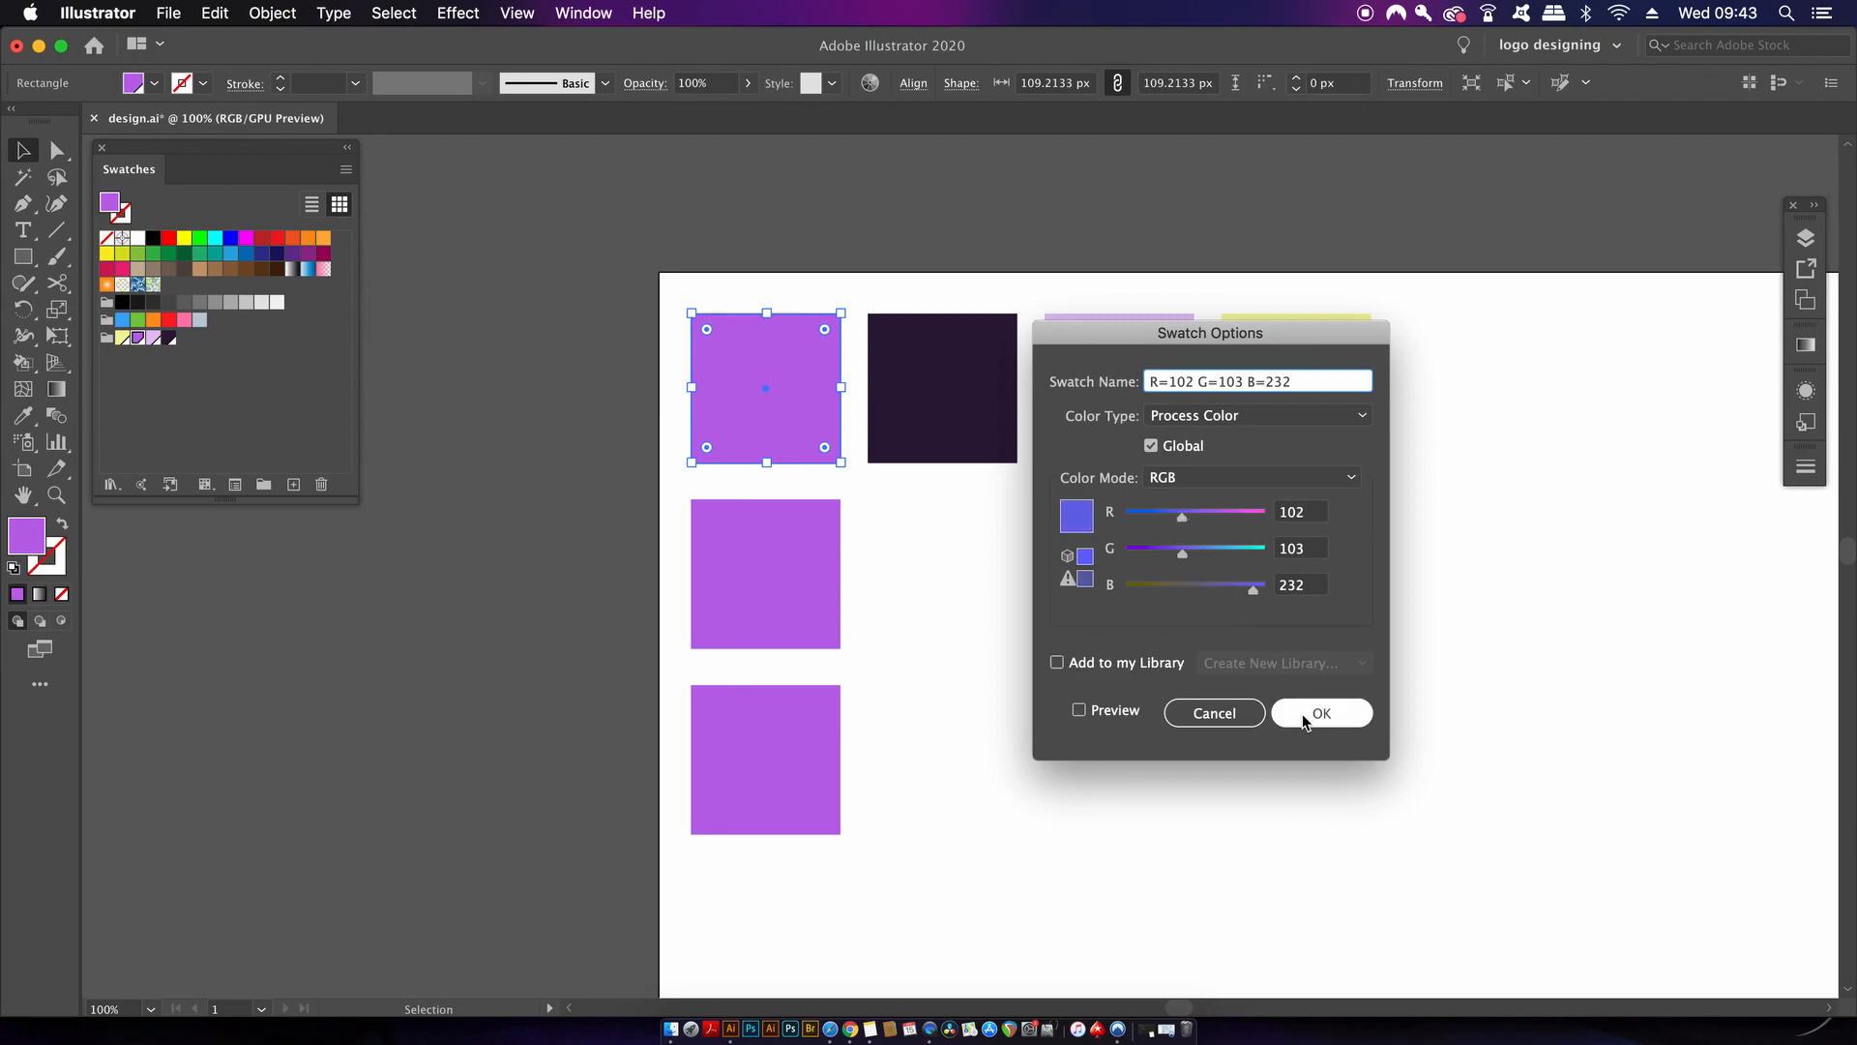
{"action": "left_click", "coordinate": [1319, 712]}
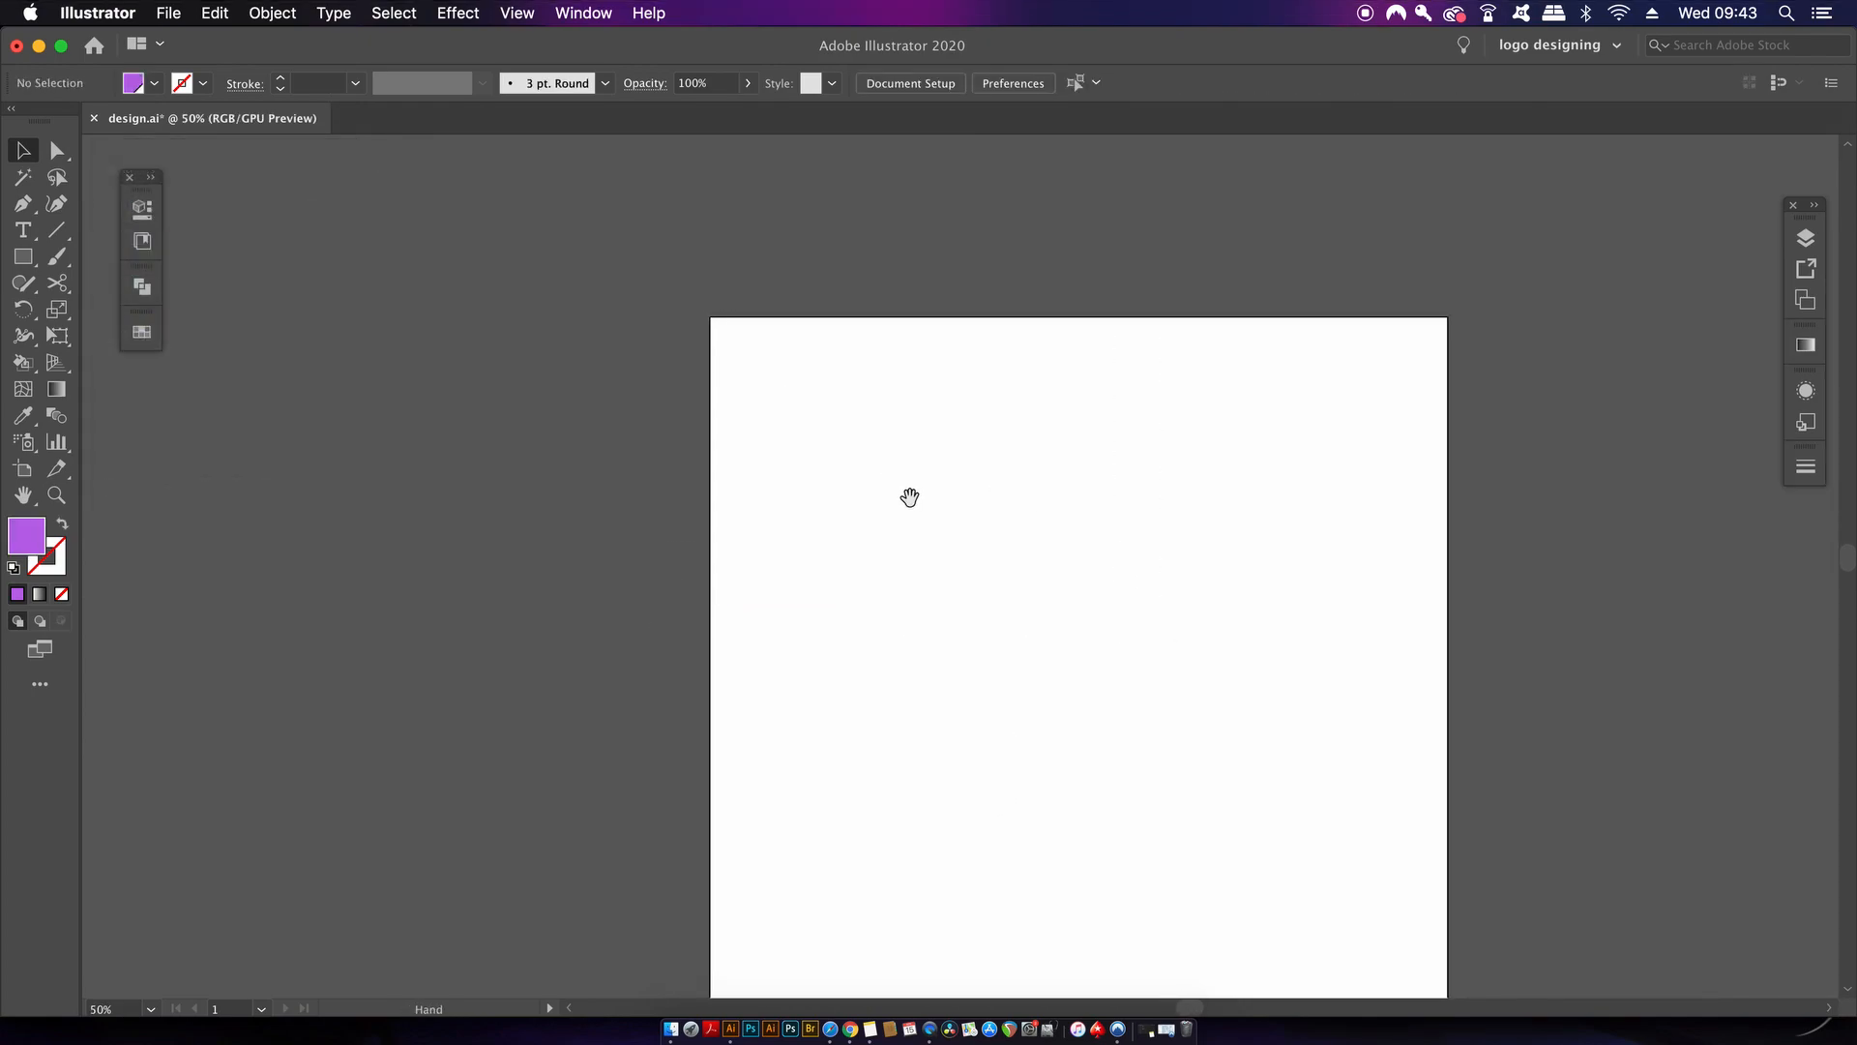
Step: Draw a large square covering the whole empty artboard
{"action": "left_click_drag", "start_coordinate": [909, 497], "coordinate": [826, 393]}
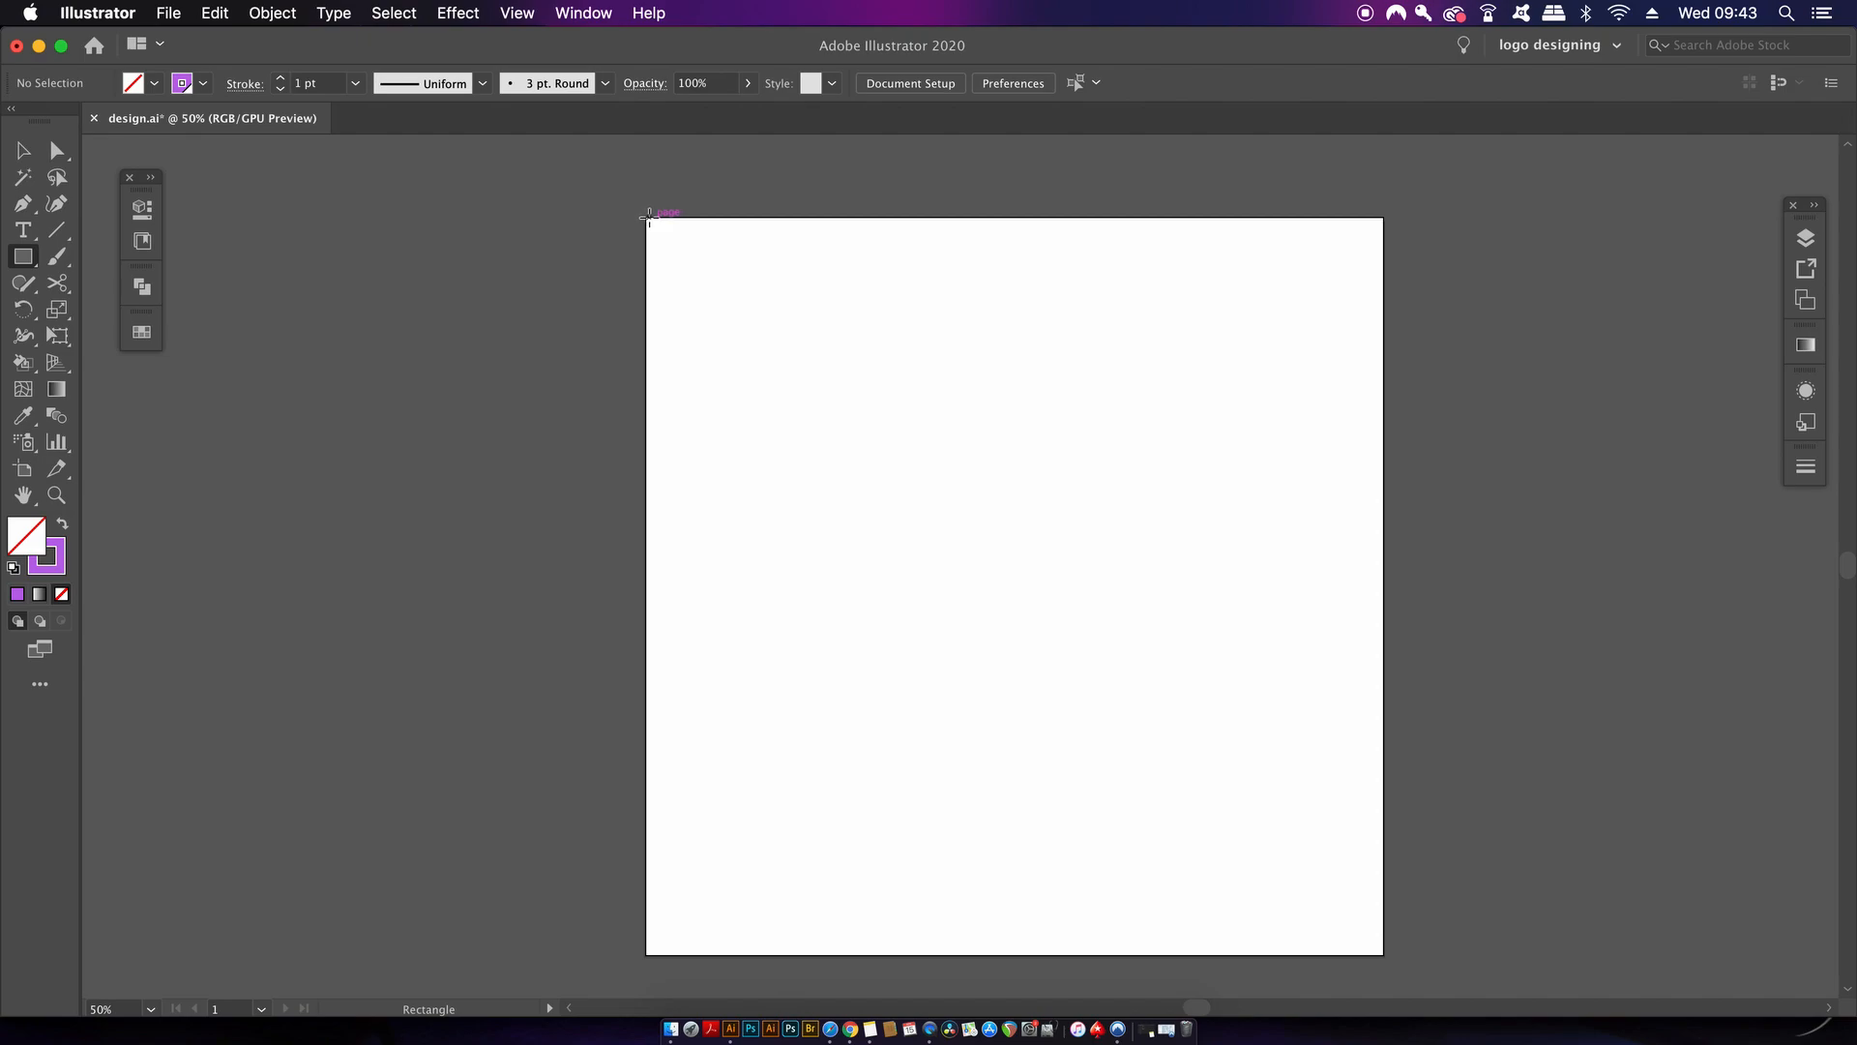
{"action": "left_click_drag", "start_coordinate": [603, 166], "coordinate": [1012, 568]}
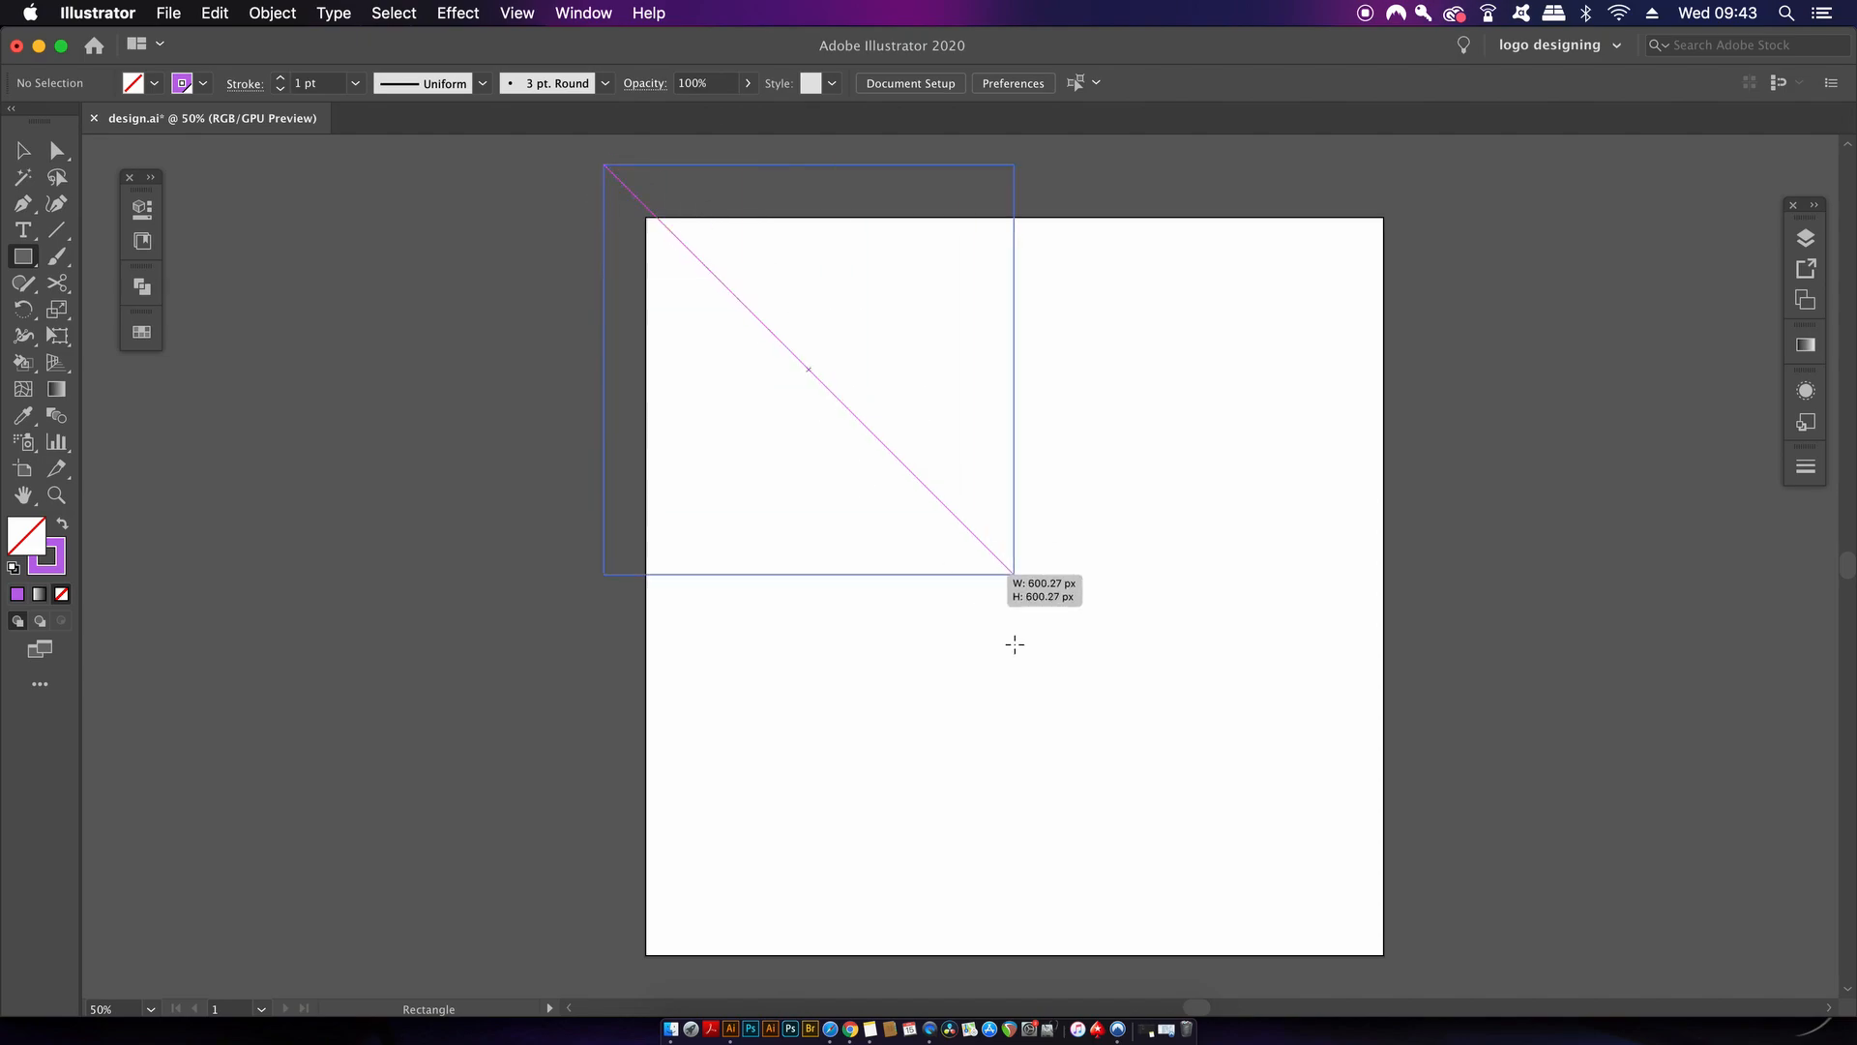
{"action": "left_click_drag", "start_coordinate": [1012, 569], "coordinate": [1377, 991]}
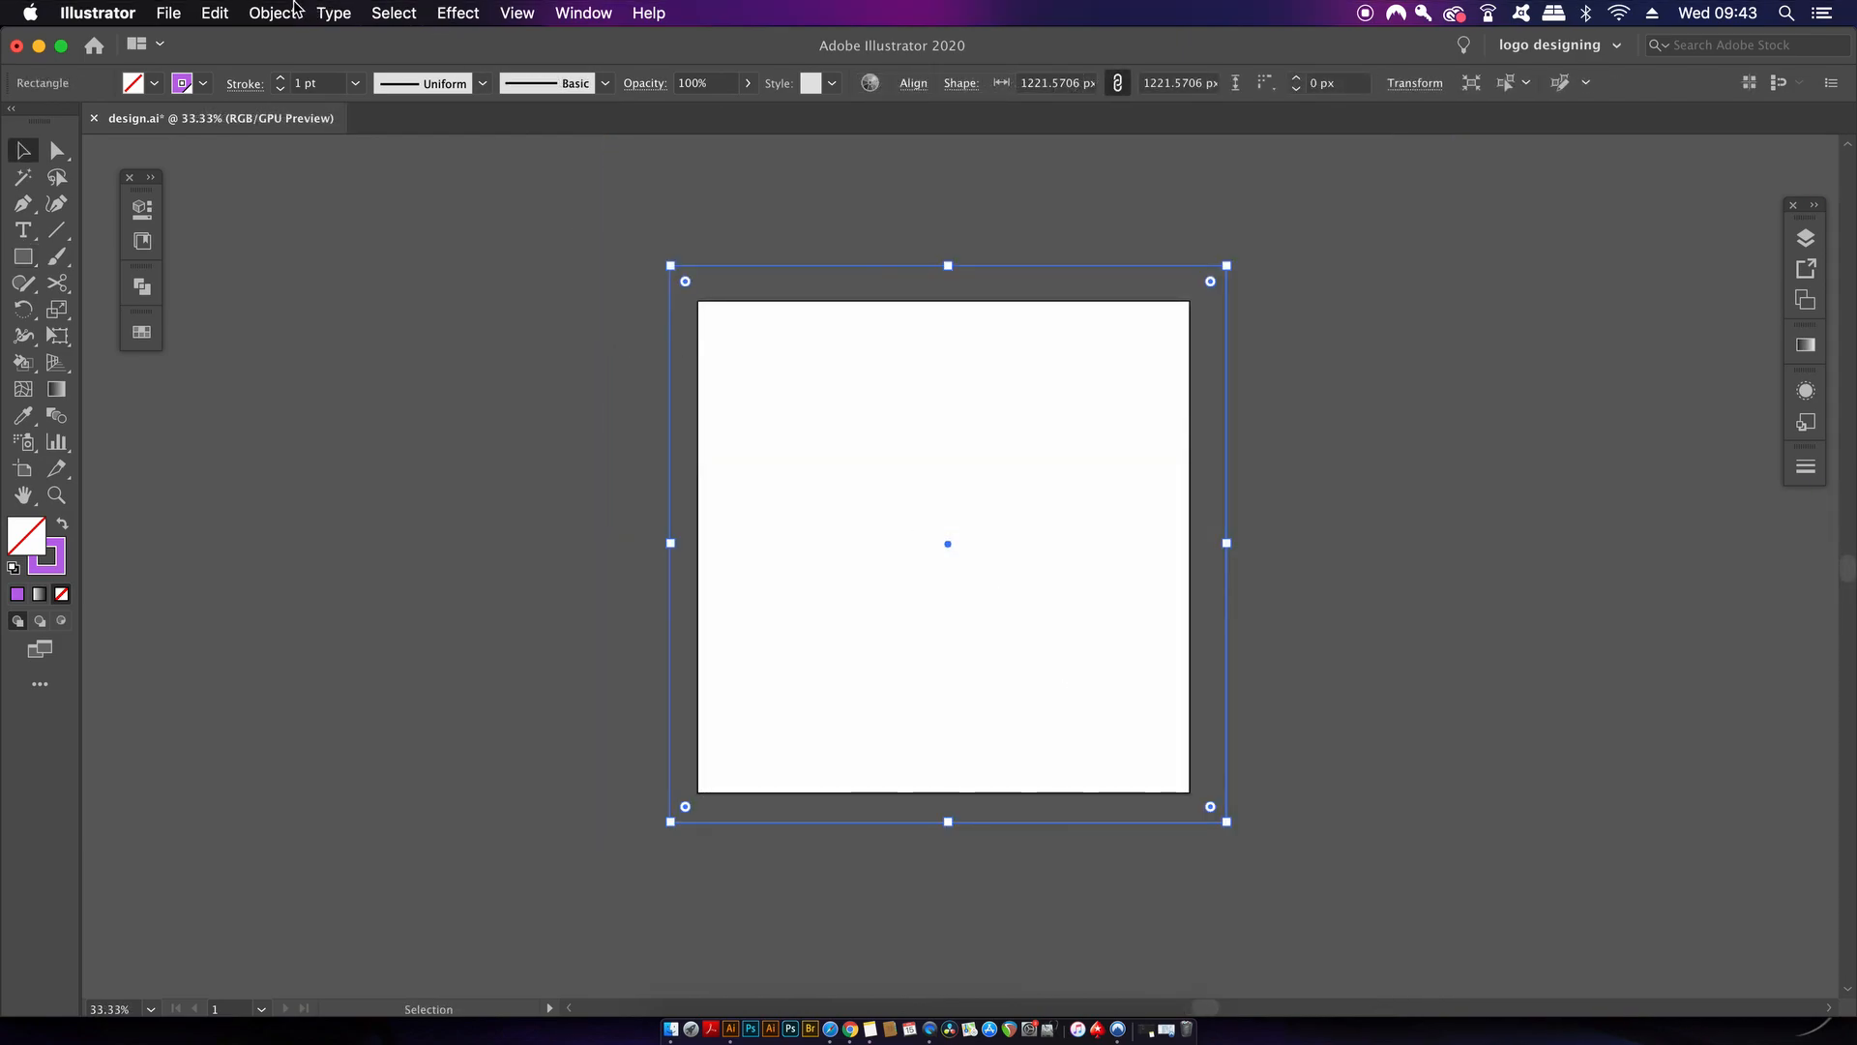
Step: Split the square into a grid of 50 vertical columns with Split Into Grid
{"action": "left_click", "coordinate": [271, 14]}
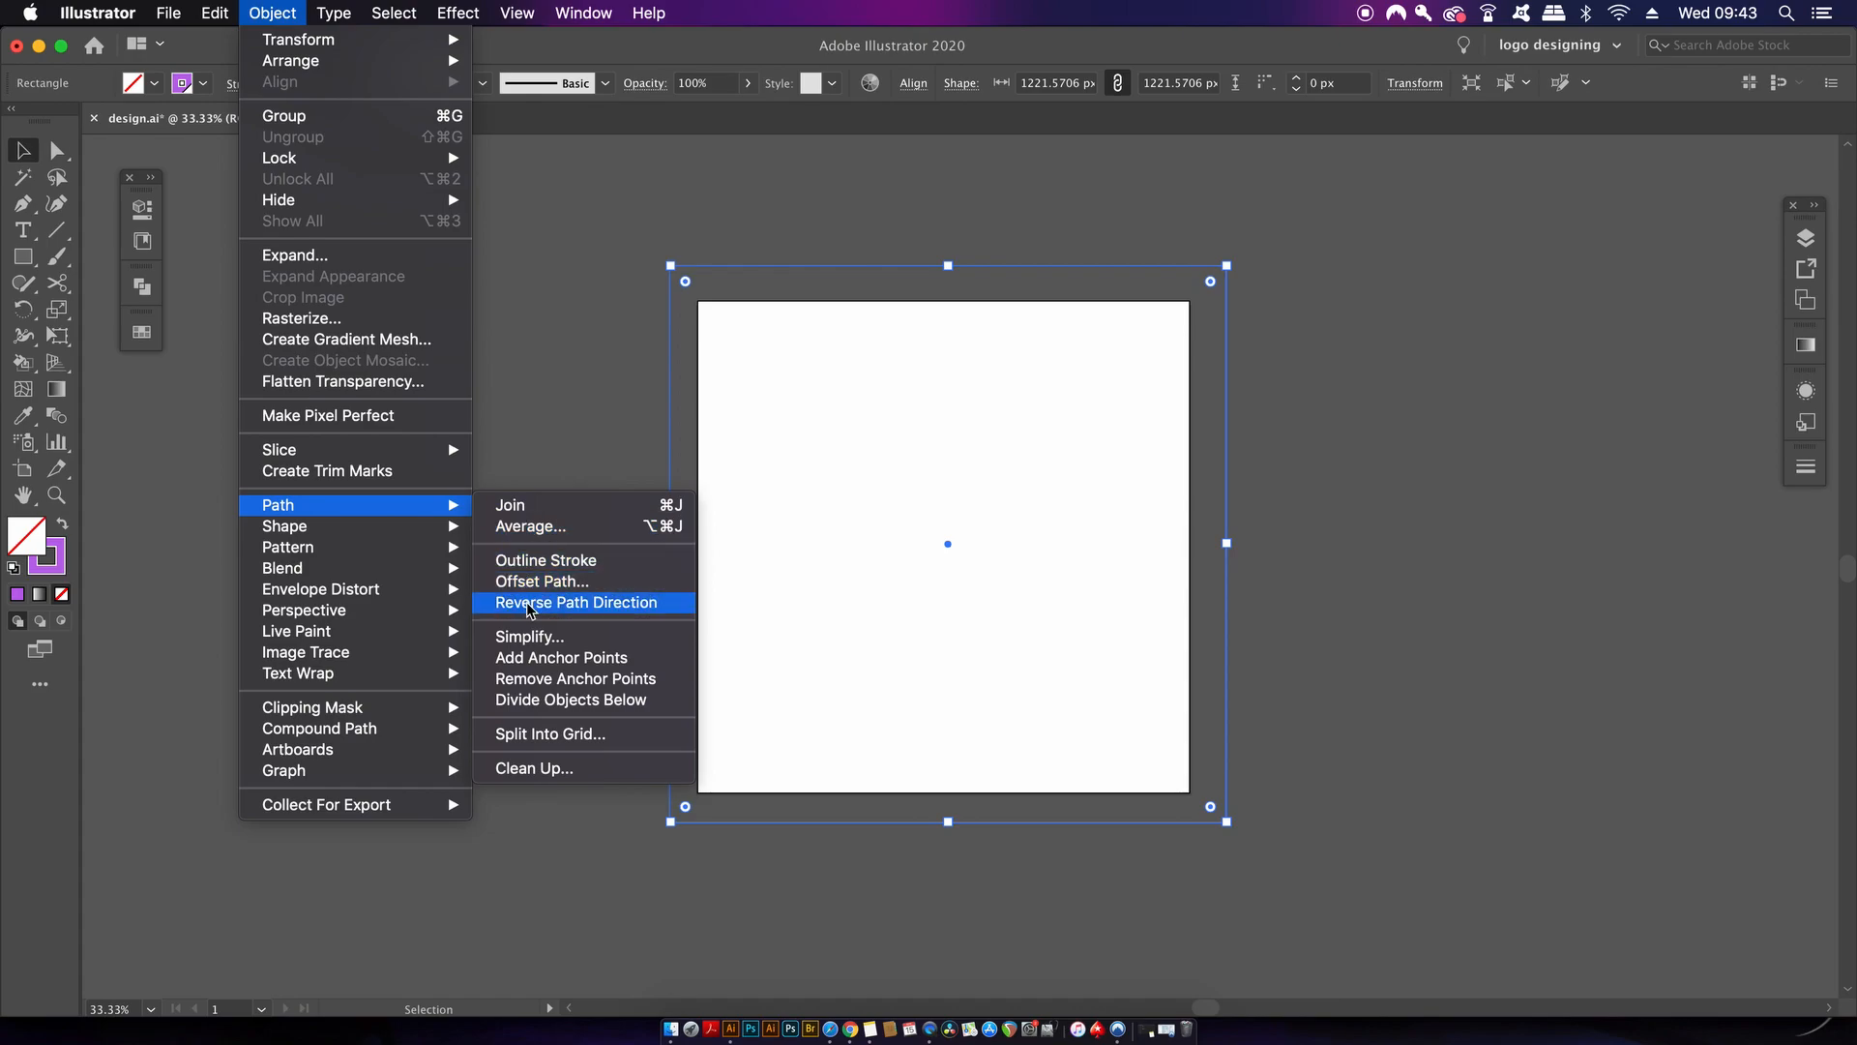
{"action": "mouse_move", "coordinate": [635, 736]}
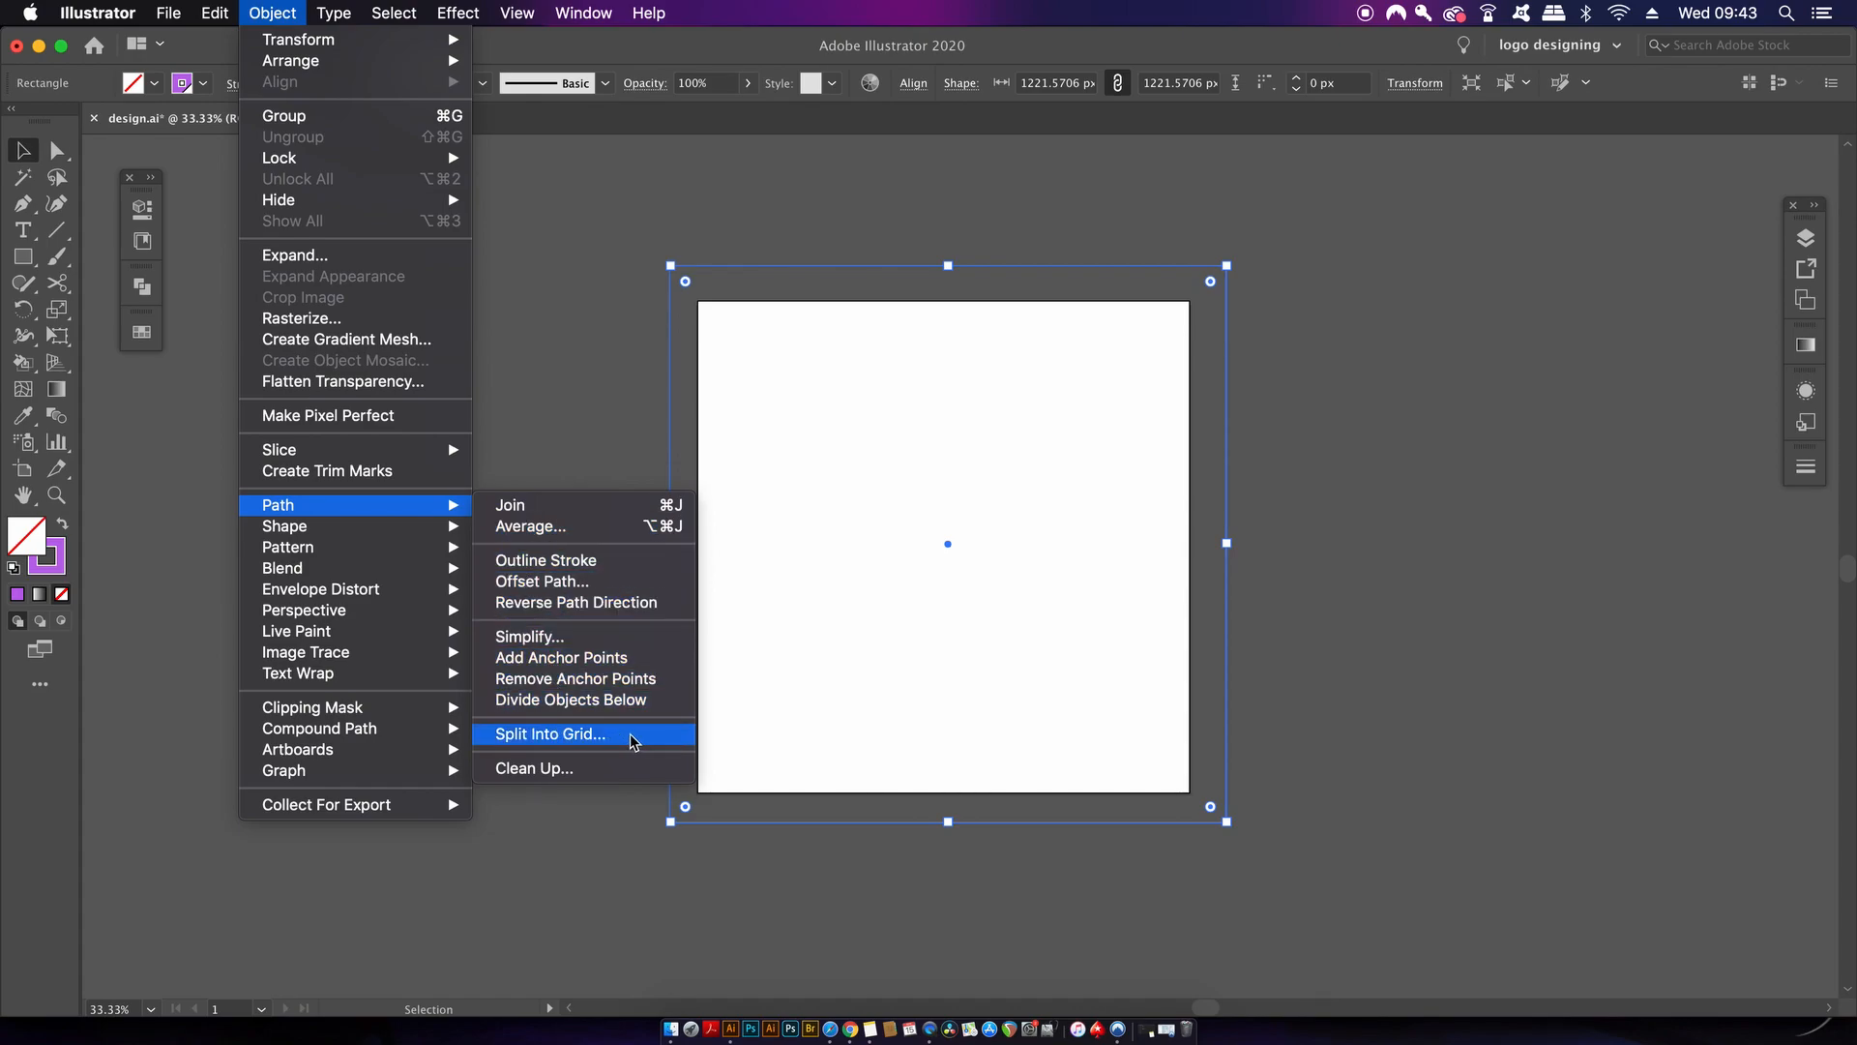
{"action": "left_click", "coordinate": [548, 733]}
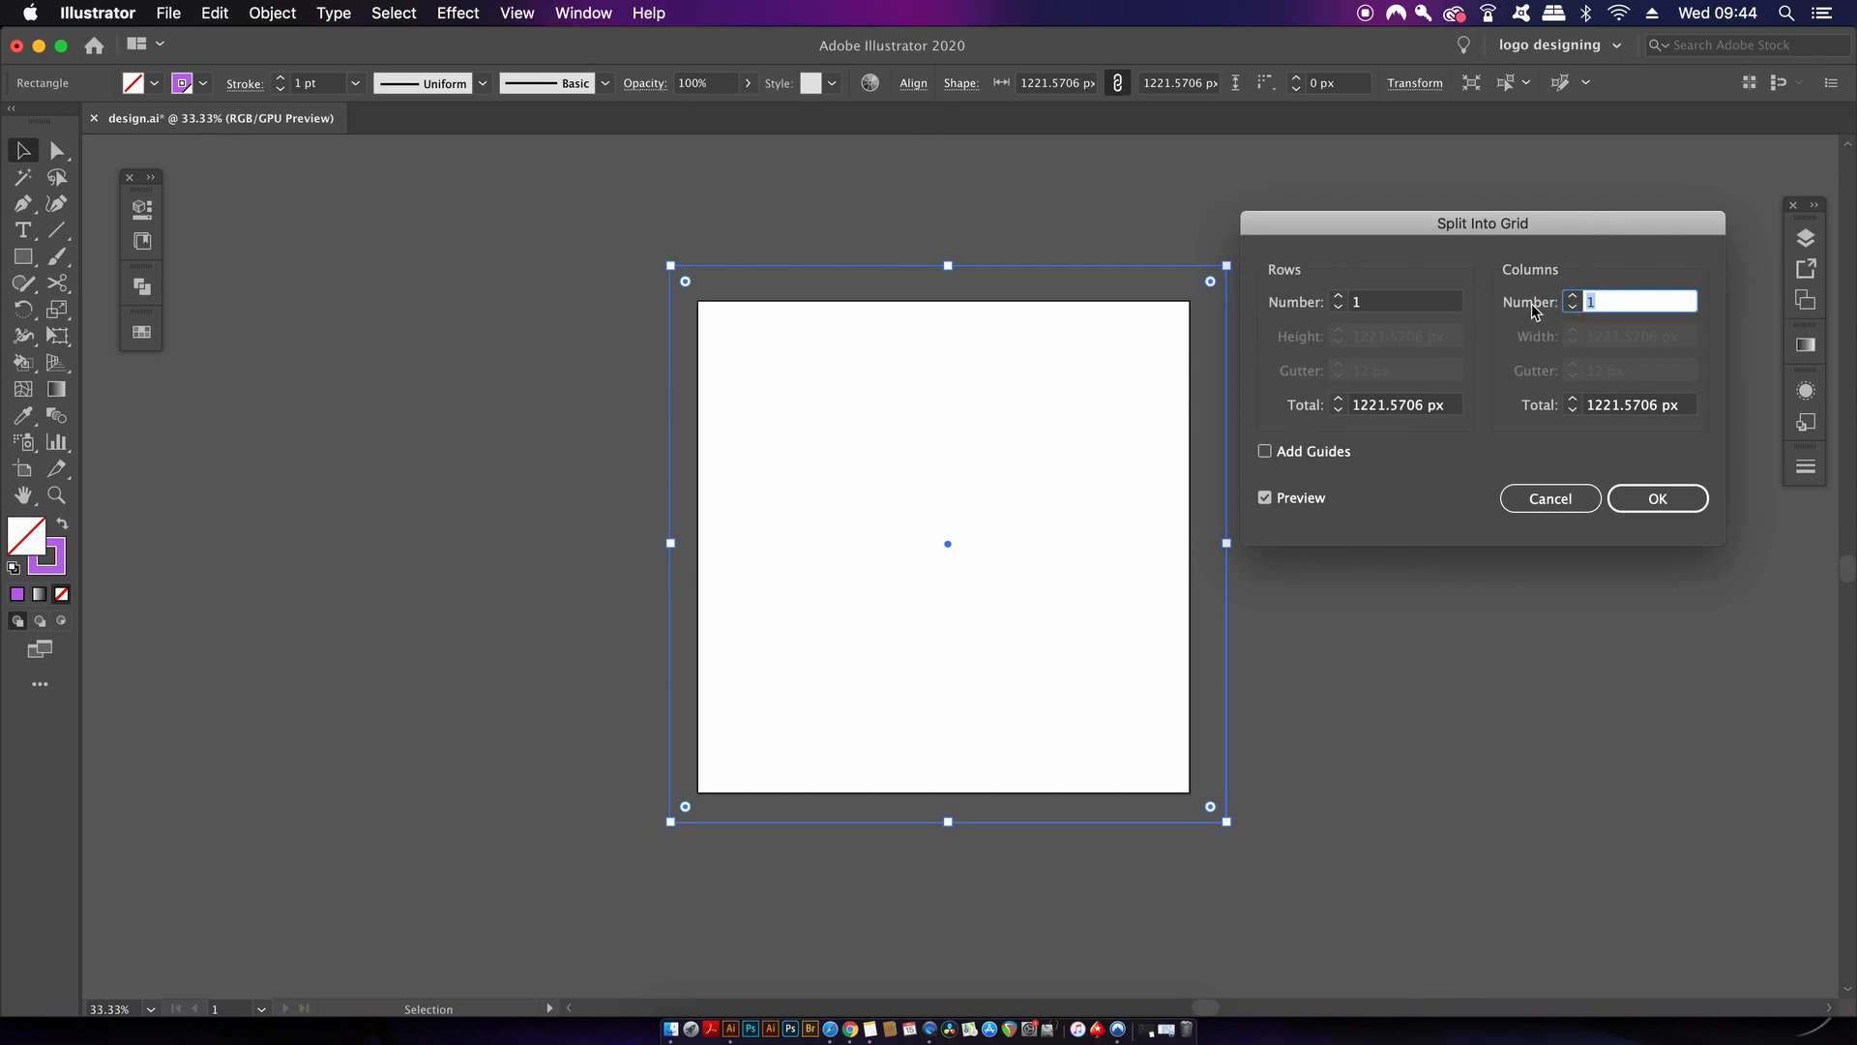
{"action": "type", "text": "50"}
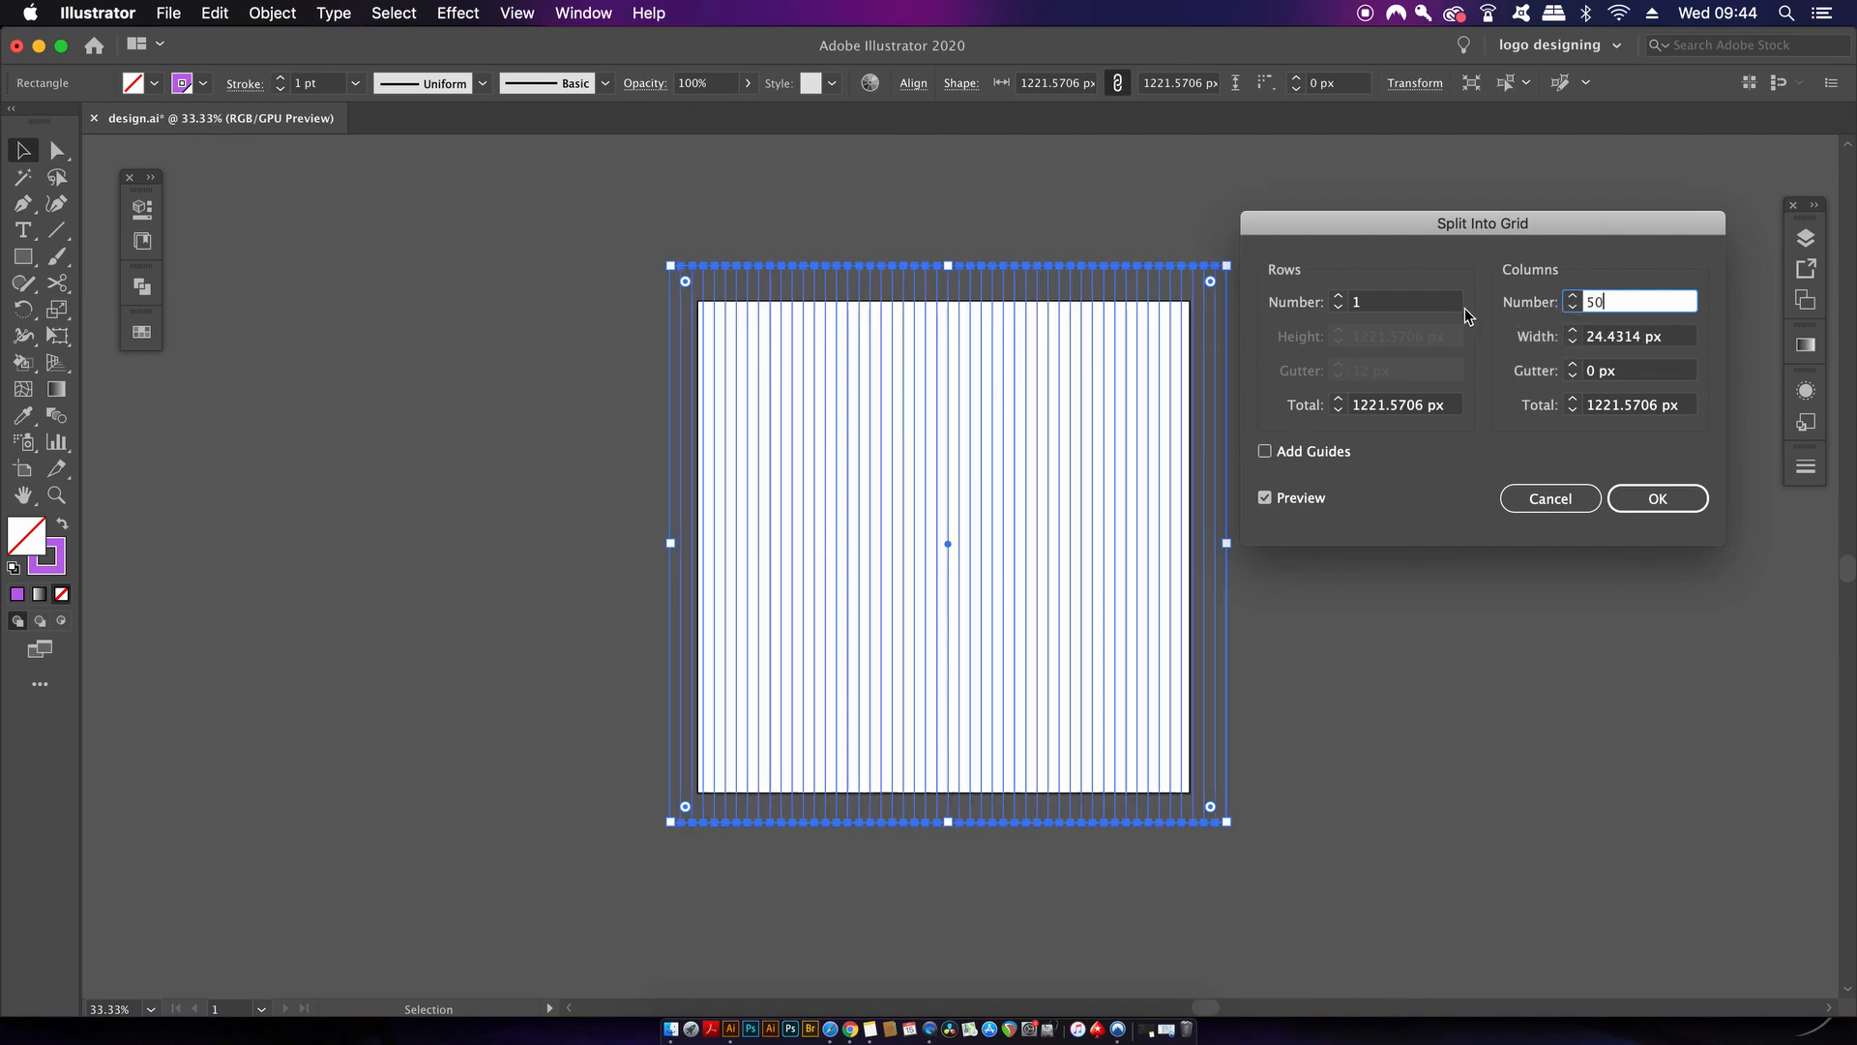
{"action": "left_click", "coordinate": [1397, 302]}
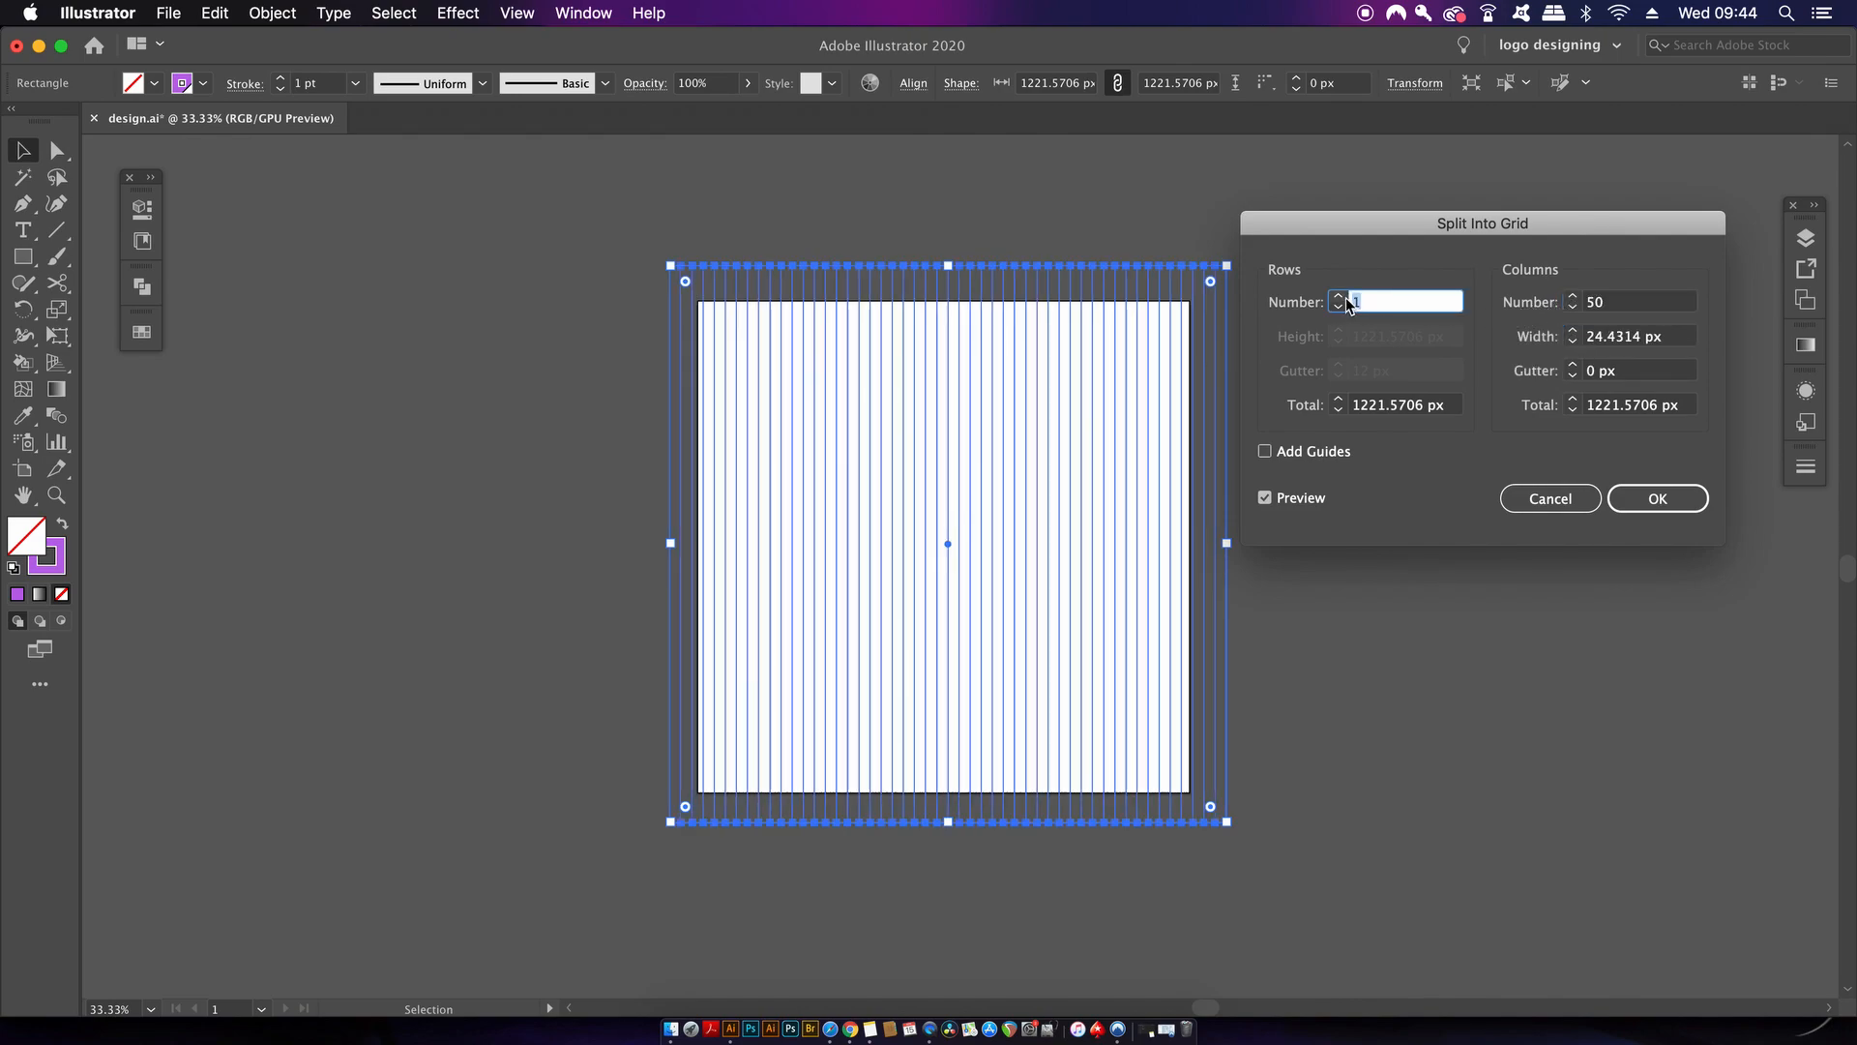
{"action": "left_click", "coordinate": [1635, 302]}
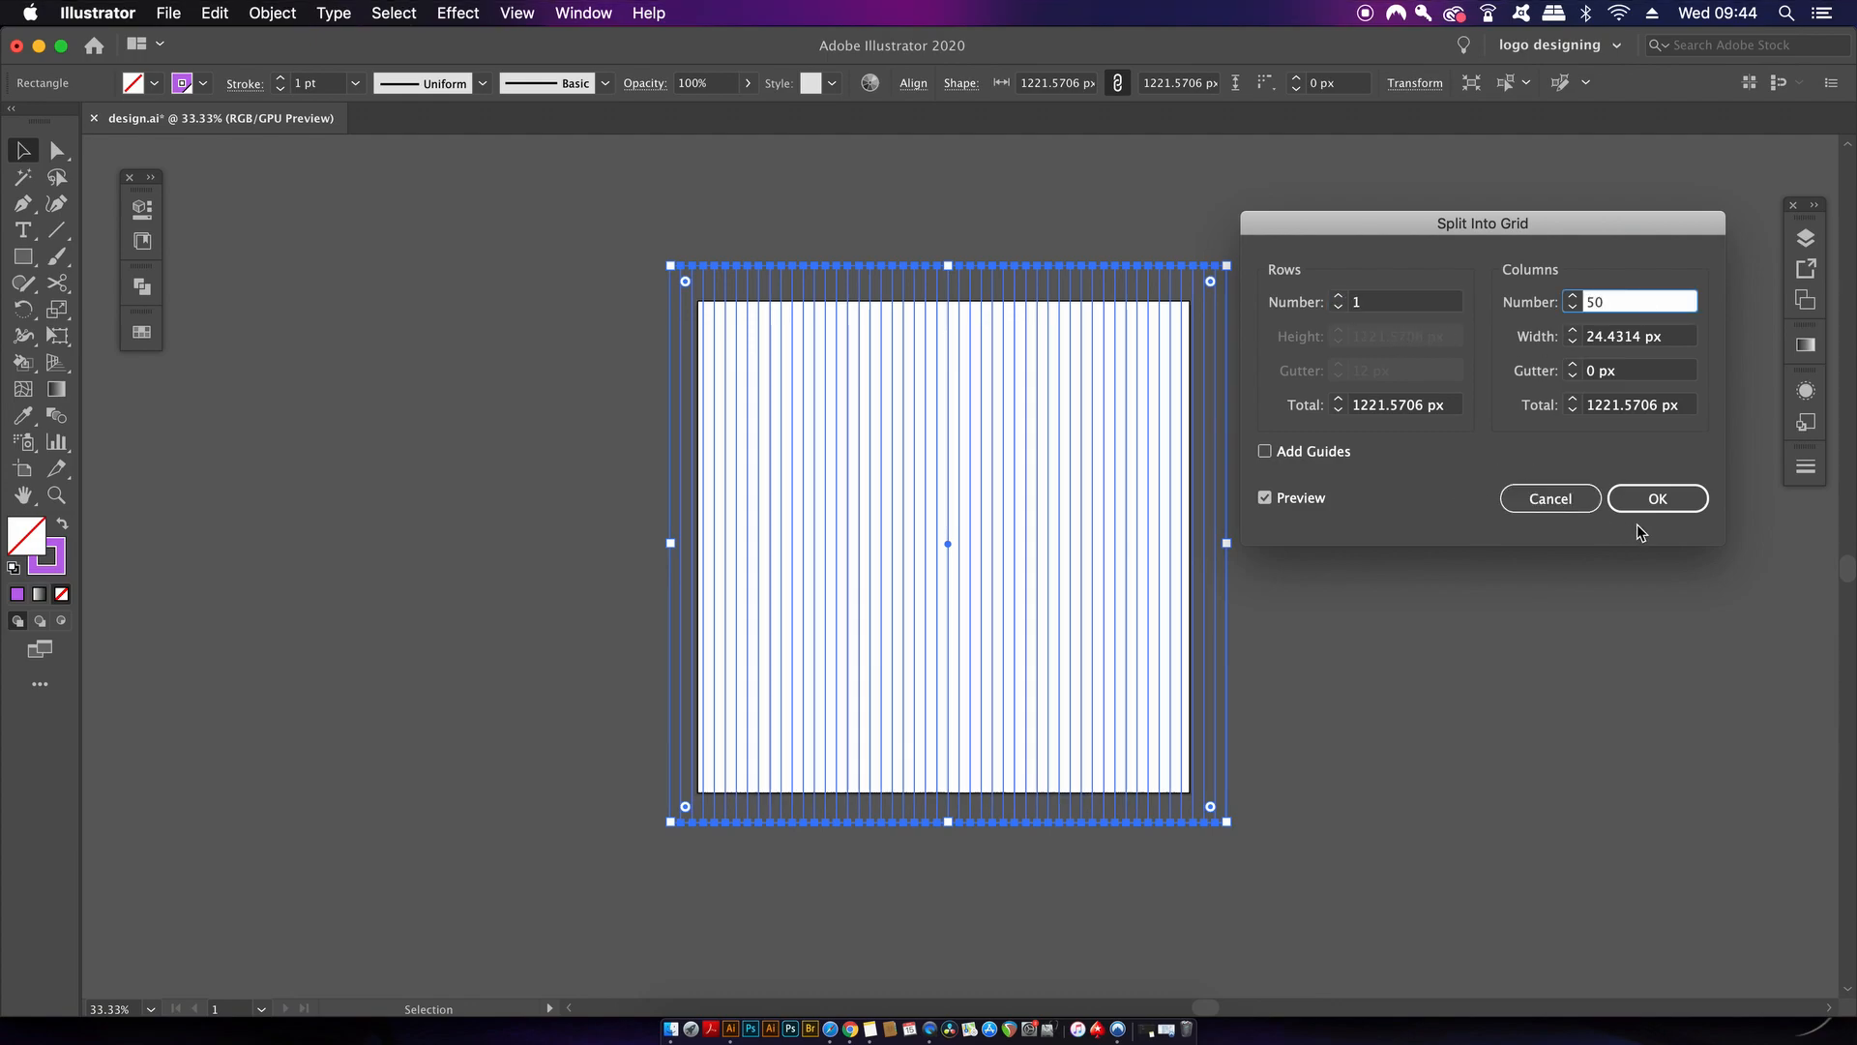
{"action": "left_click", "coordinate": [1656, 497]}
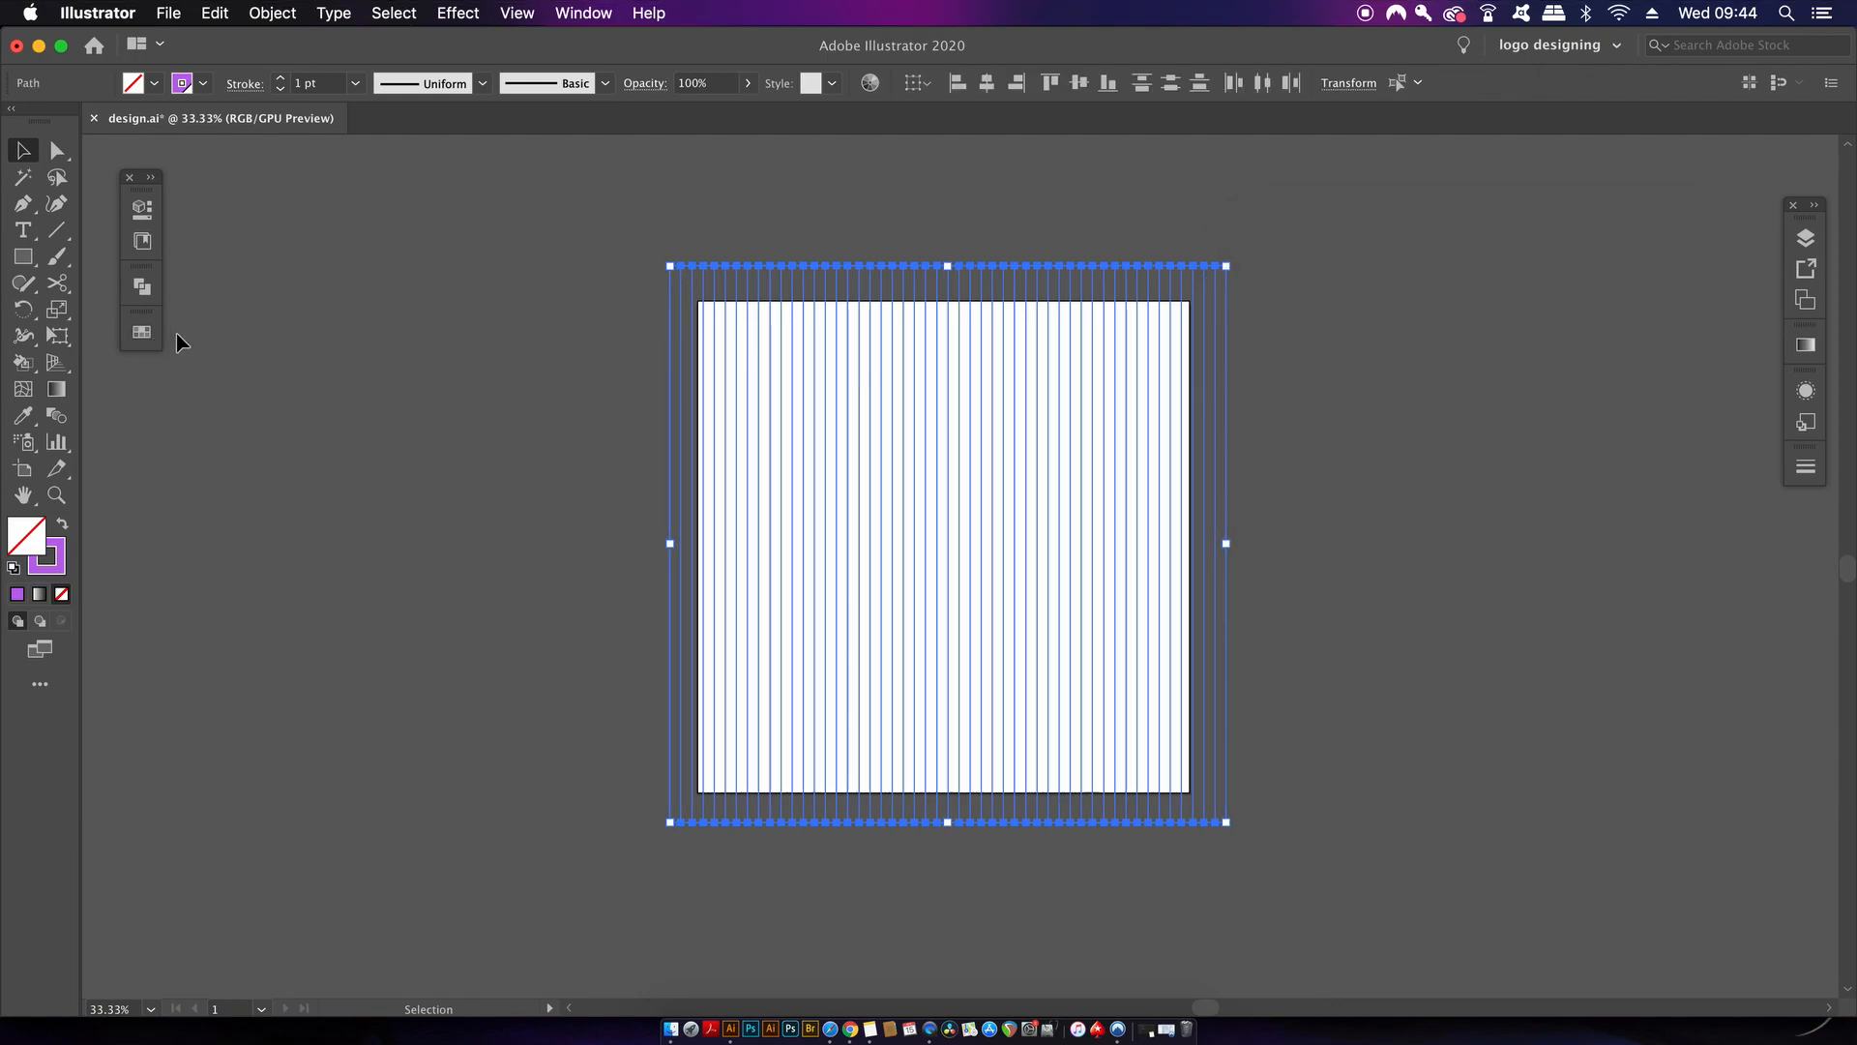
Step: Set the stroke colour of the 50 strips to black
{"action": "left_click", "coordinate": [983, 797]}
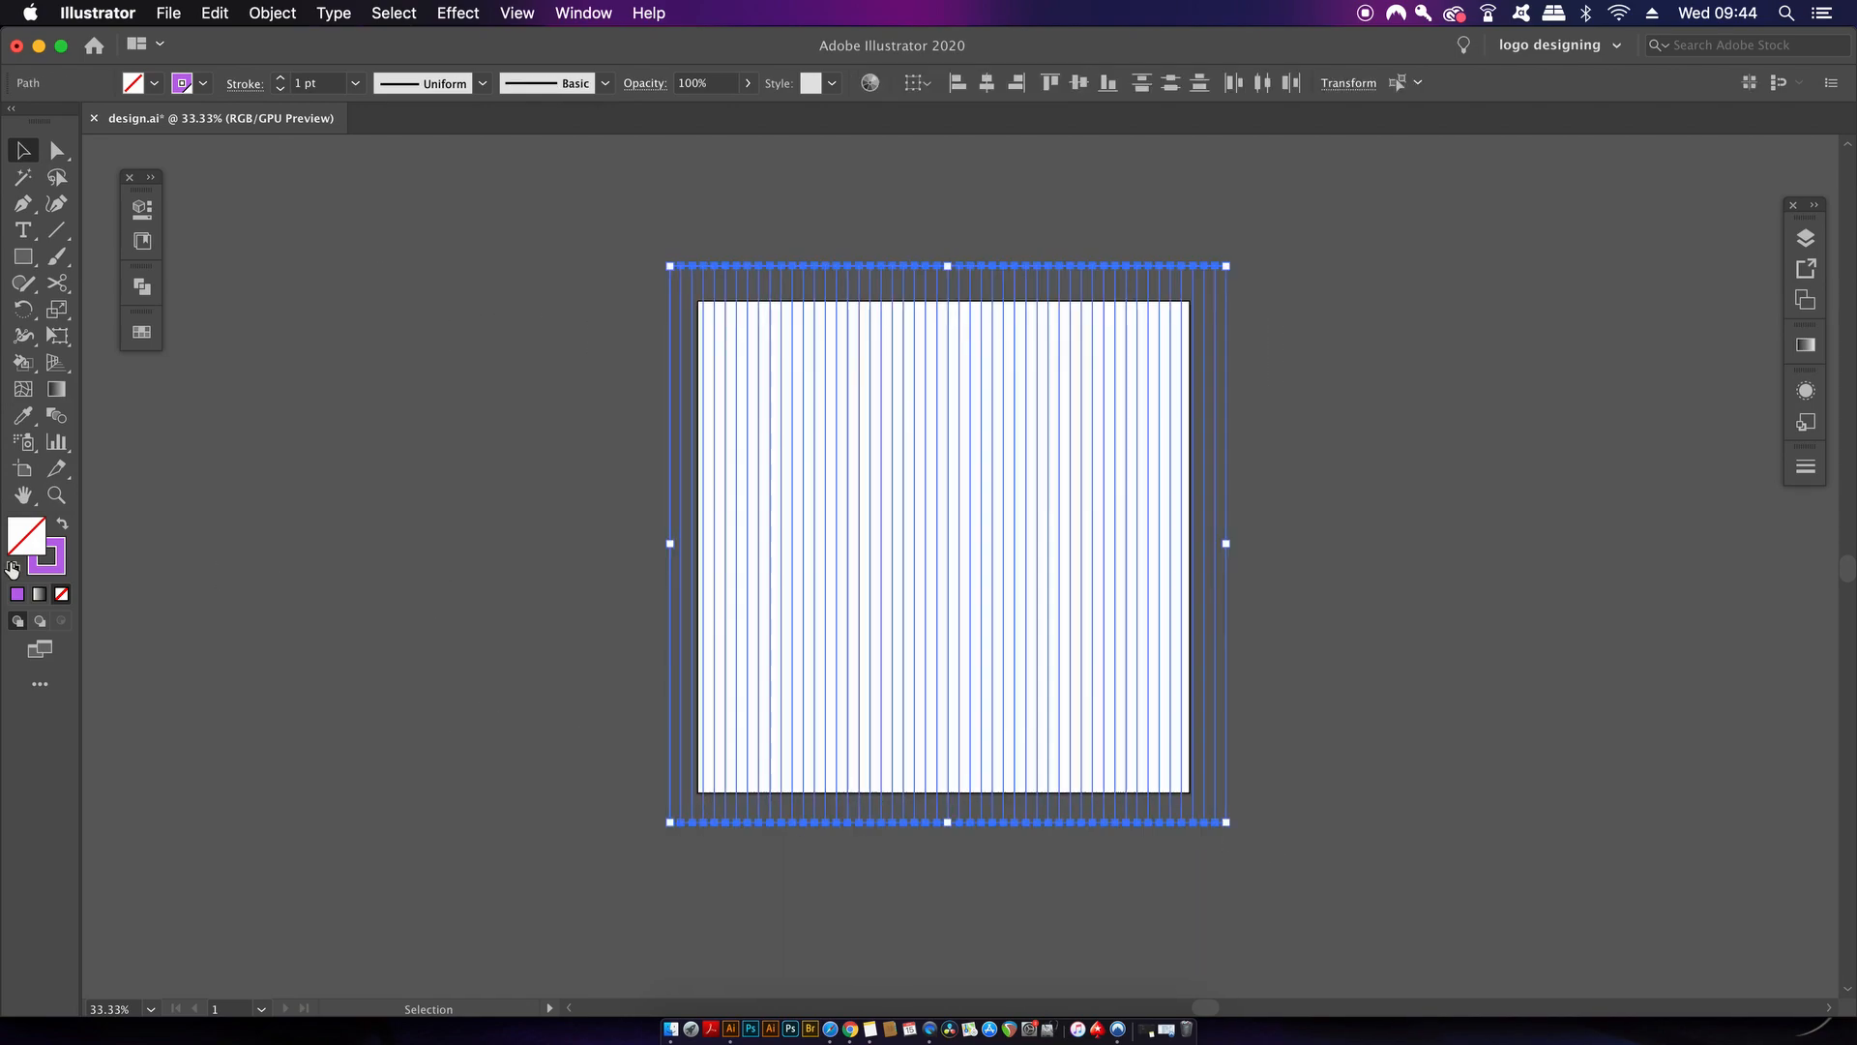
{"action": "double_click", "coordinate": [47, 555]}
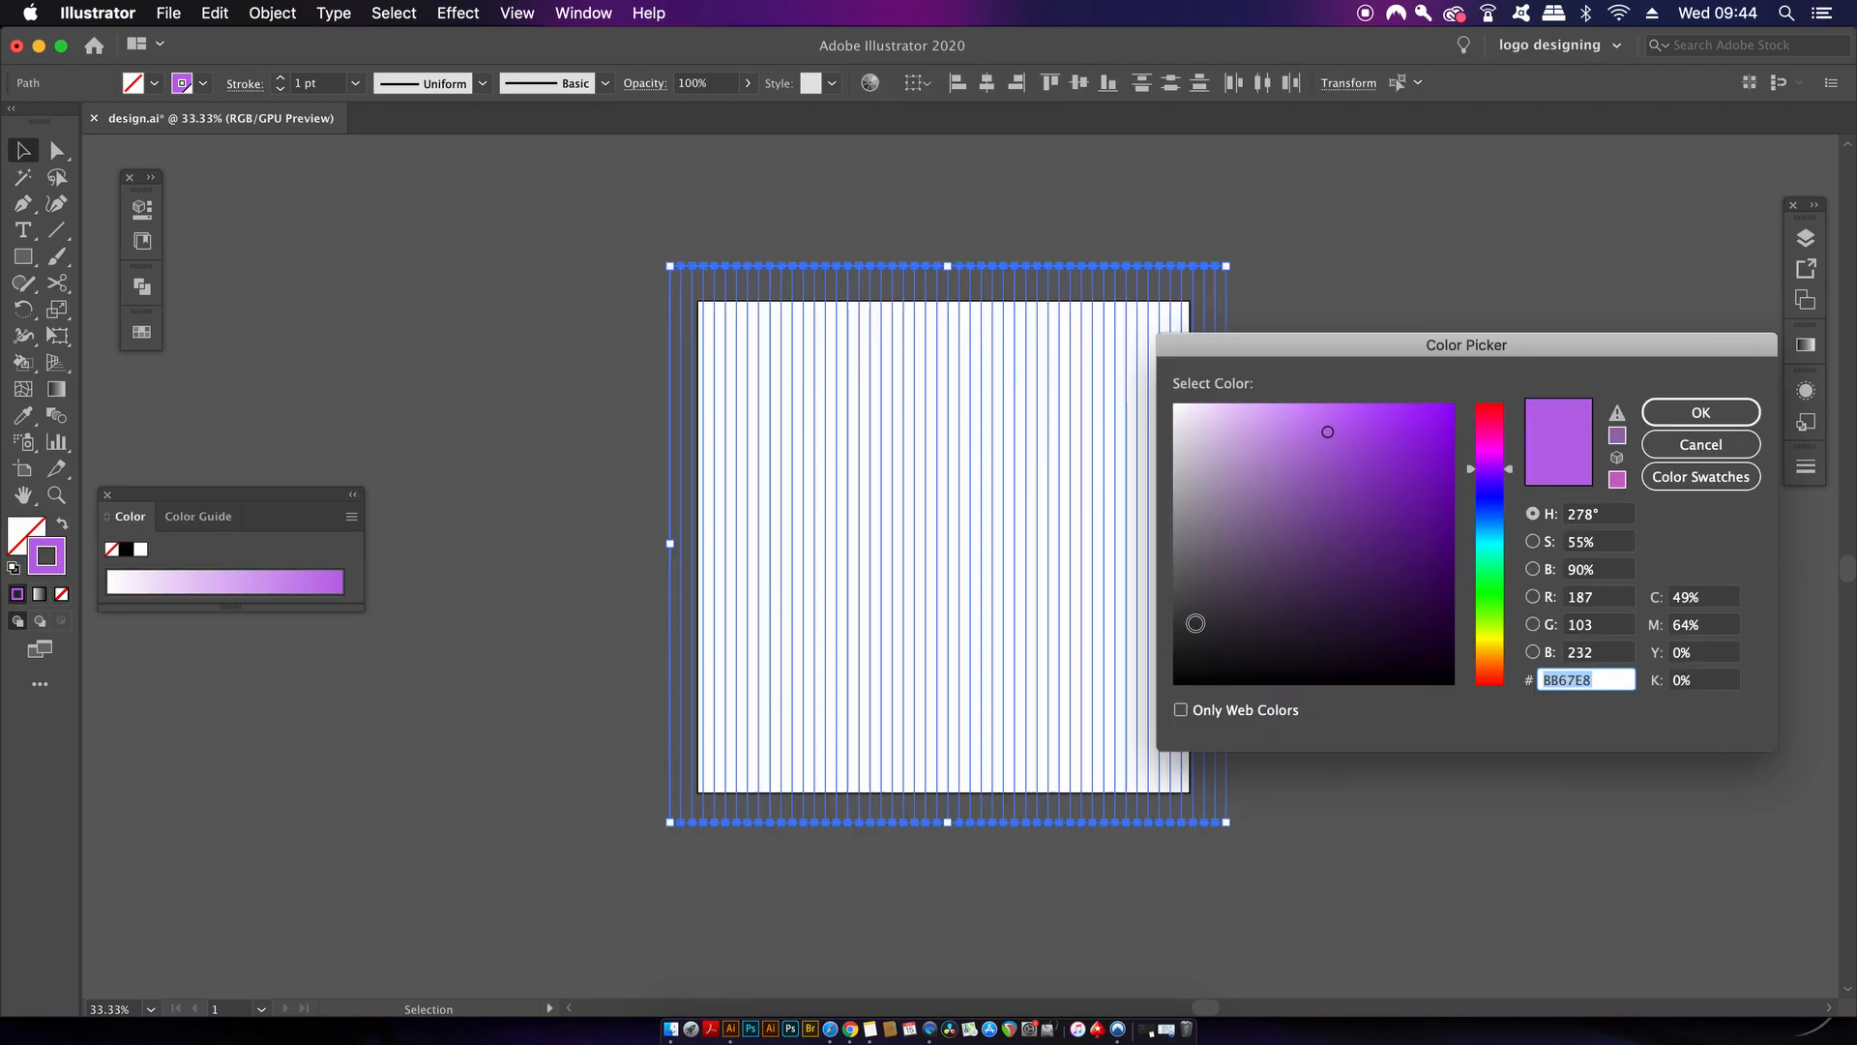
{"action": "left_click", "coordinate": [1701, 411]}
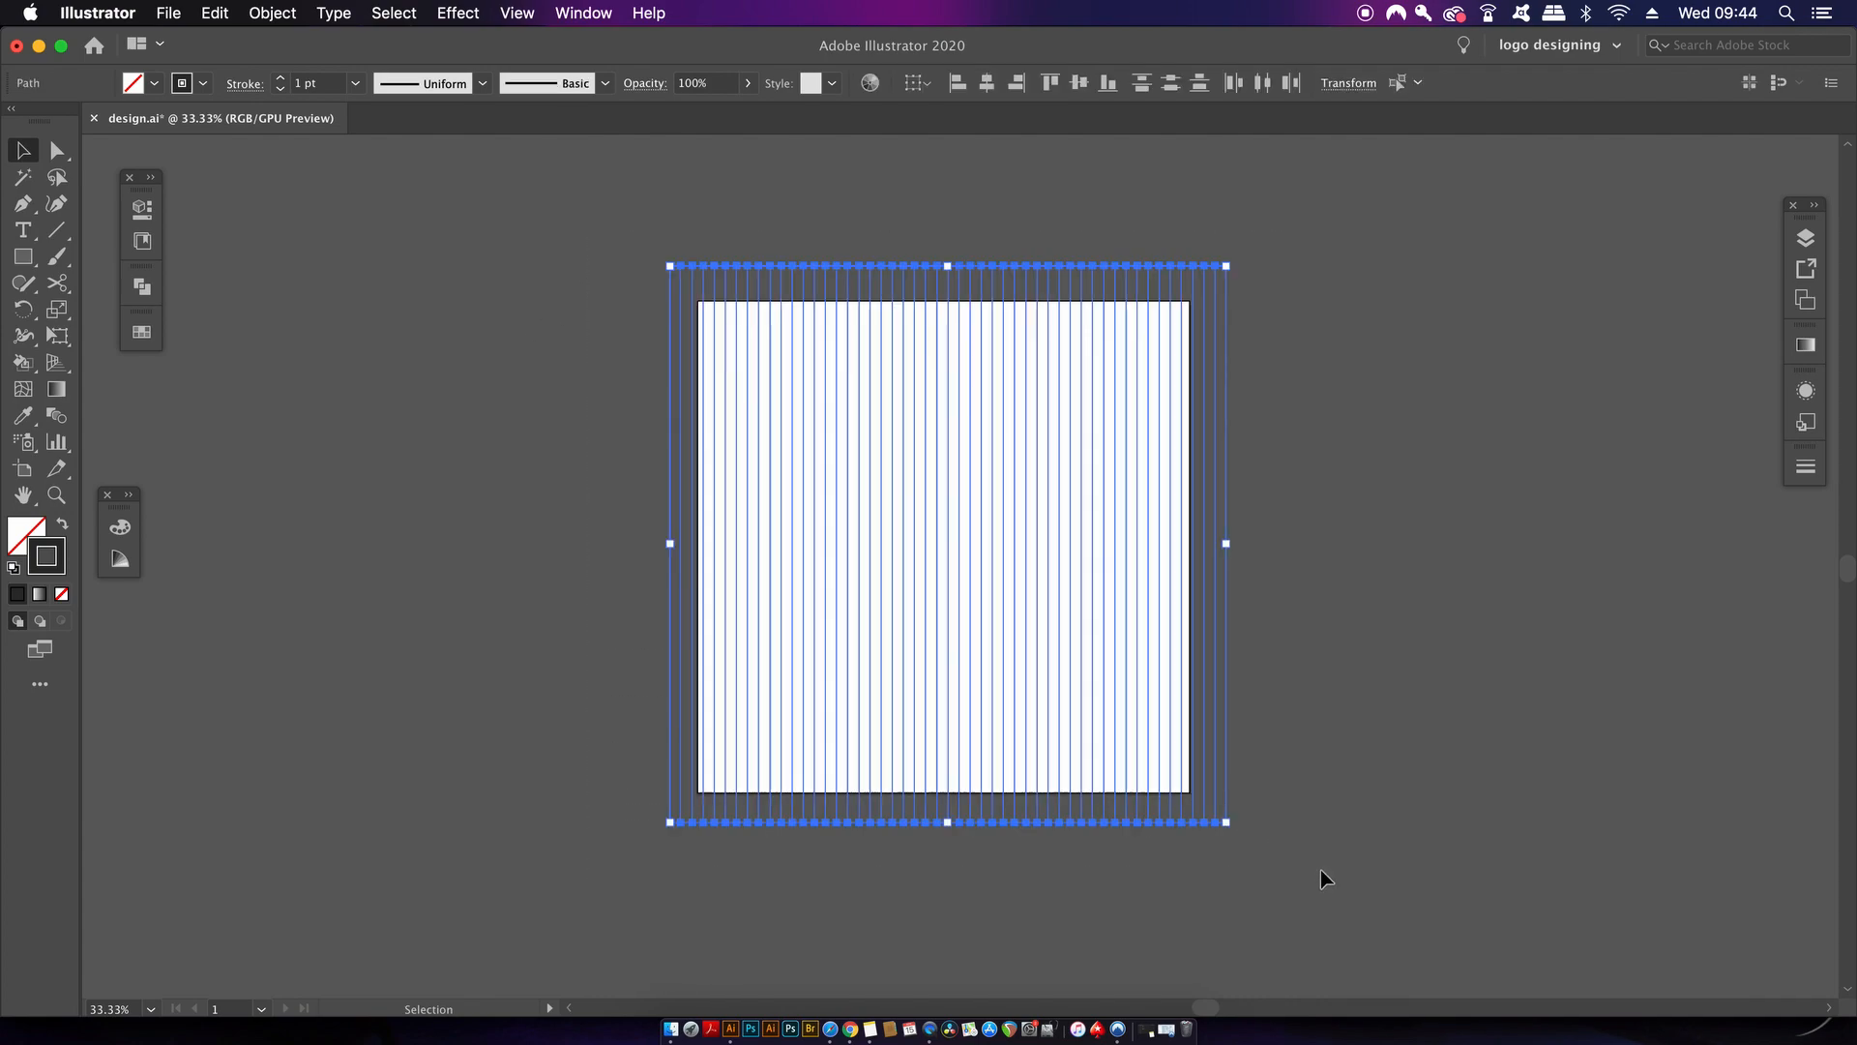
{"action": "mouse_move", "coordinate": [1215, 679]}
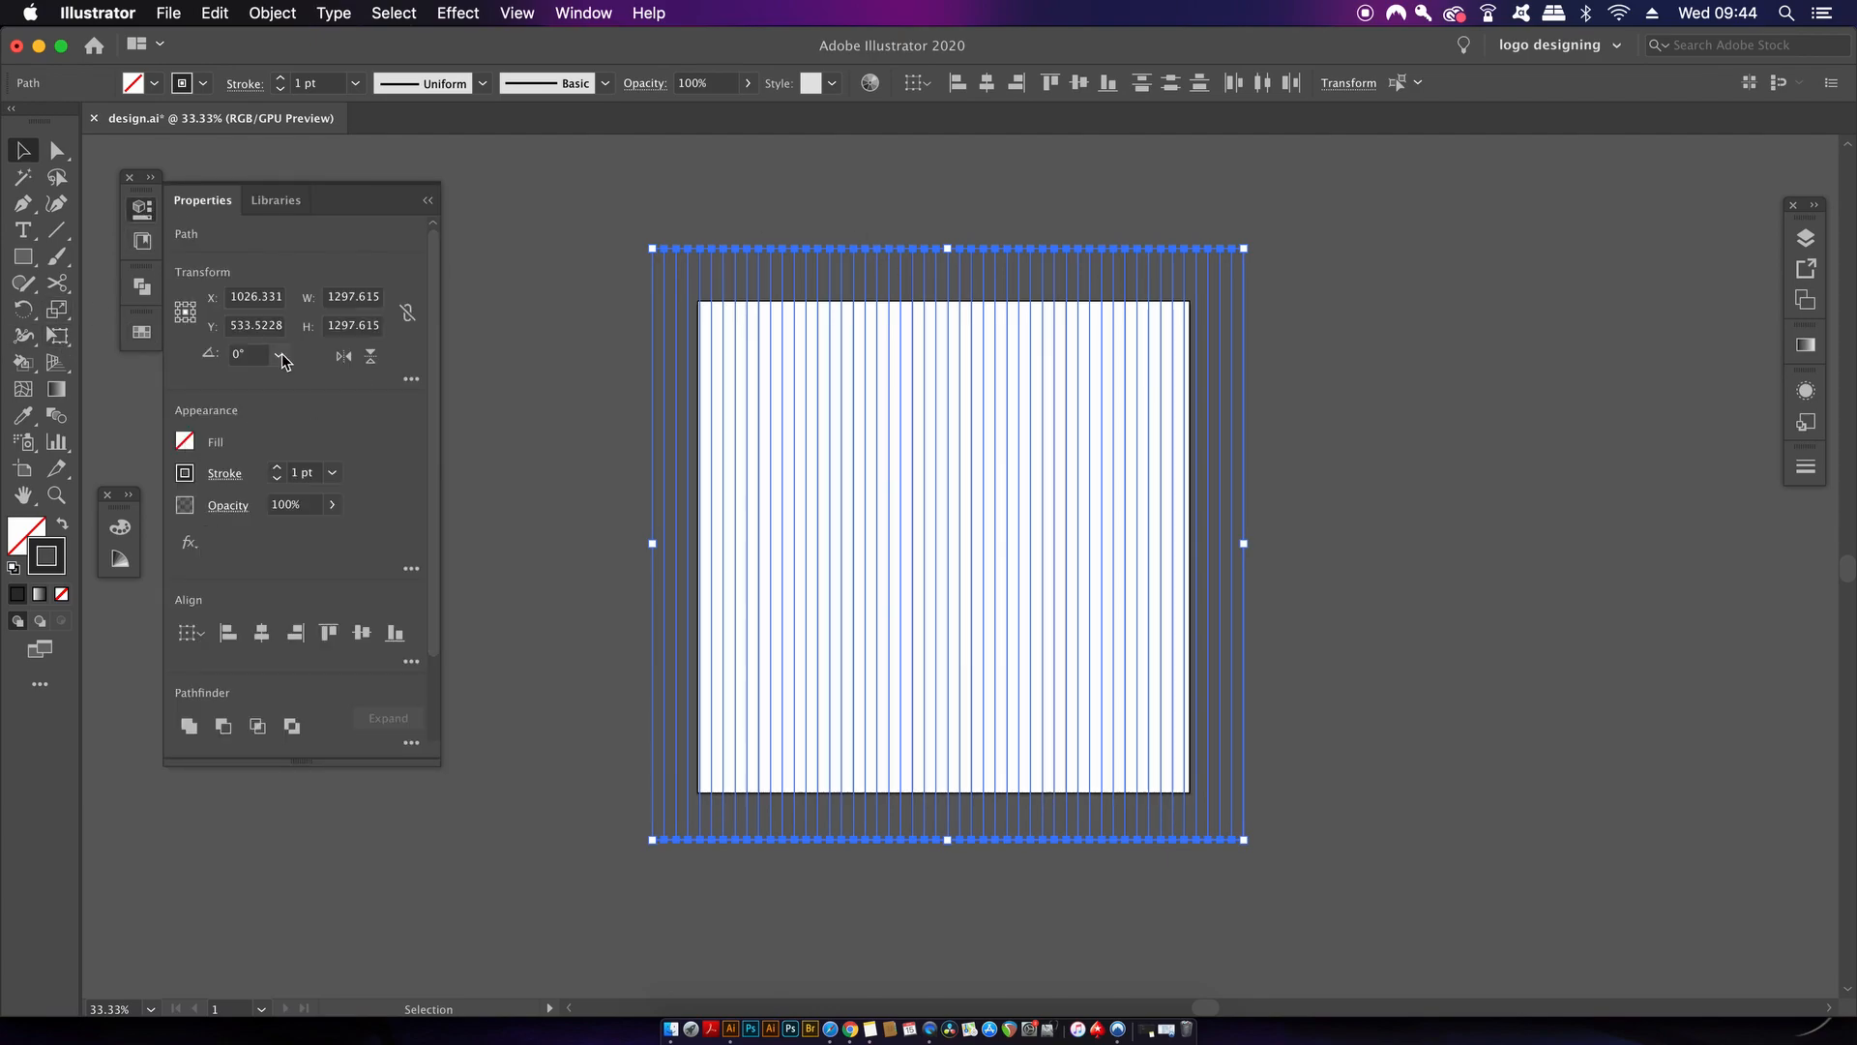
Step: Mirror the tilted line set into a crossing copy forming an isometric grid, then select every line
{"action": "left_click", "coordinate": [278, 356]}
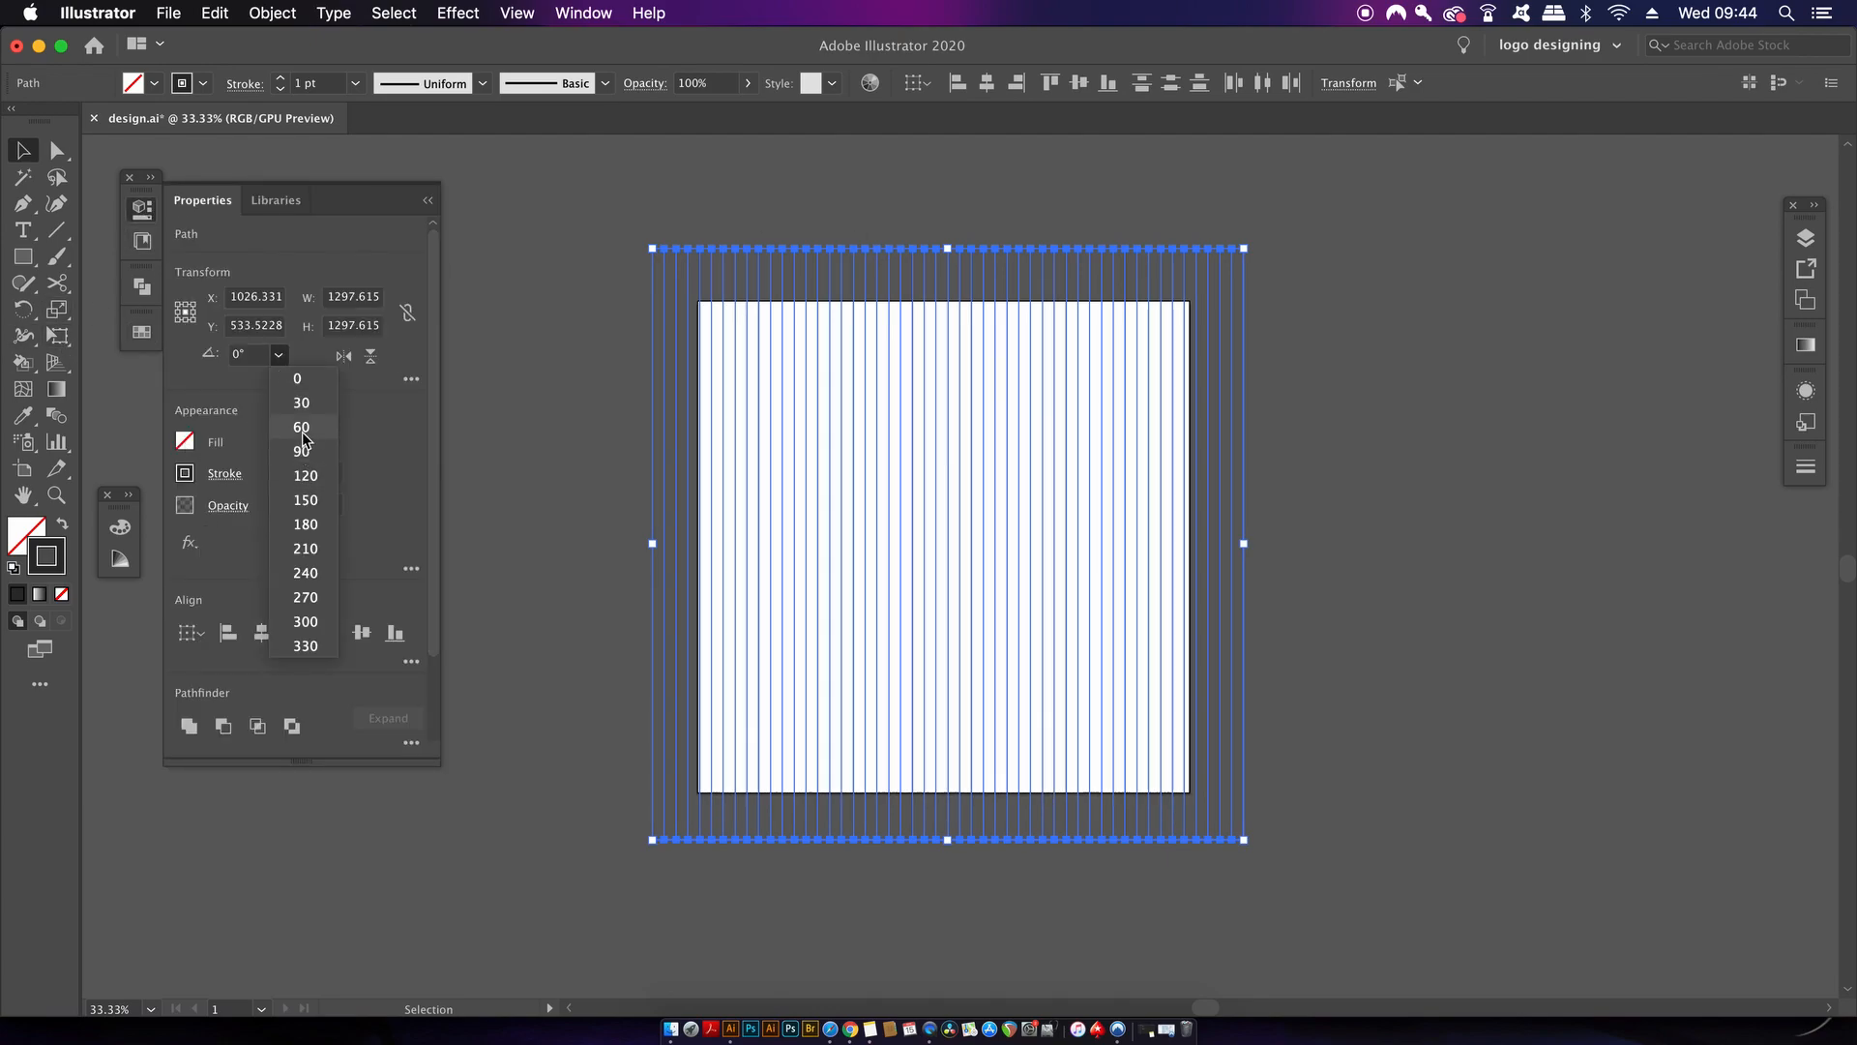
{"action": "left_click", "coordinate": [302, 426]}
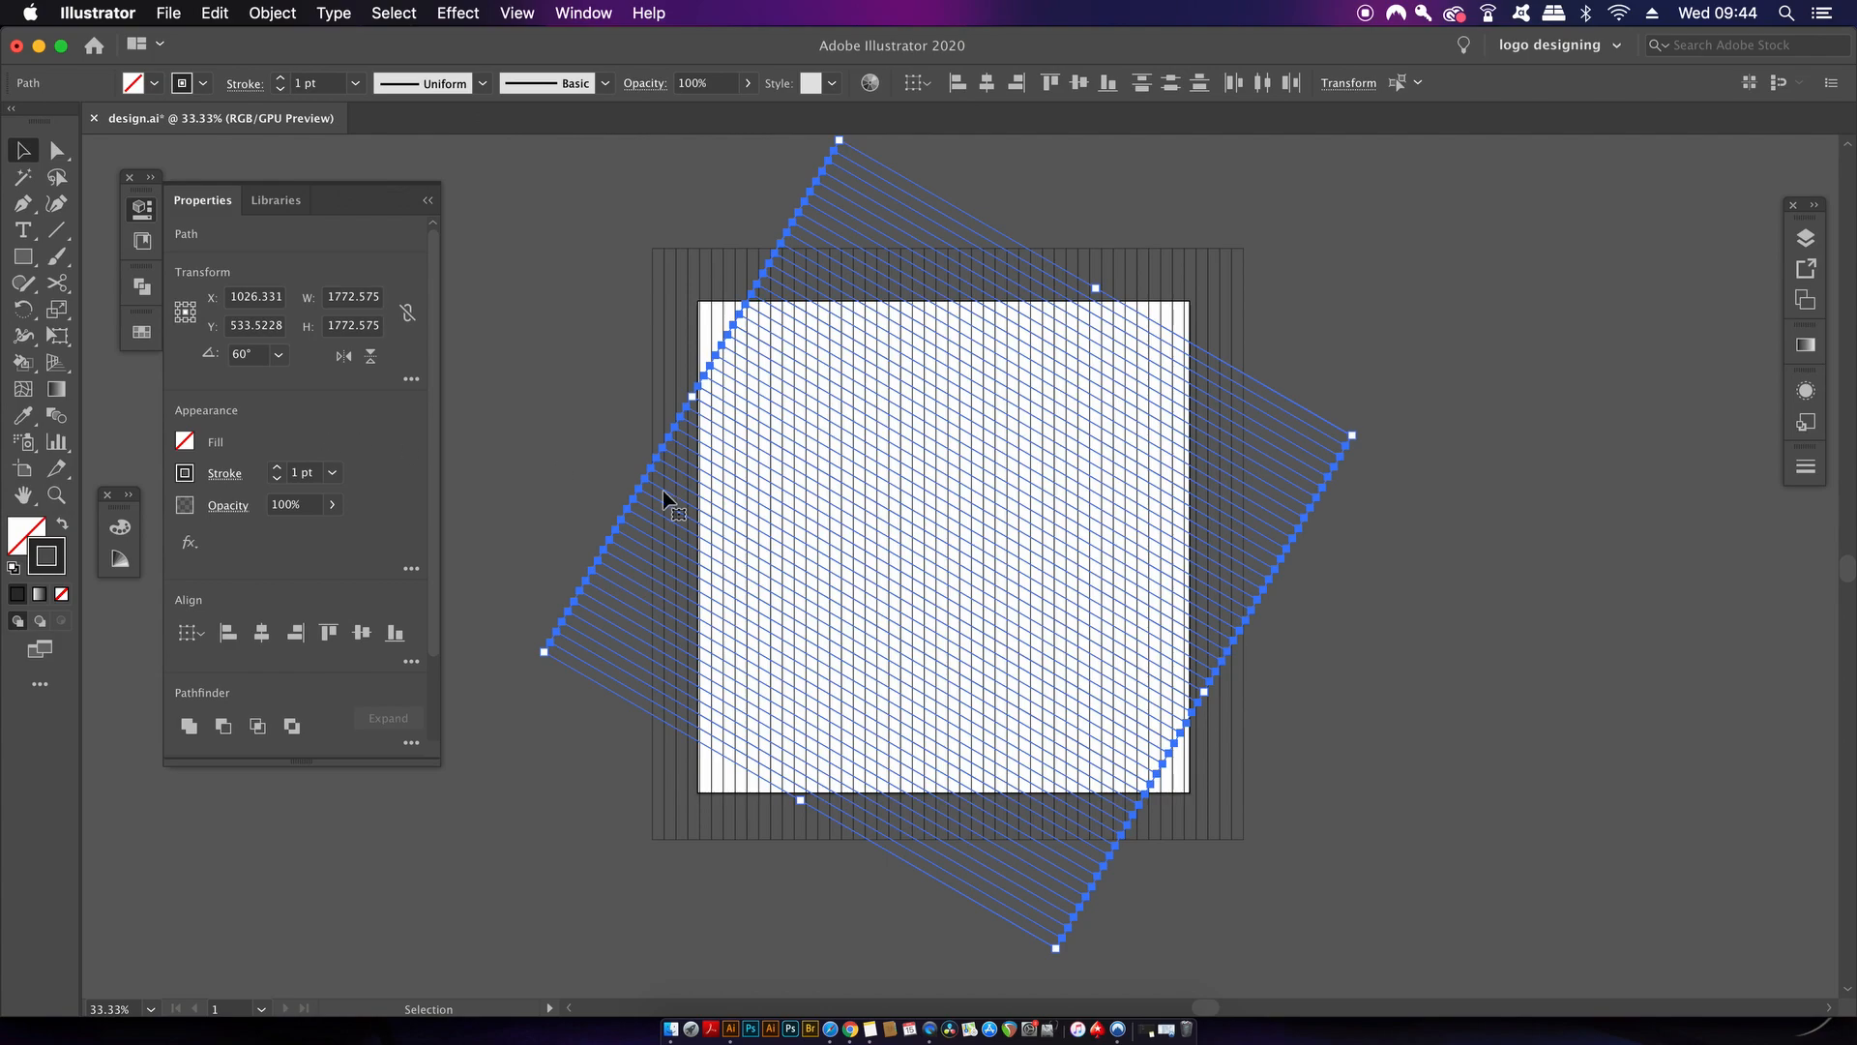
{"action": "left_click", "coordinate": [24, 170]}
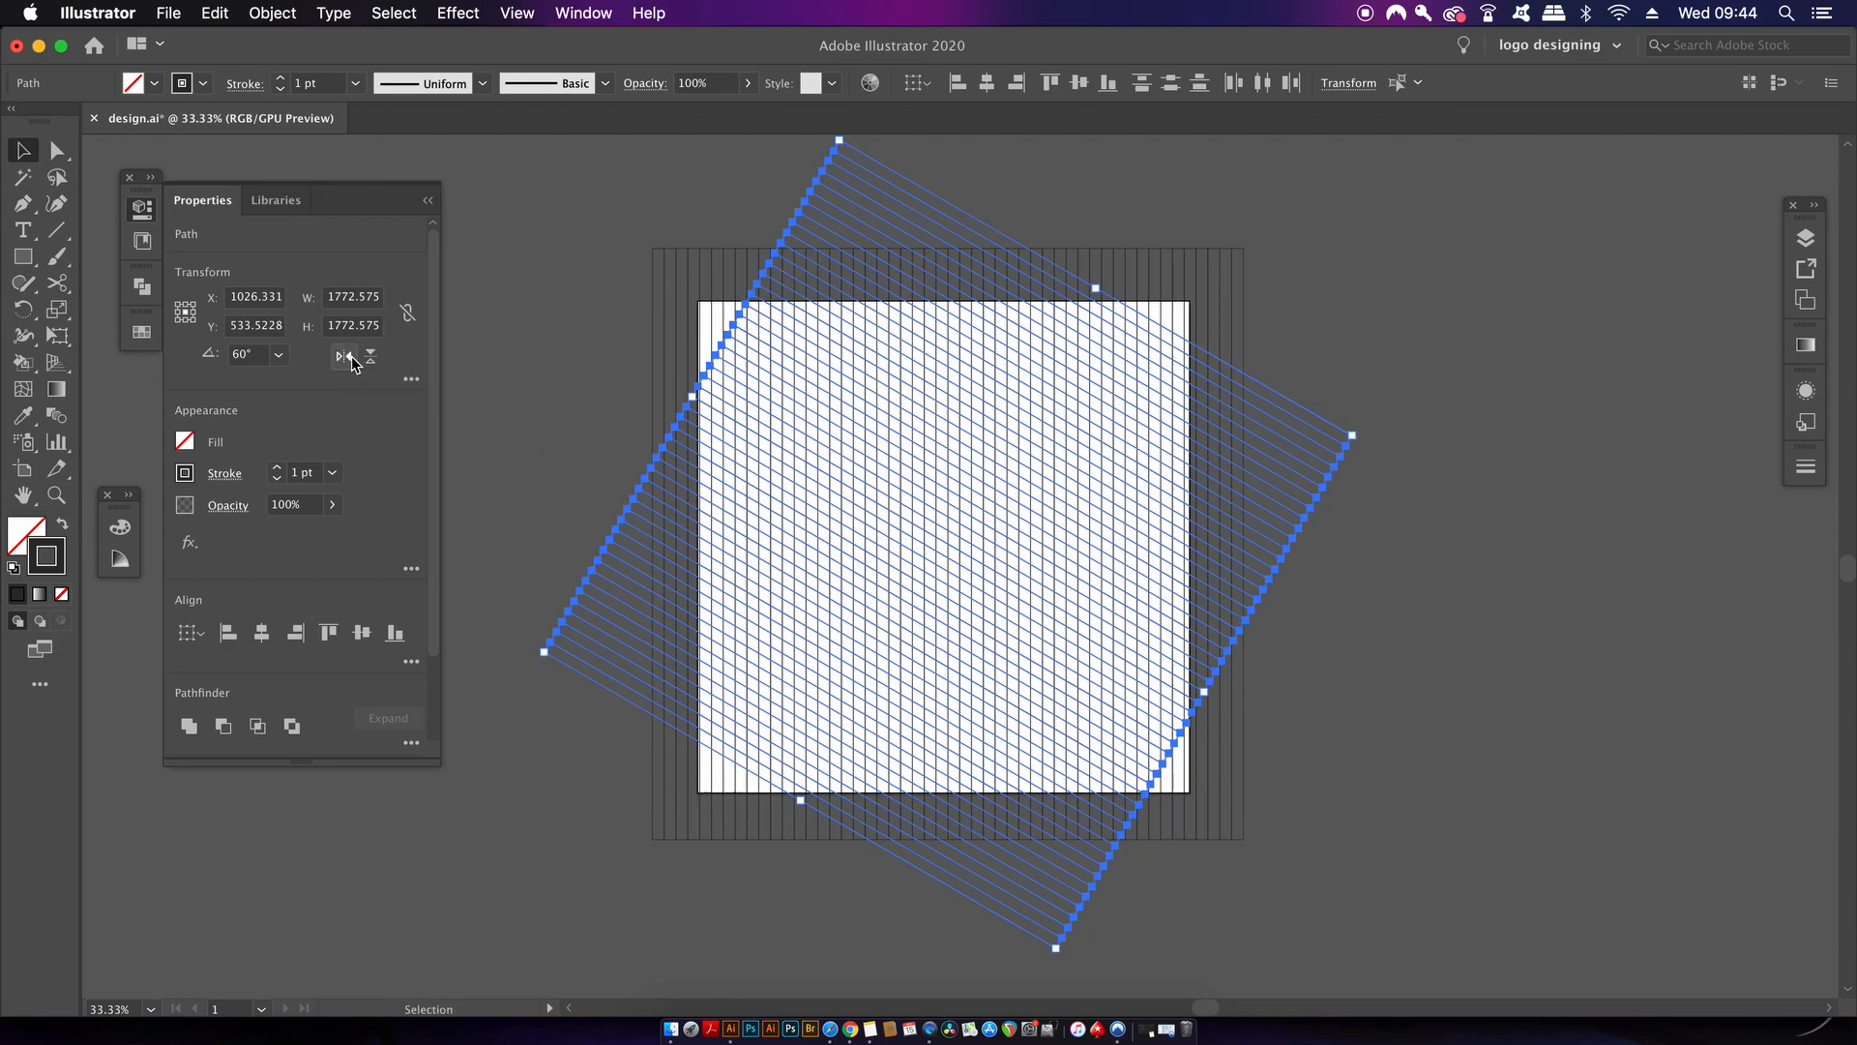
{"action": "left_click", "coordinate": [344, 356]}
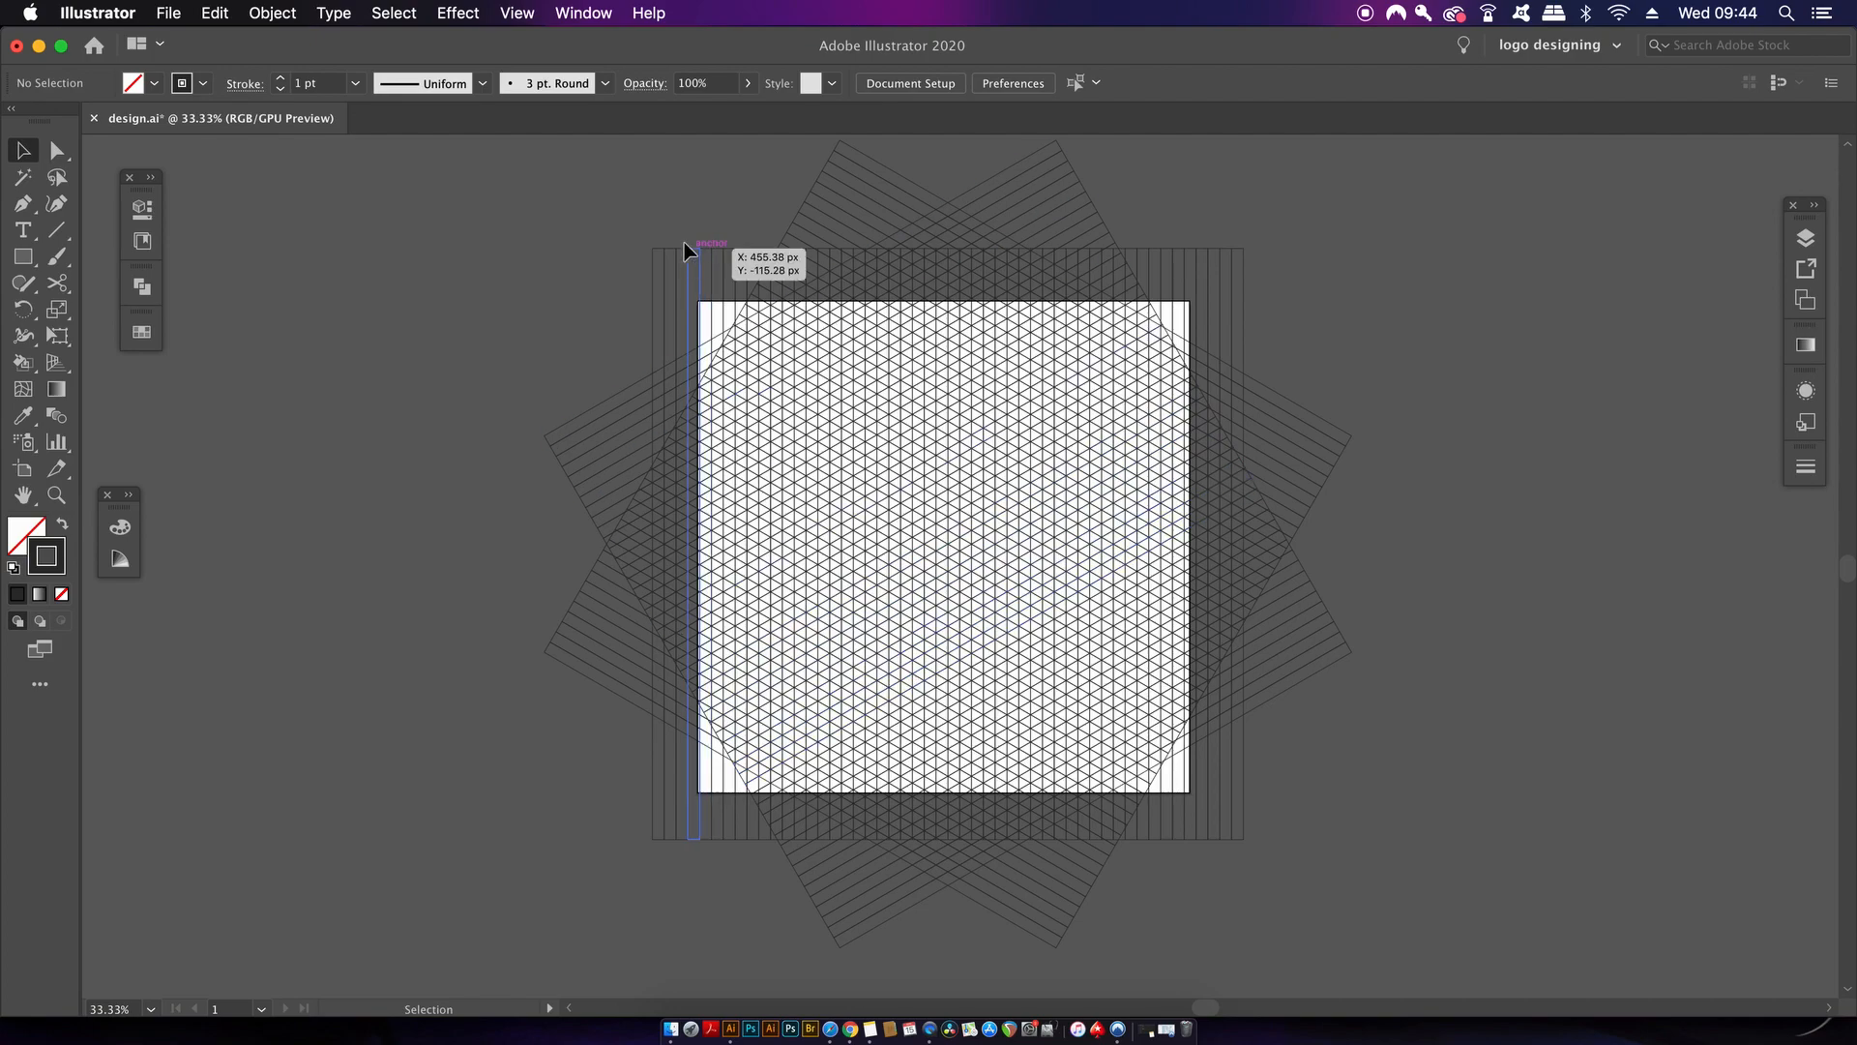
{"action": "key", "text": "cmd+a"}
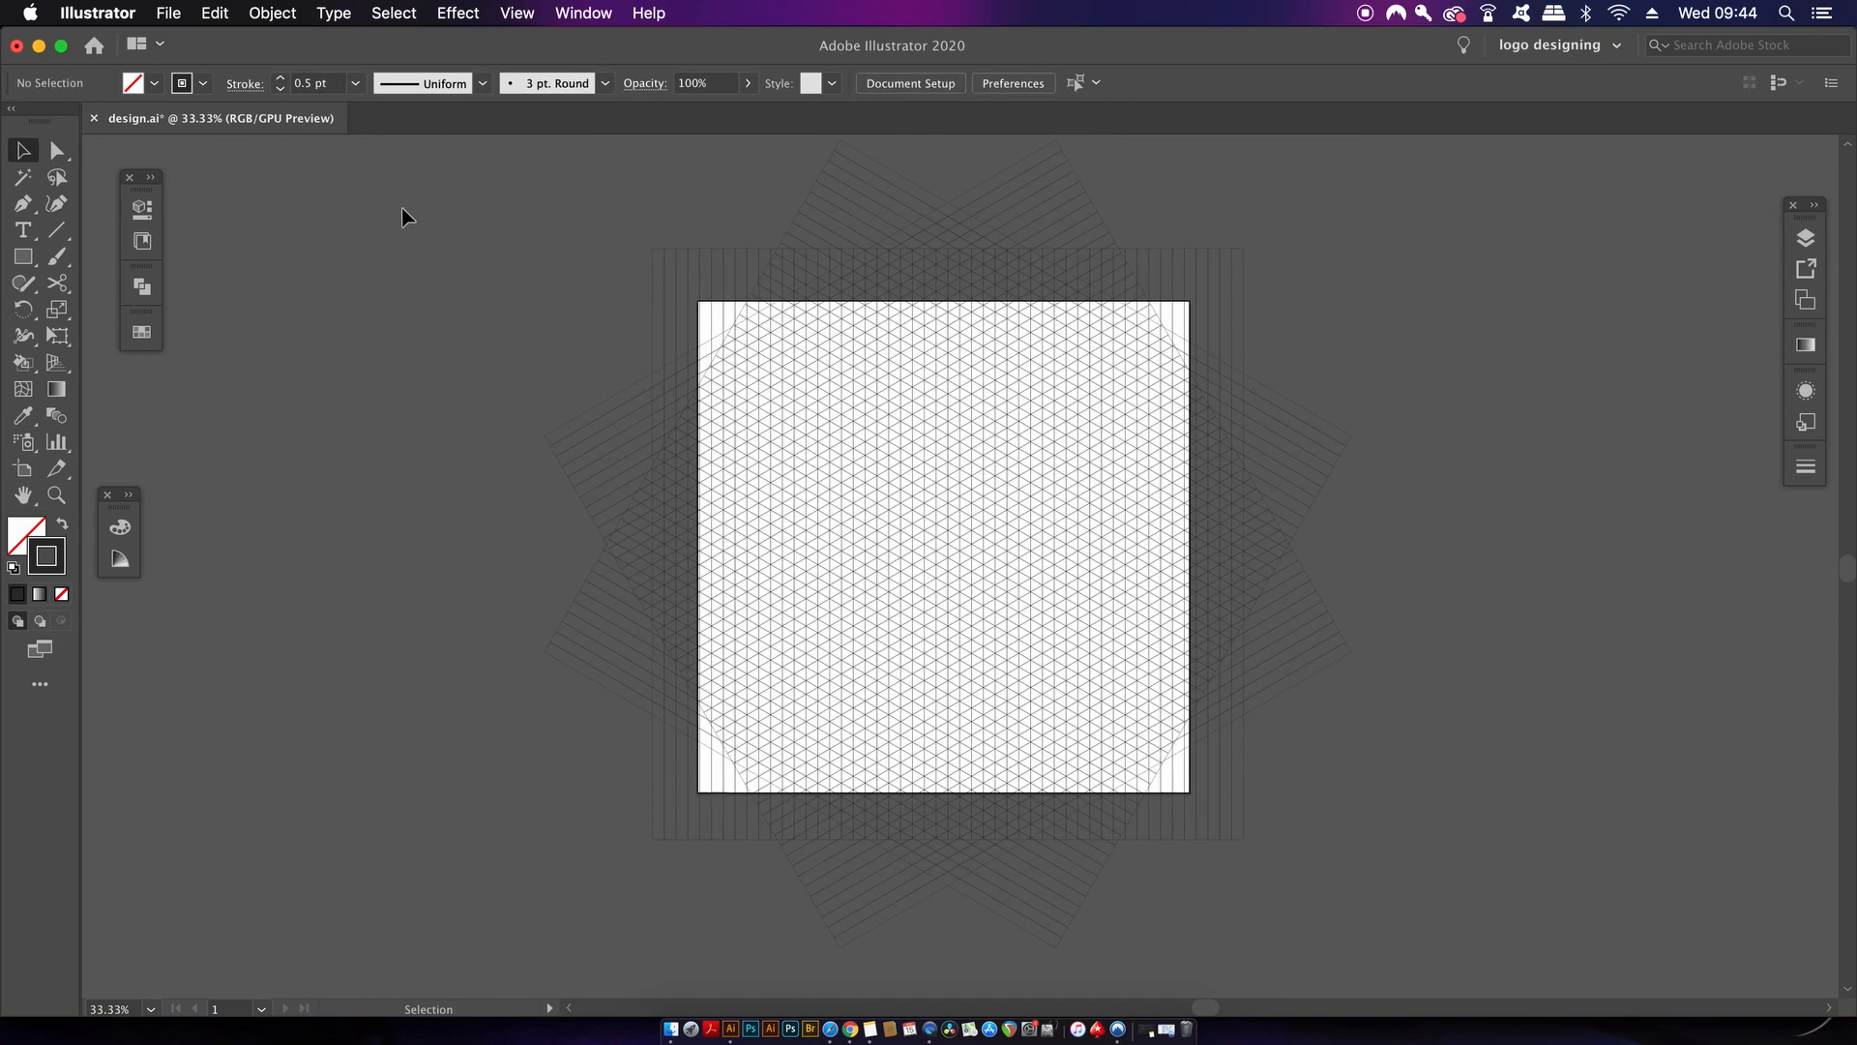
{"action": "key", "text": "cmd+a"}
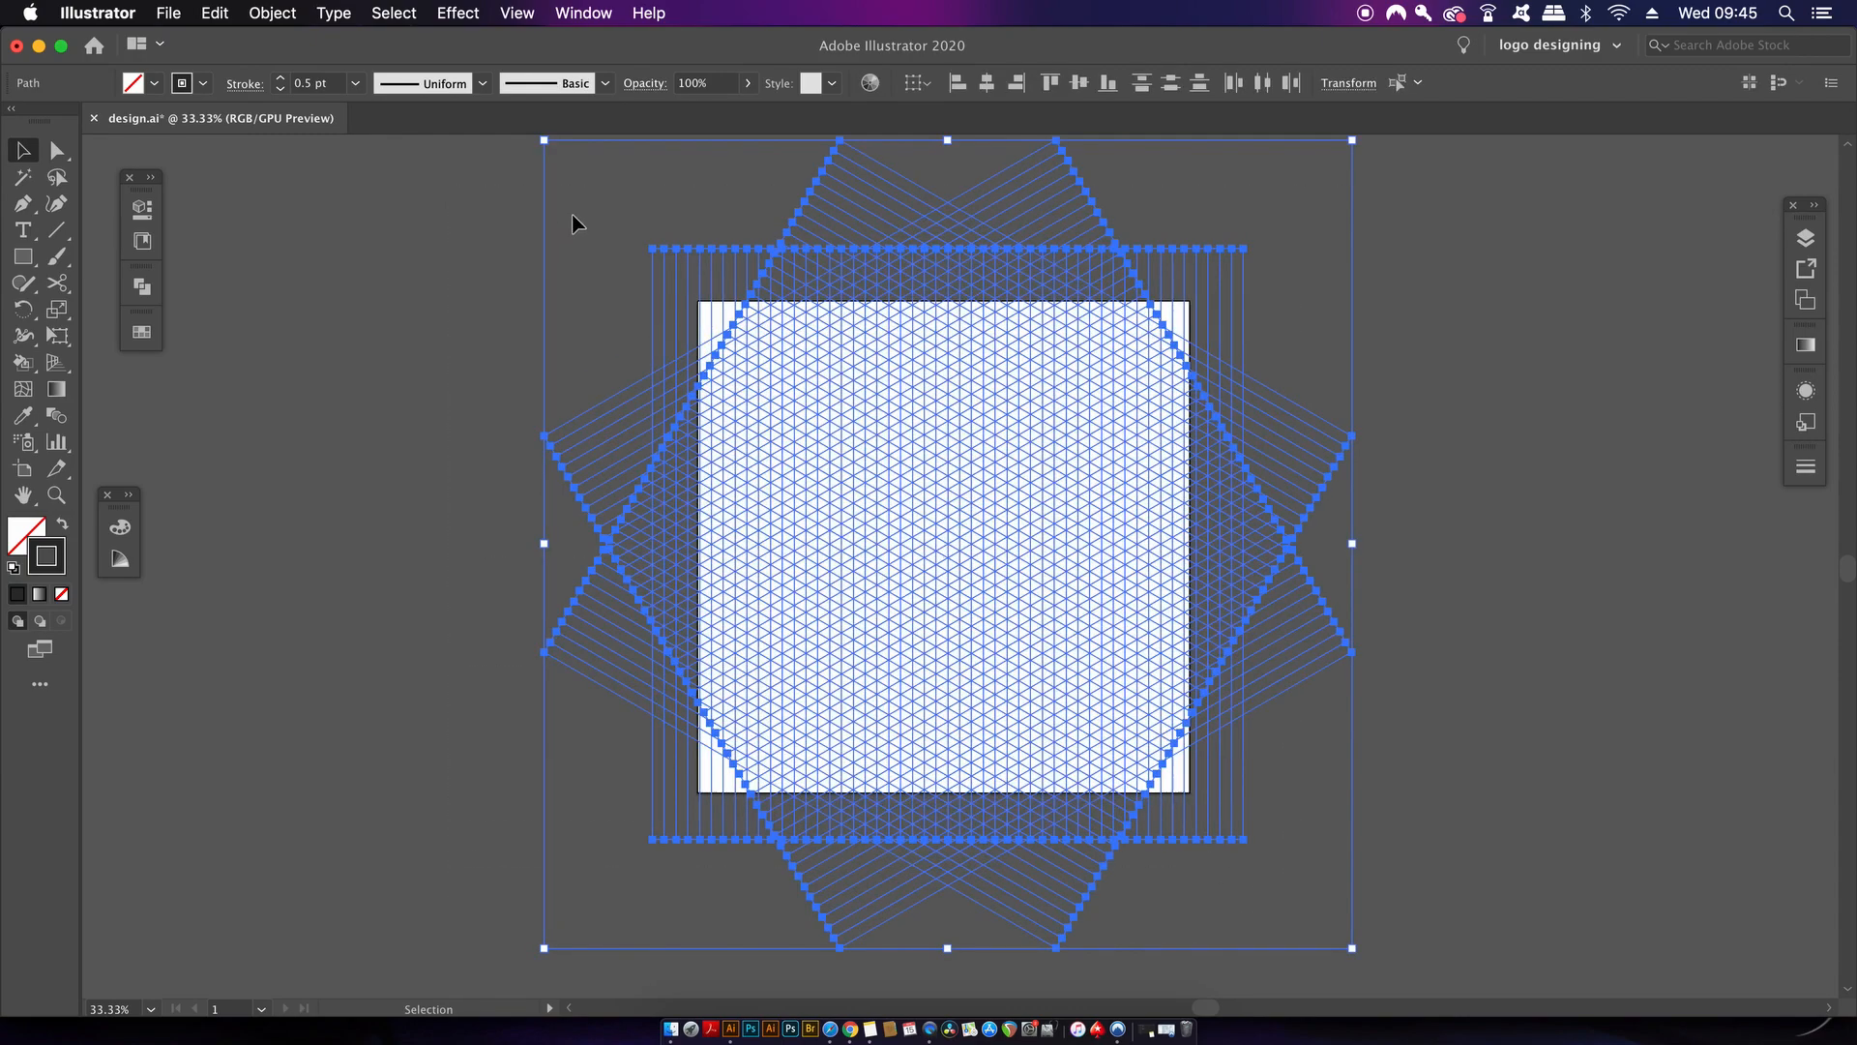
Step: Thin all grid lines to 0.25 pt and make the grid a live paint group
{"action": "left_click", "coordinate": [356, 83]}
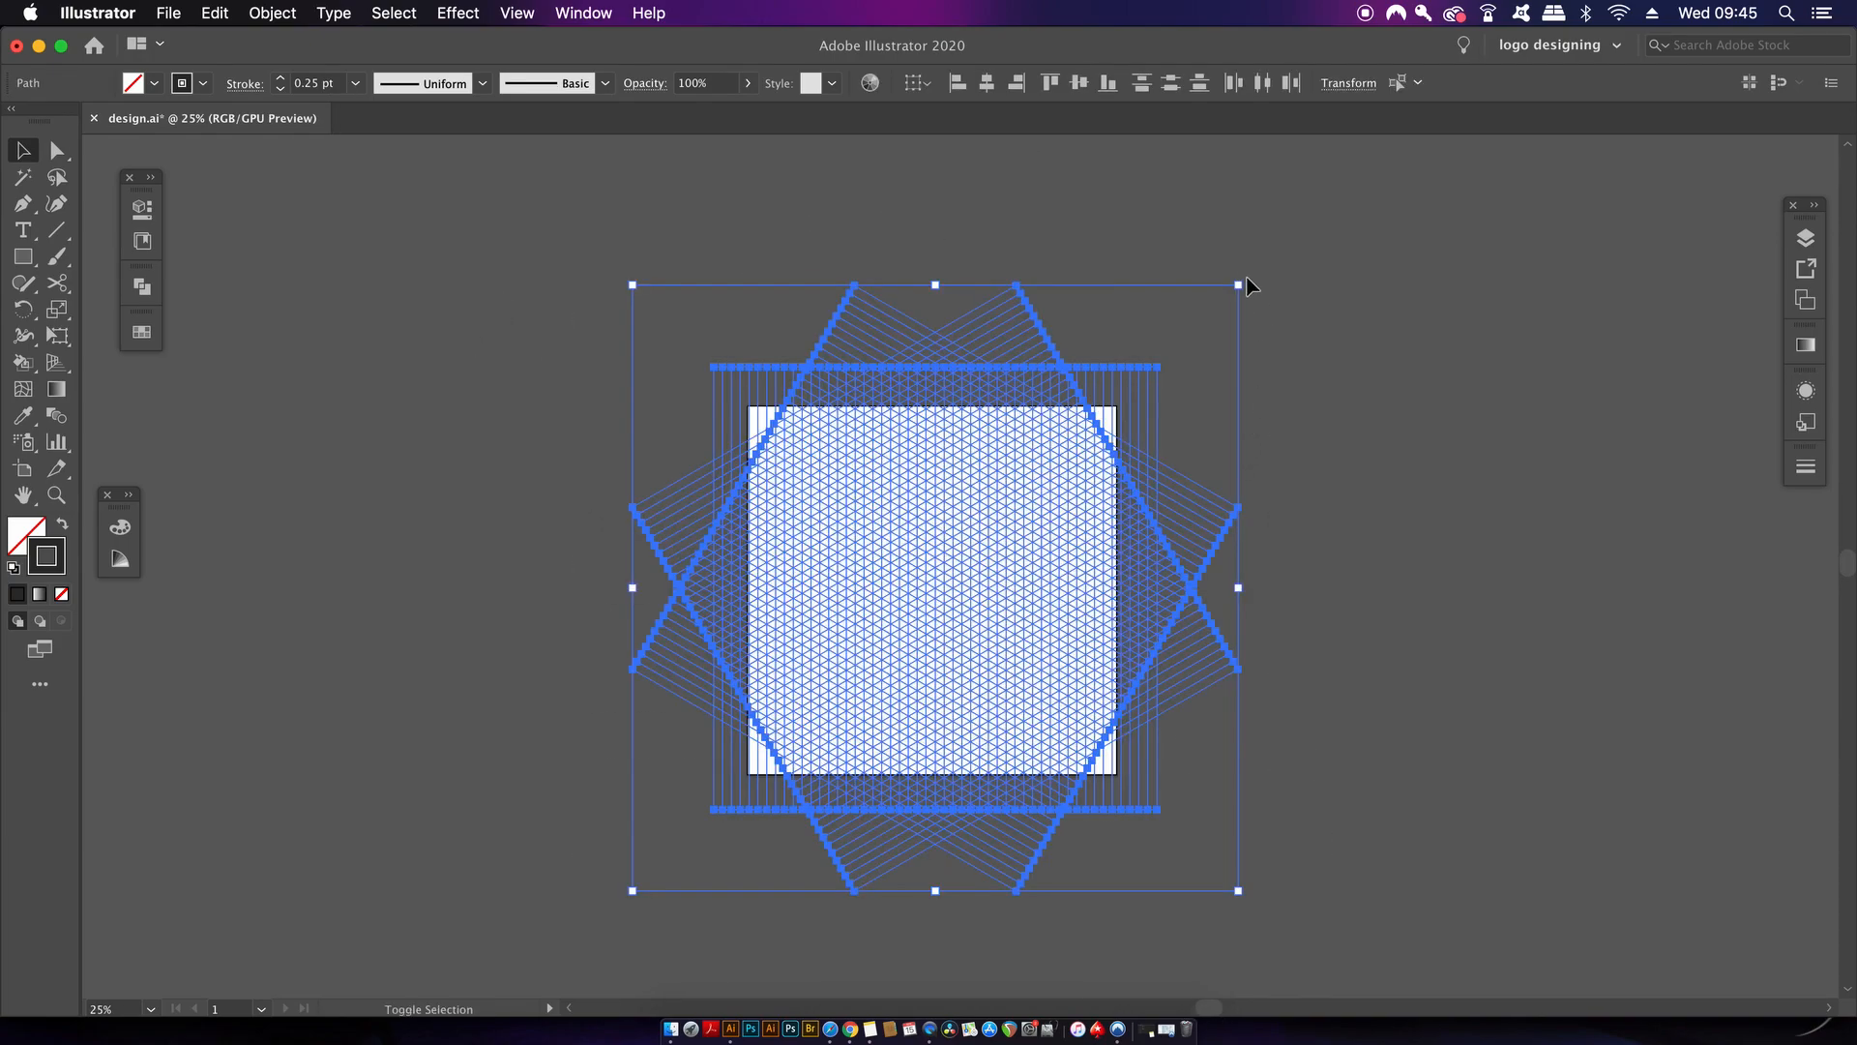
{"action": "left_click_drag", "start_coordinate": [1241, 286], "coordinate": [1281, 242]}
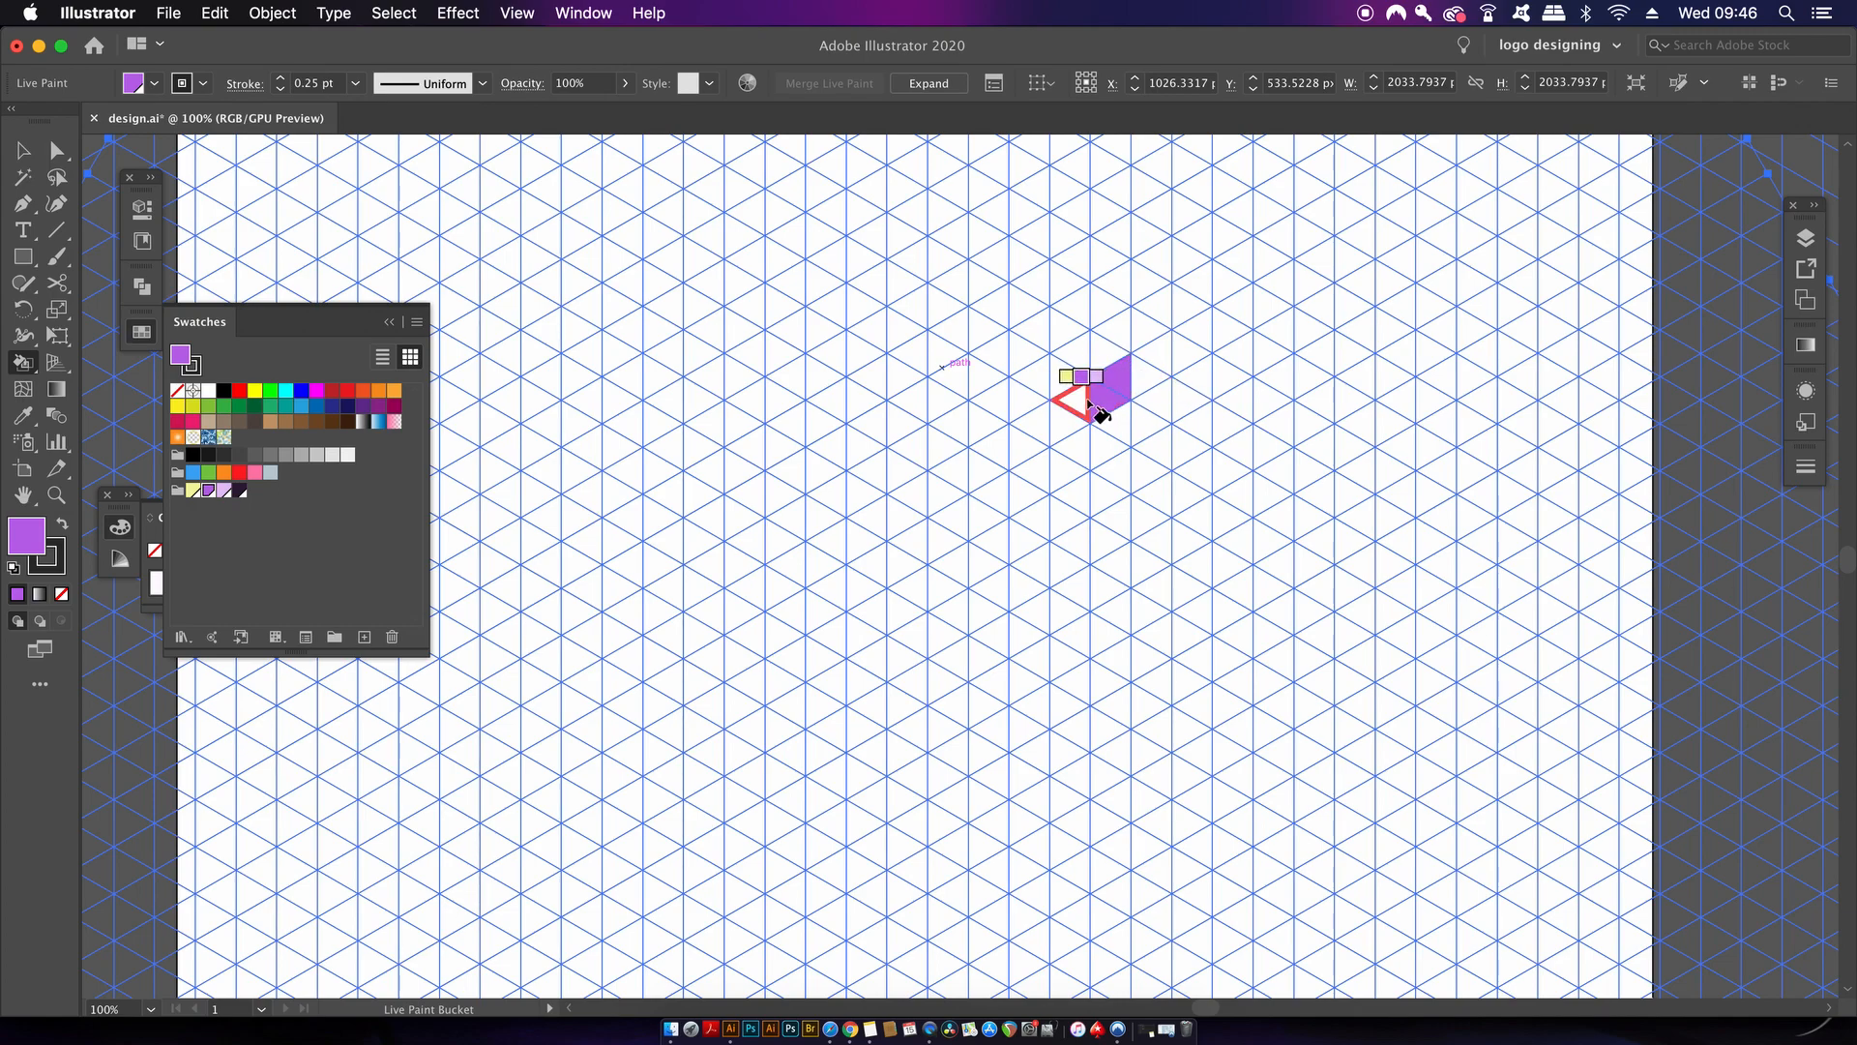
Step: Live-paint triangles purple and light purple to build the concentric hexagonal cube faces
{"action": "left_click_drag", "start_coordinate": [1090, 397], "coordinate": [1037, 419]}
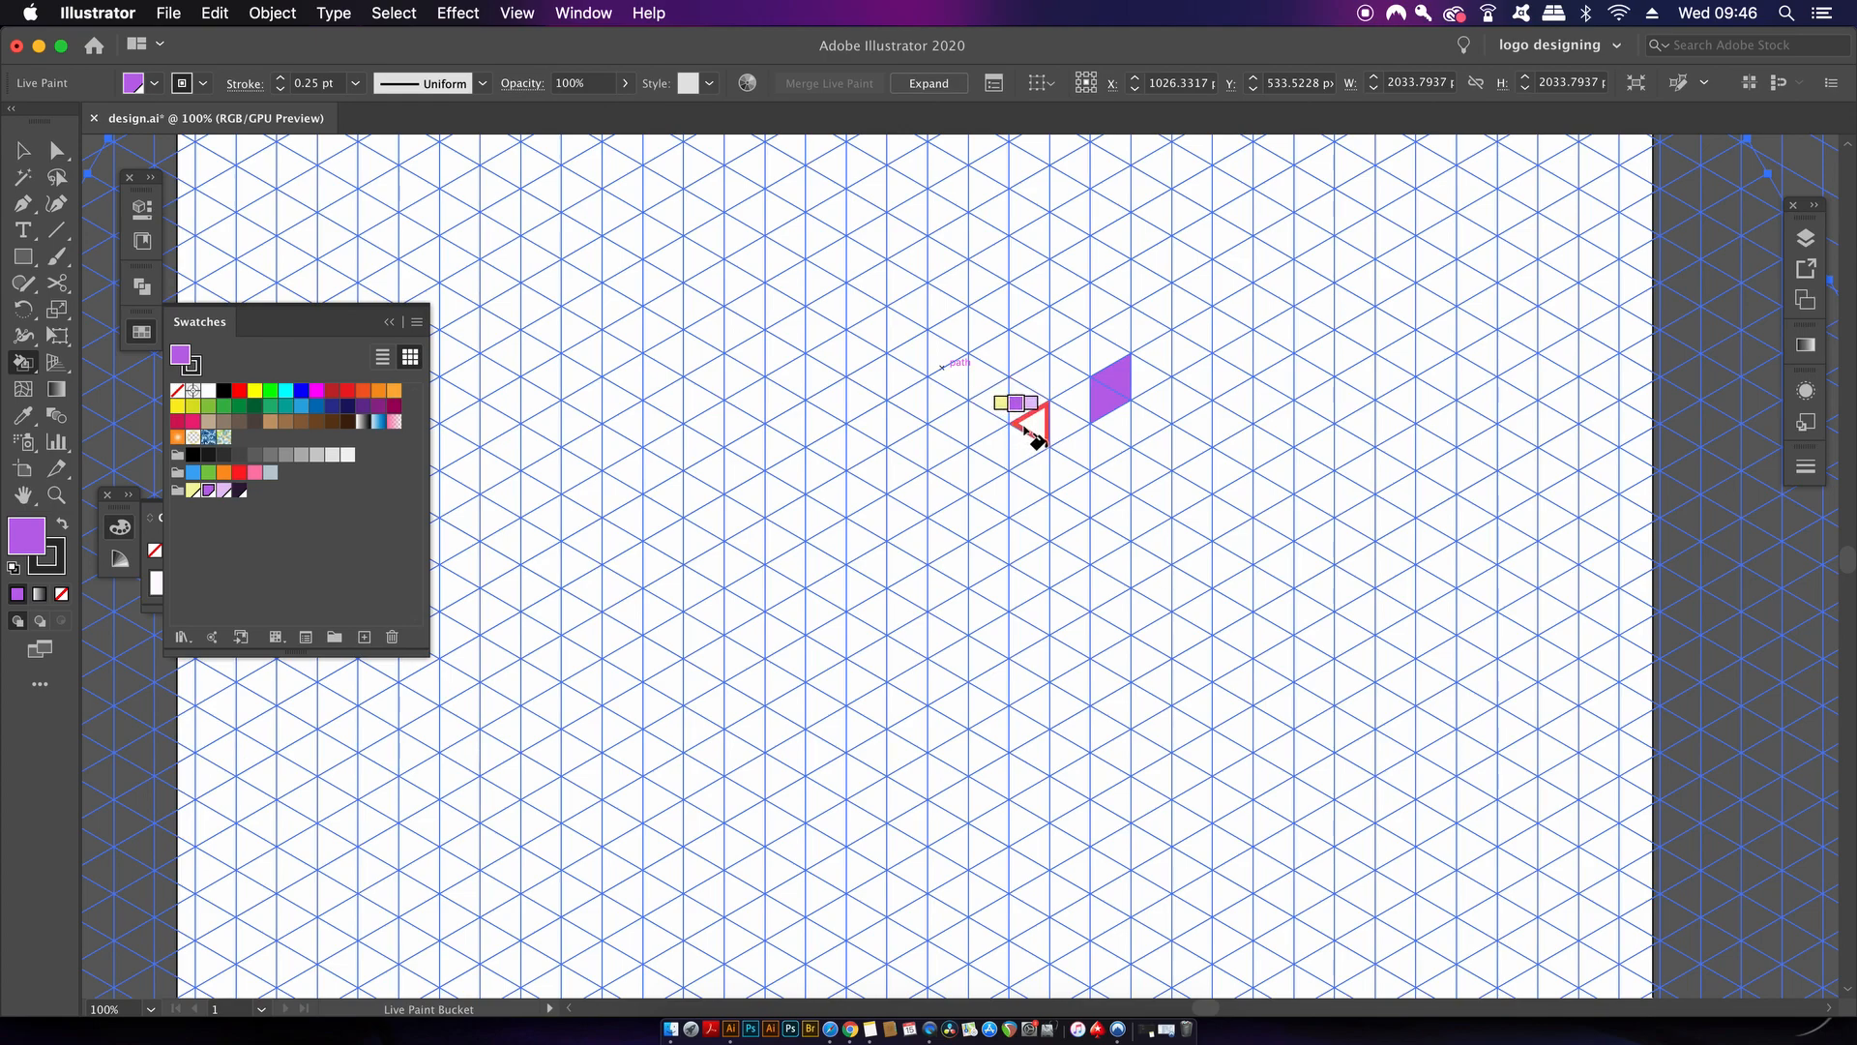
{"action": "left_click", "coordinate": [1072, 402]}
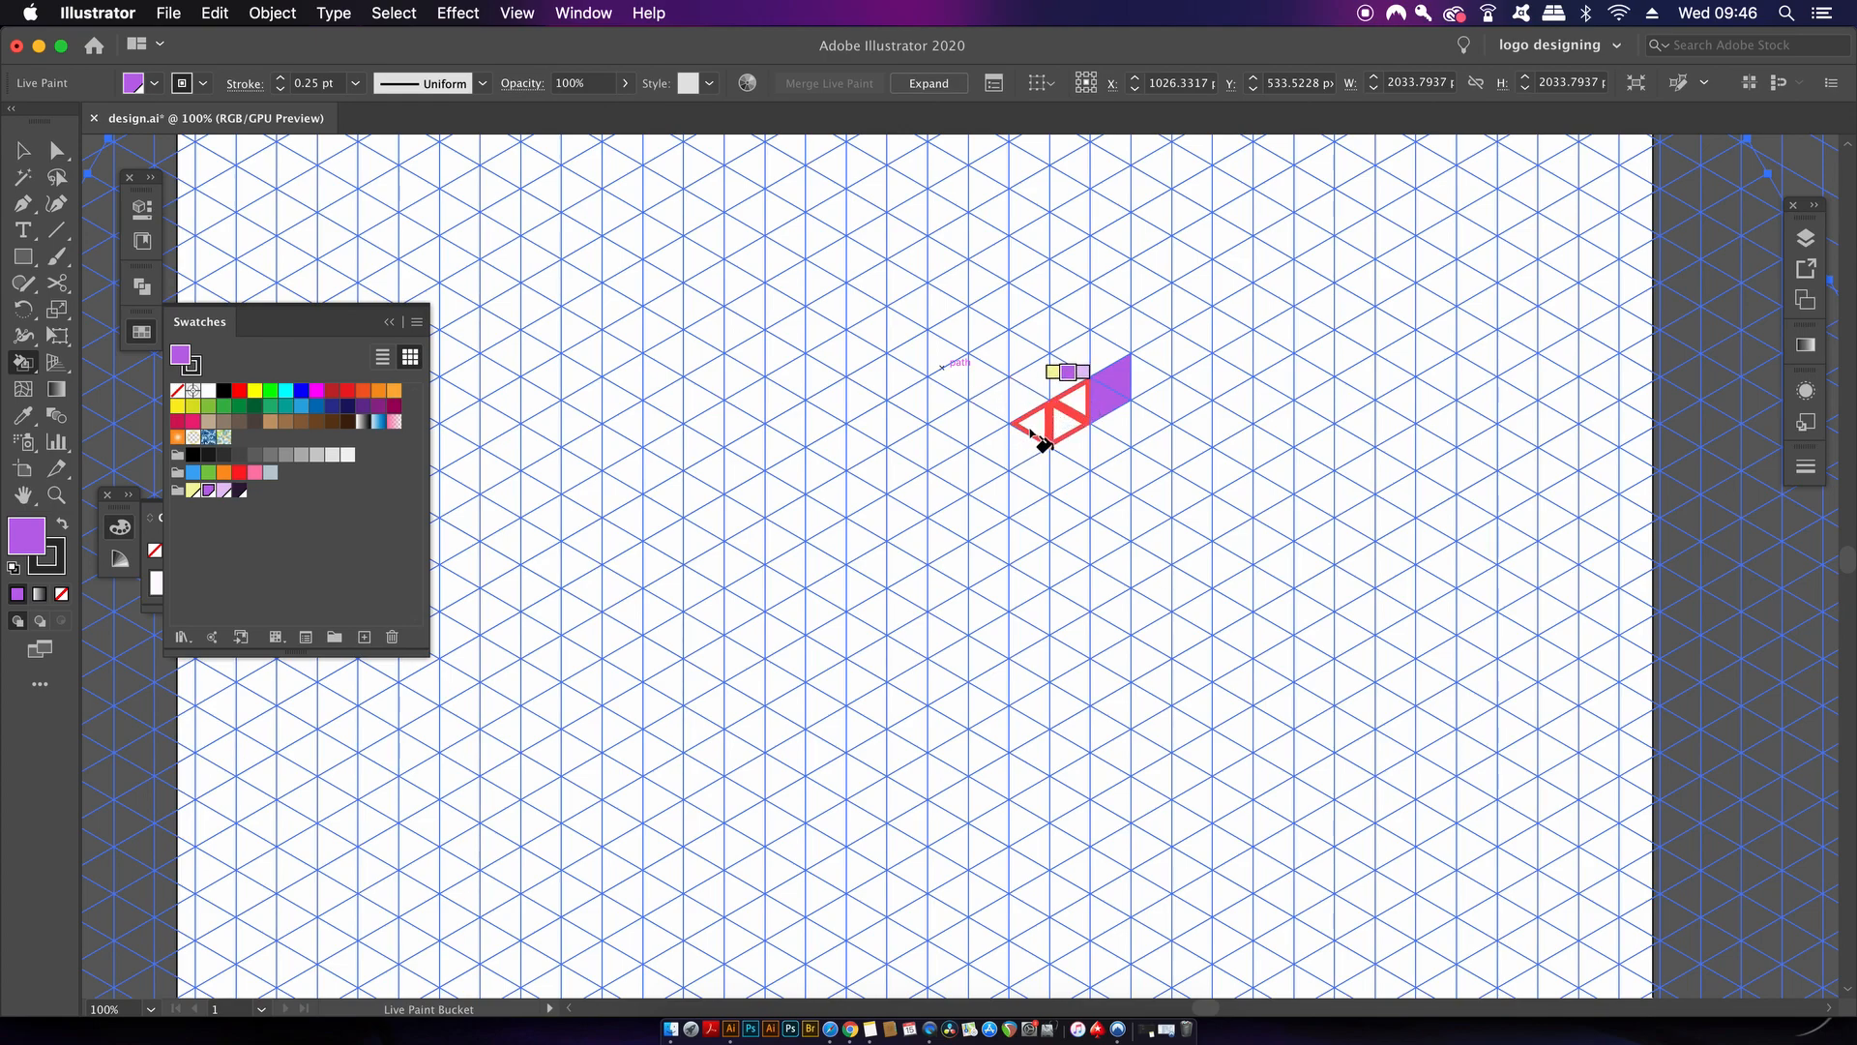
{"action": "left_click", "coordinate": [1043, 420]}
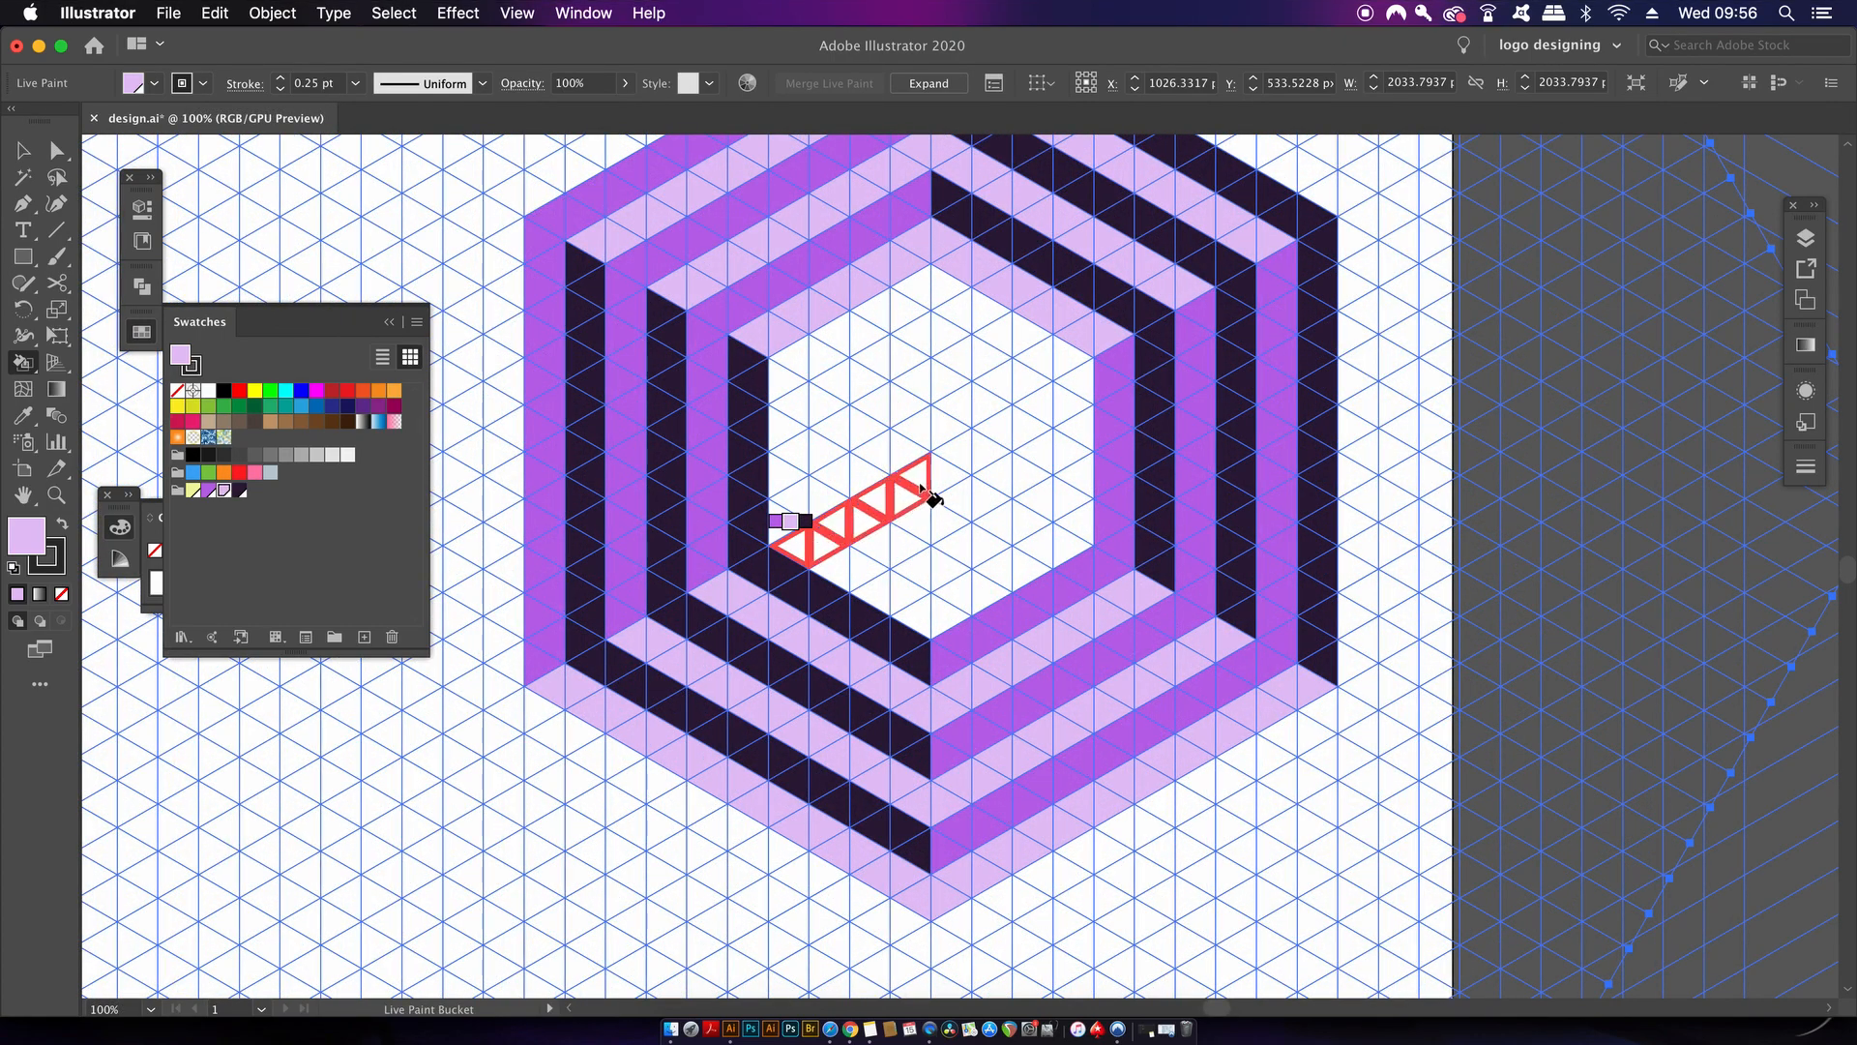
{"action": "left_click_drag", "start_coordinate": [925, 485], "coordinate": [937, 609]}
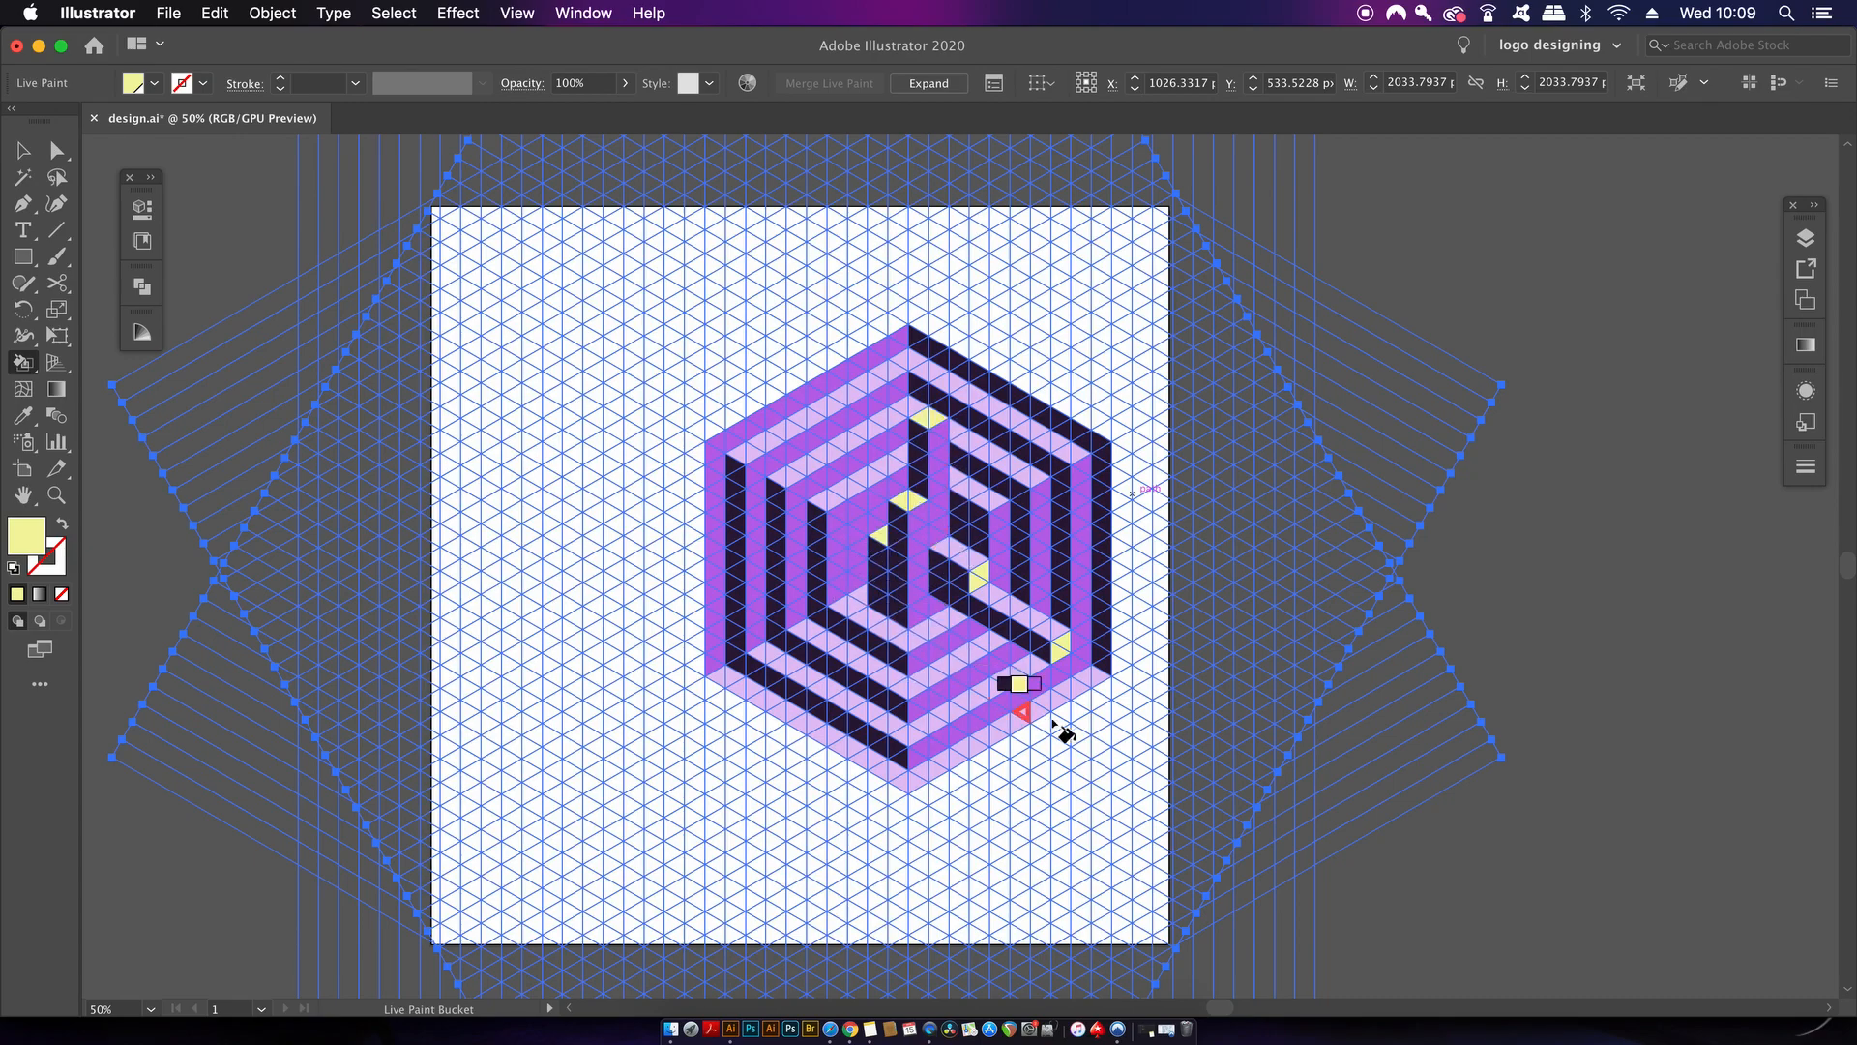
Step: Expand the selected Live Paint group into plain shapes with Object, Fill and Stroke checked
{"action": "left_click", "coordinate": [21, 151]}
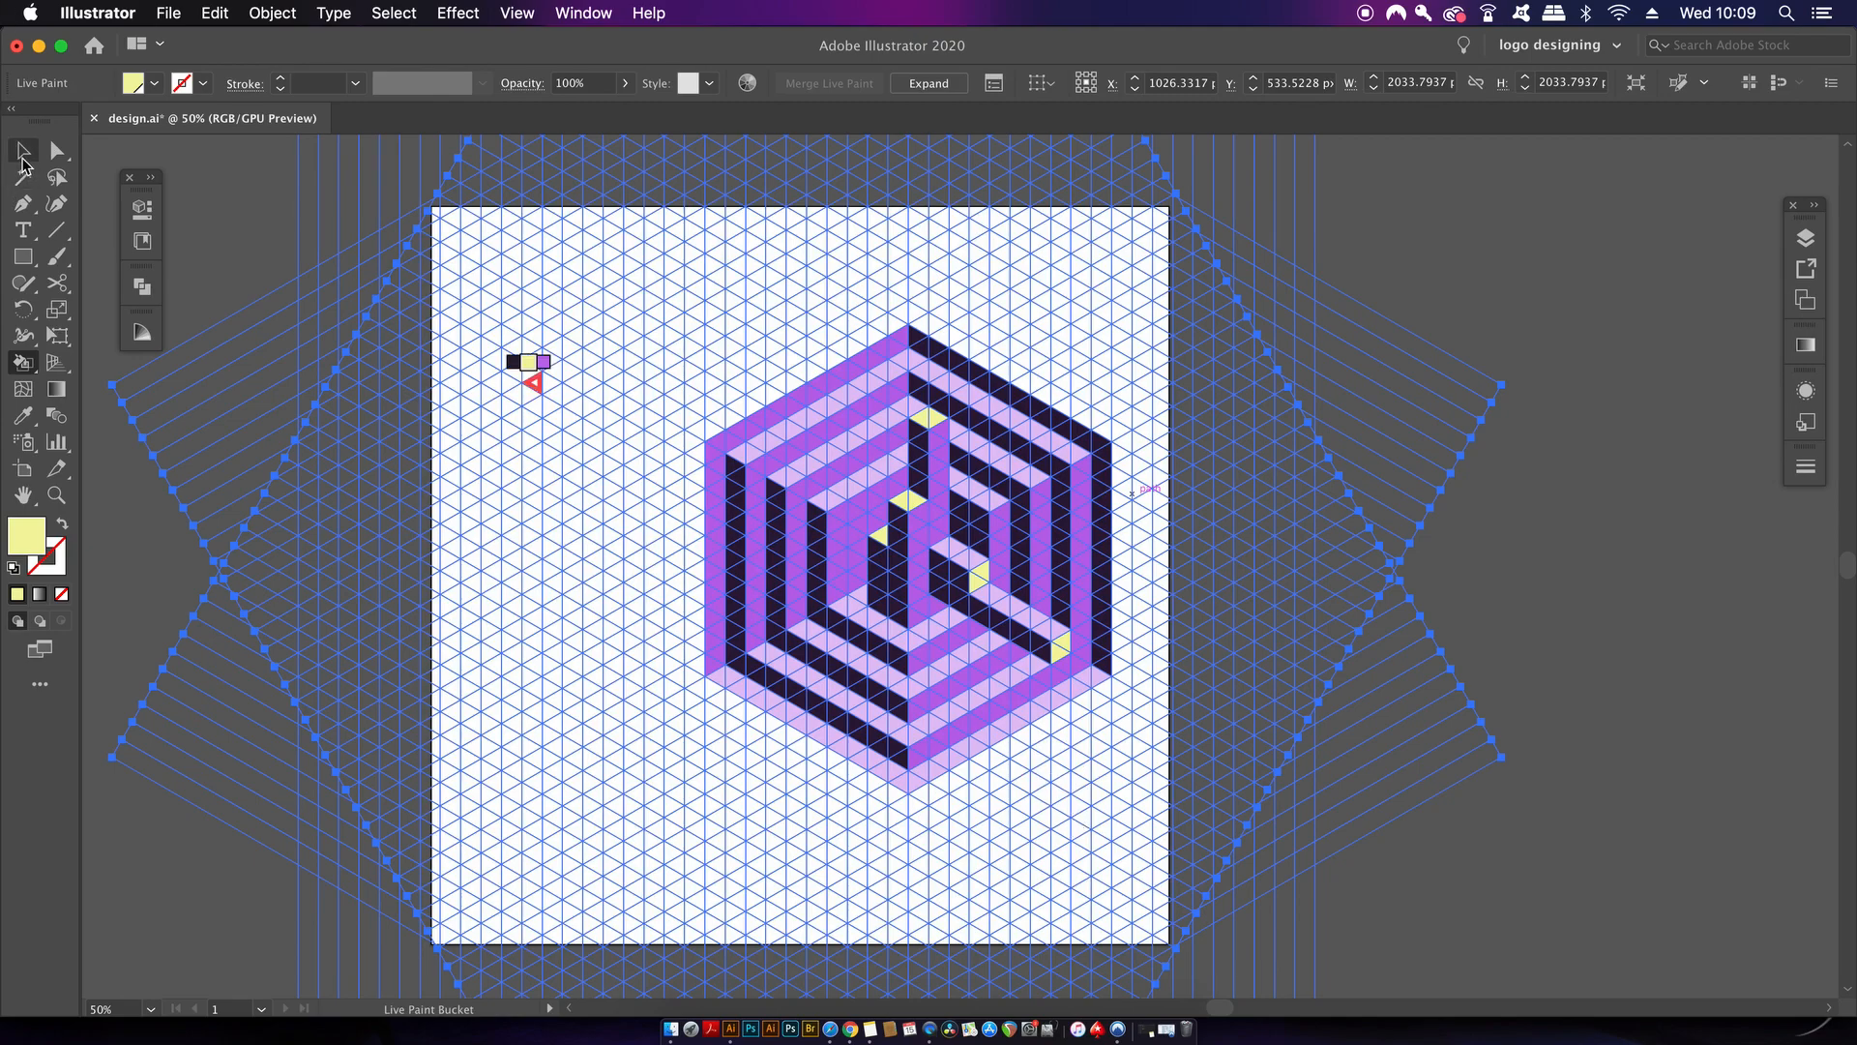
{"action": "left_click", "coordinate": [21, 151]}
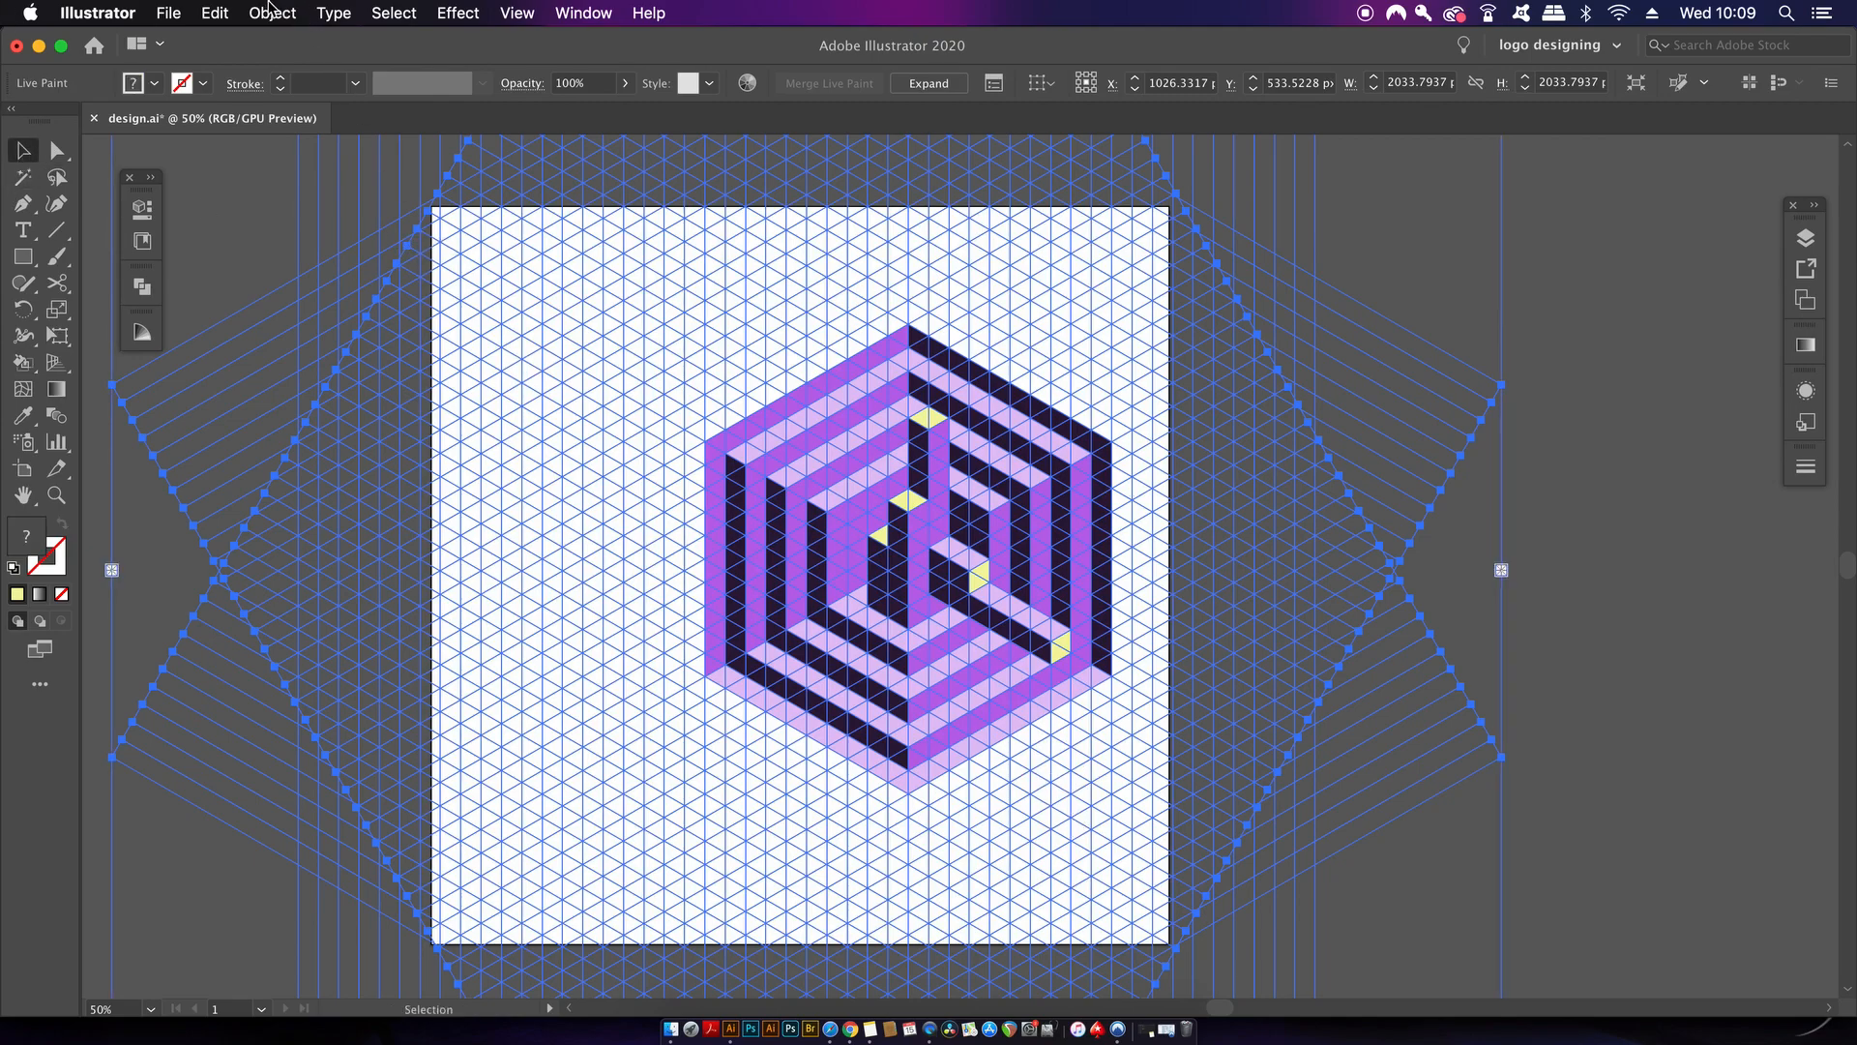
{"action": "left_click", "coordinate": [271, 14]}
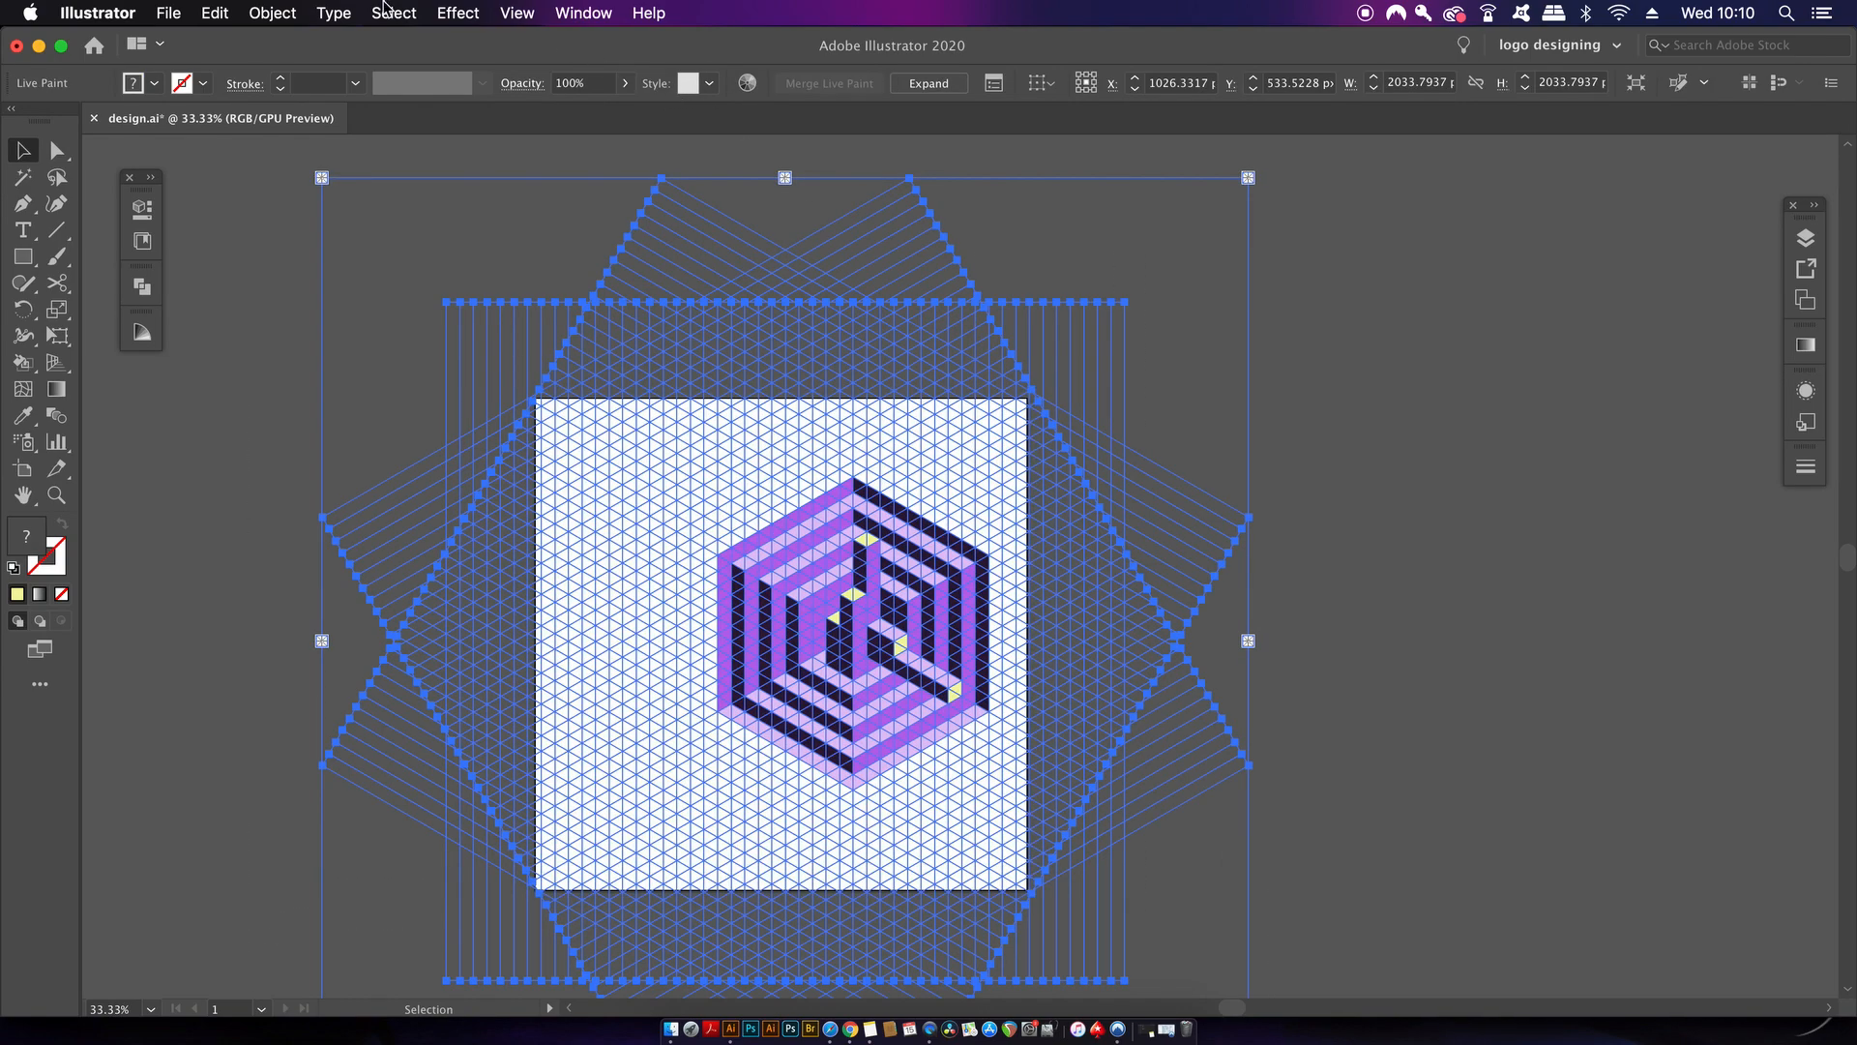
{"action": "left_click", "coordinate": [271, 13]}
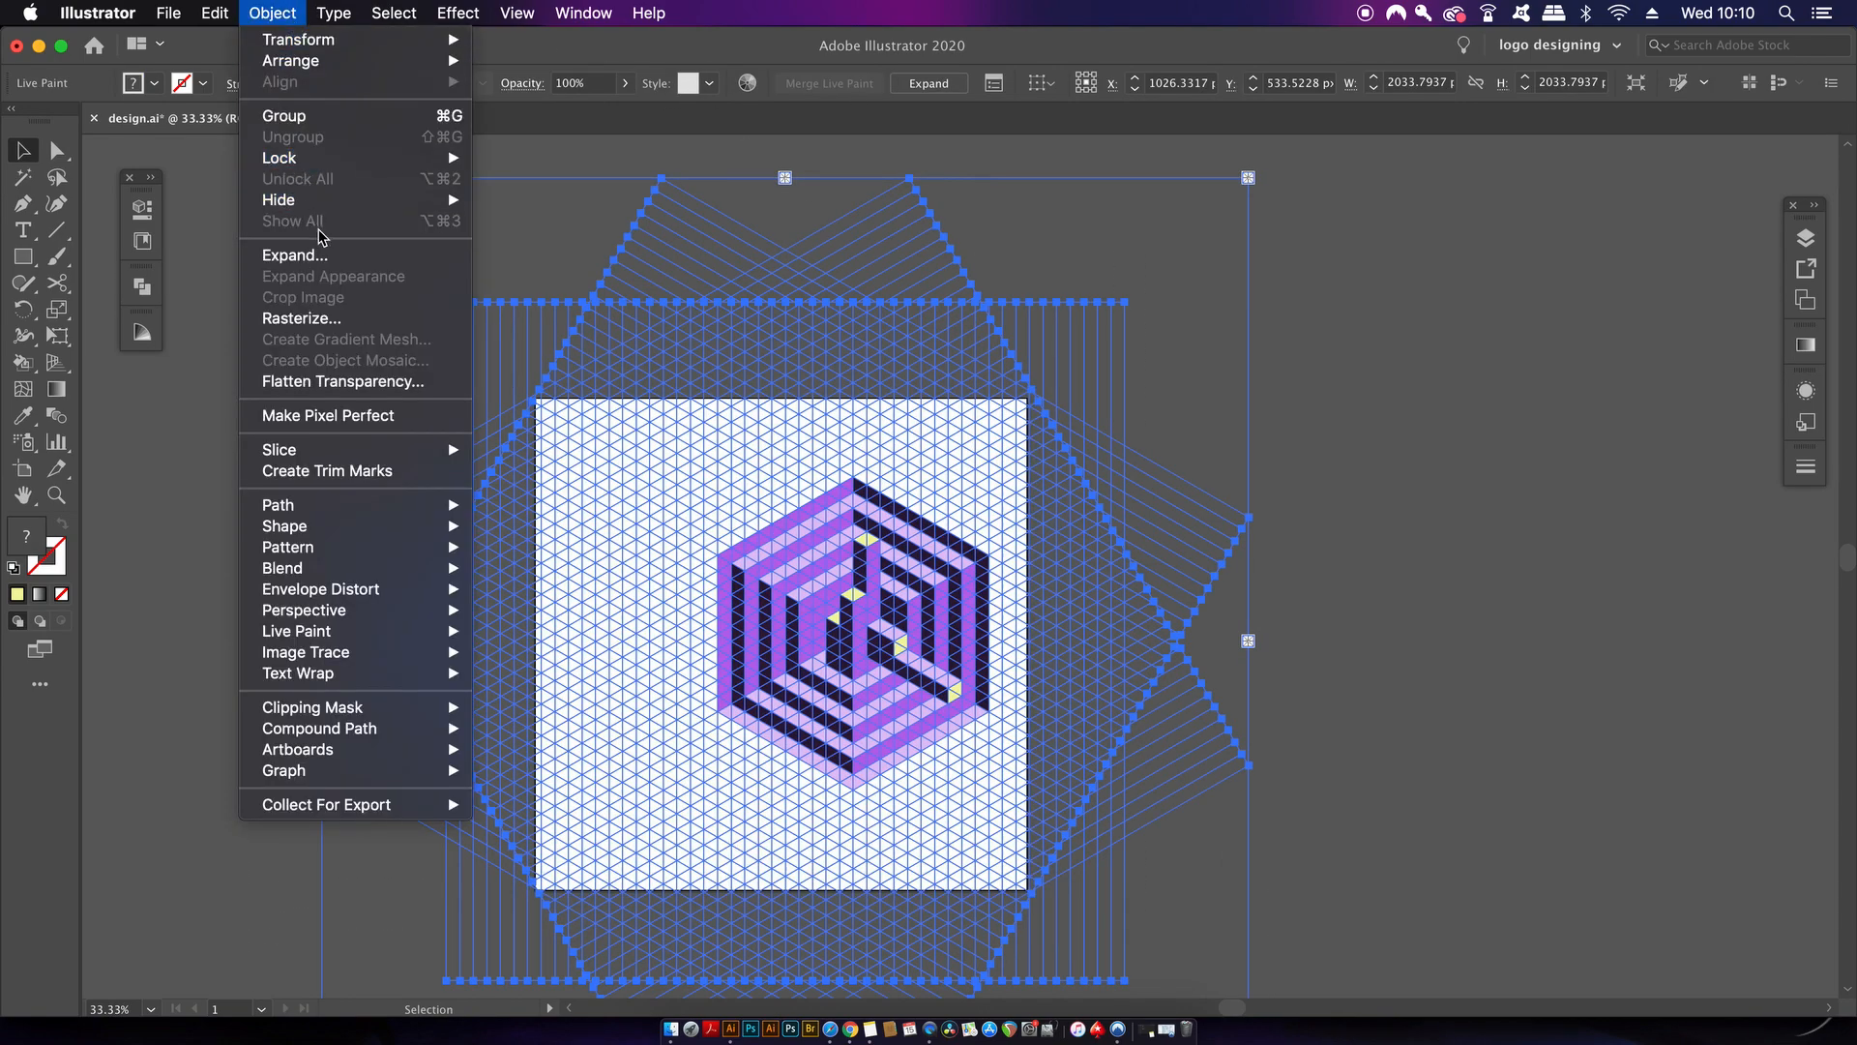
{"action": "left_click", "coordinate": [294, 255]}
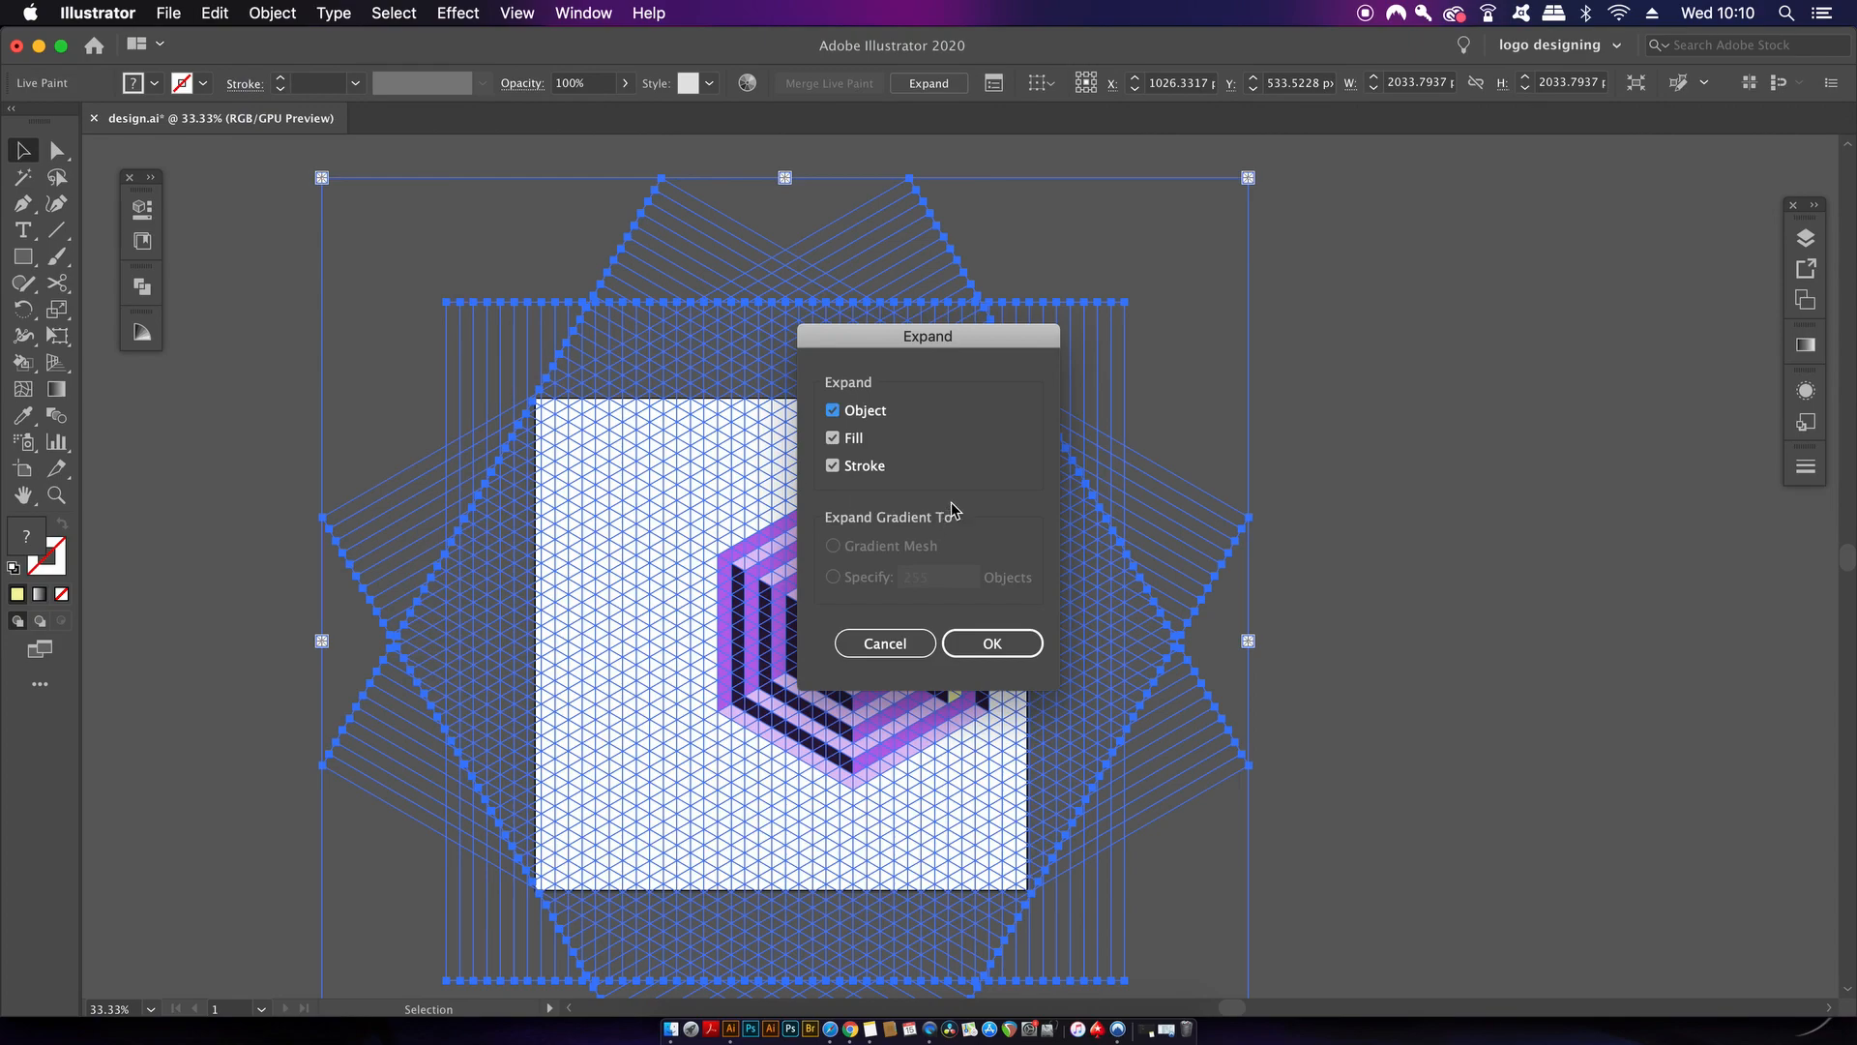
{"action": "left_click", "coordinate": [990, 643]}
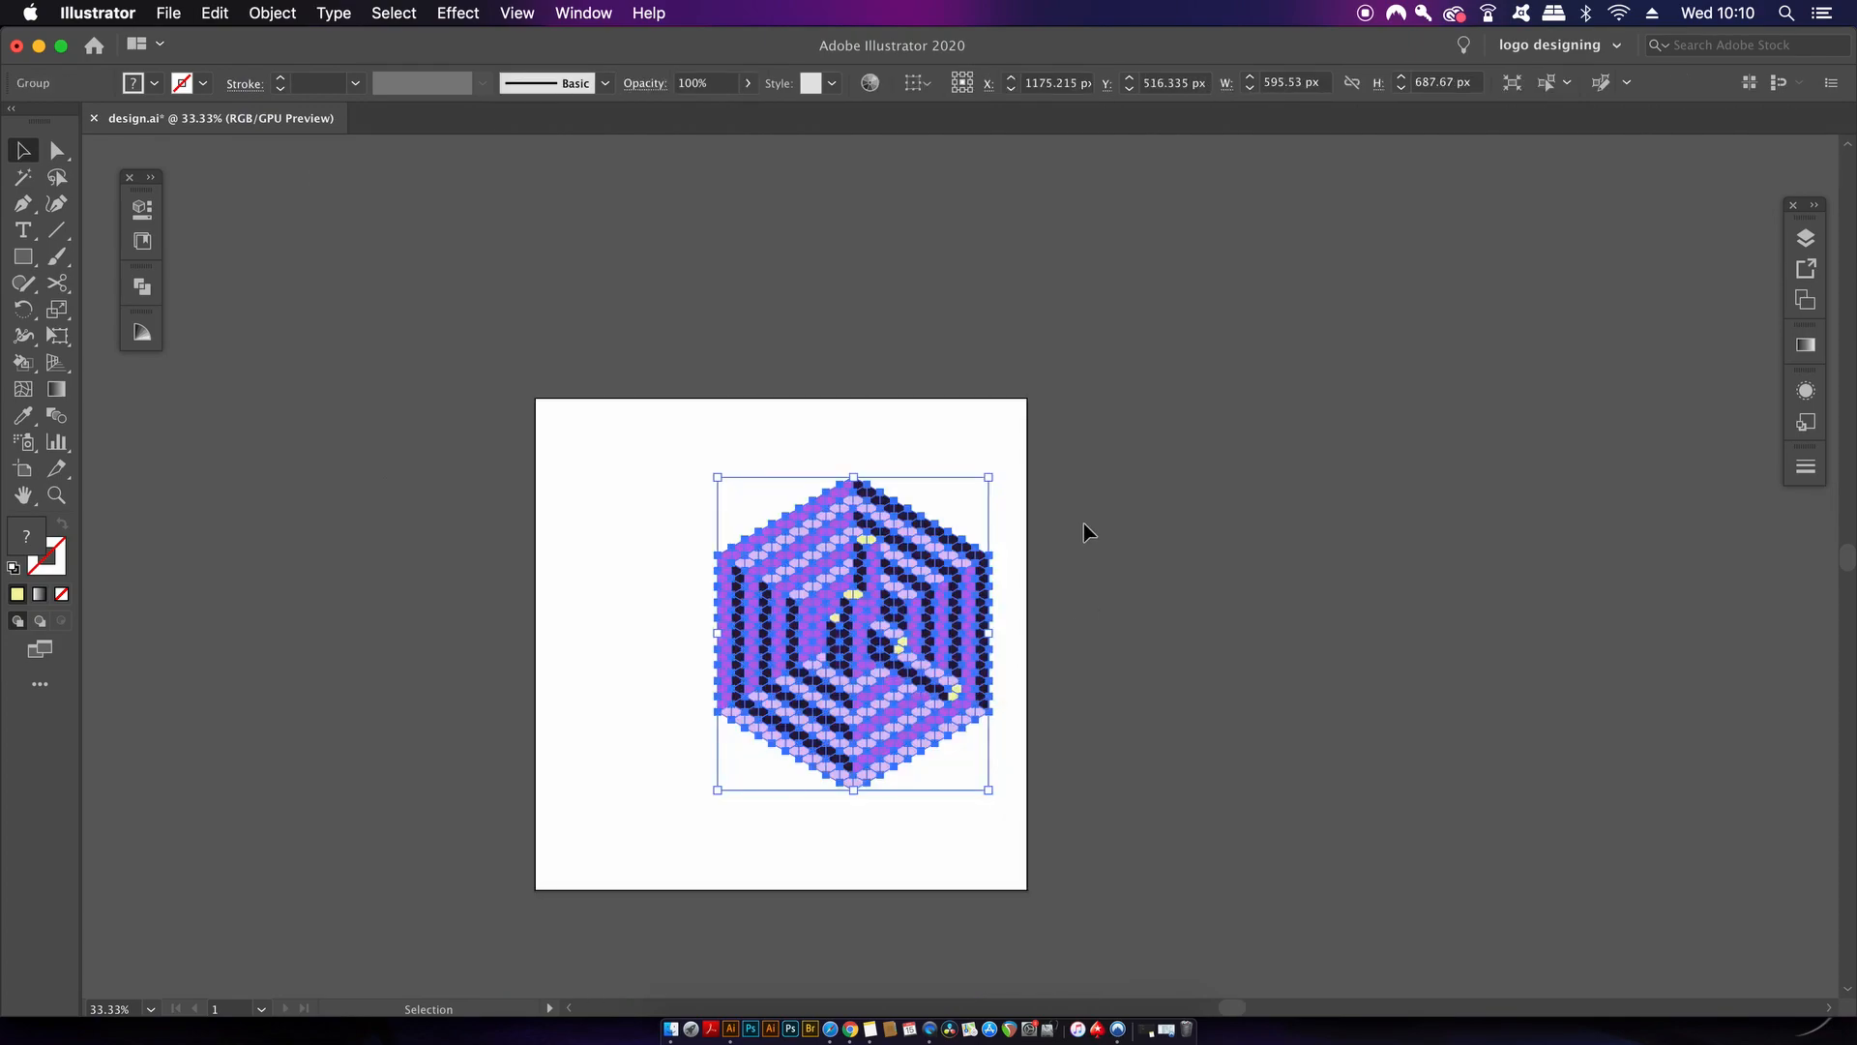
{"action": "mouse_move", "coordinate": [128, 402]}
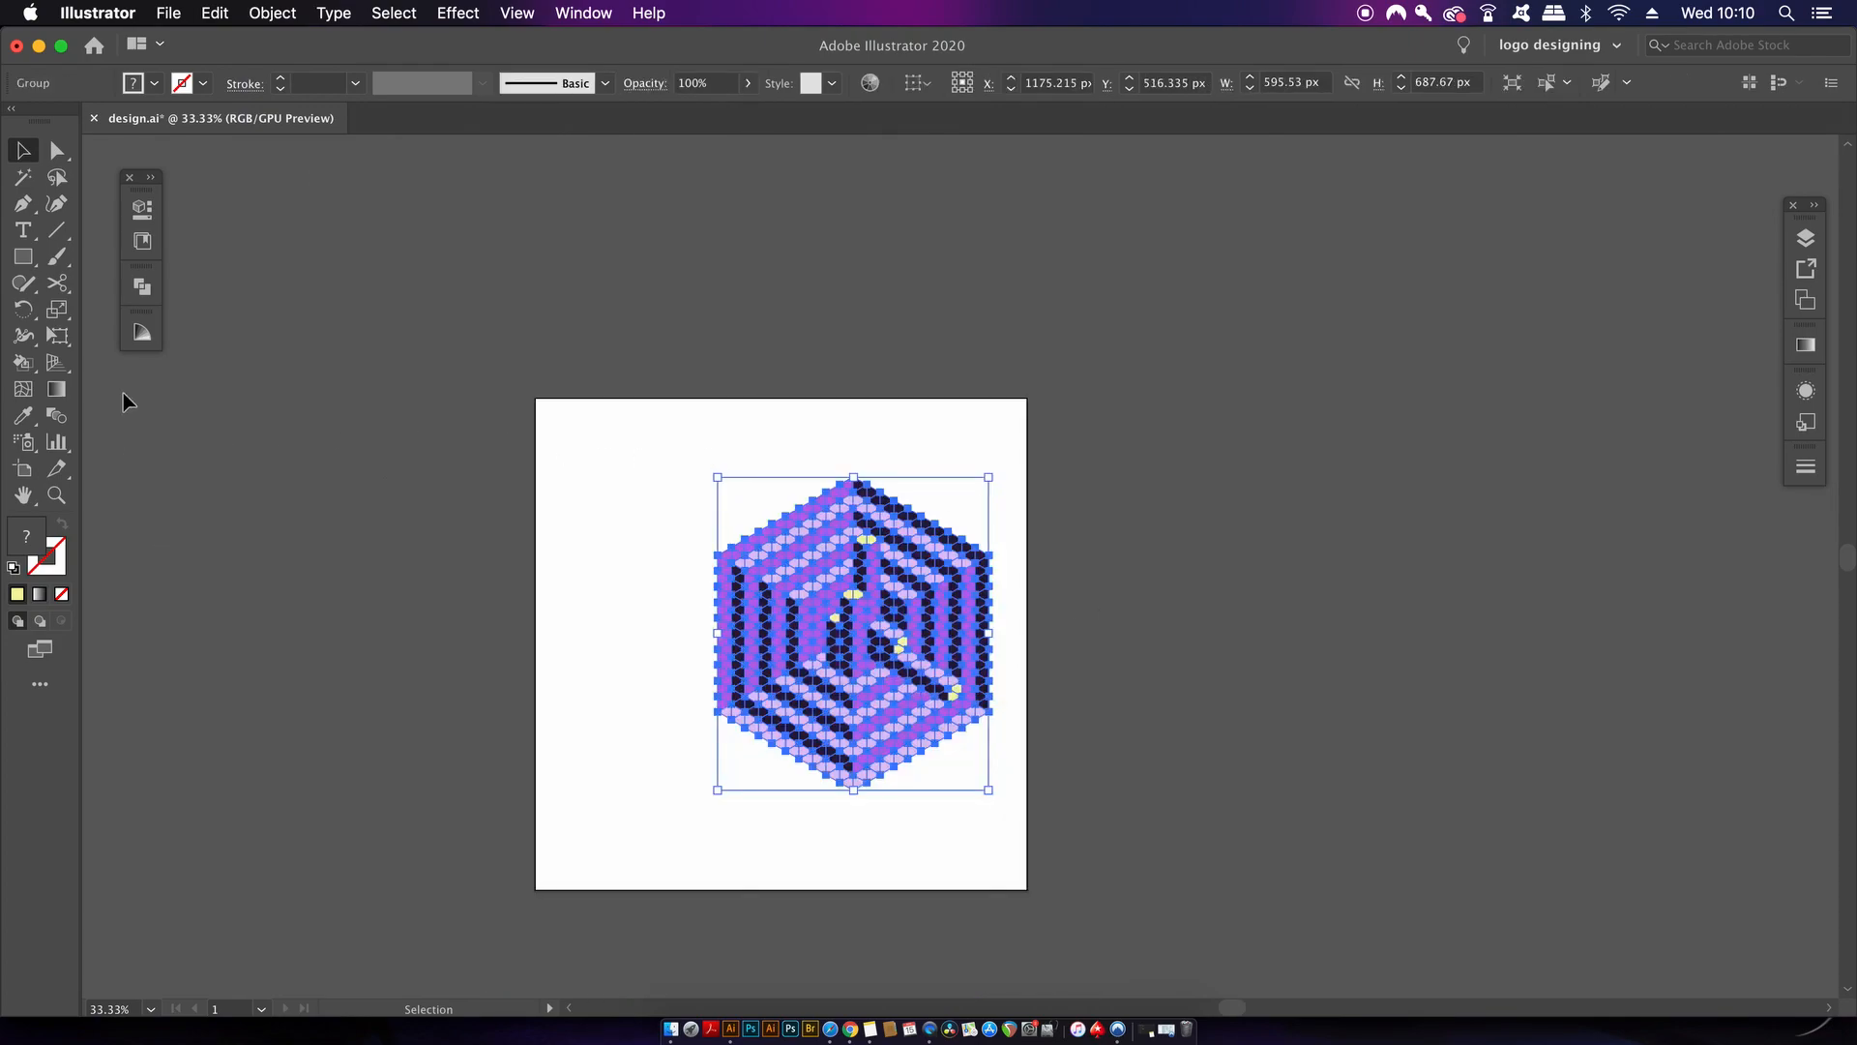
Step: Apply Pathfinder Trim then Merge so same-coloured cube pieces become seamless solids
{"action": "left_click", "coordinate": [141, 286]}
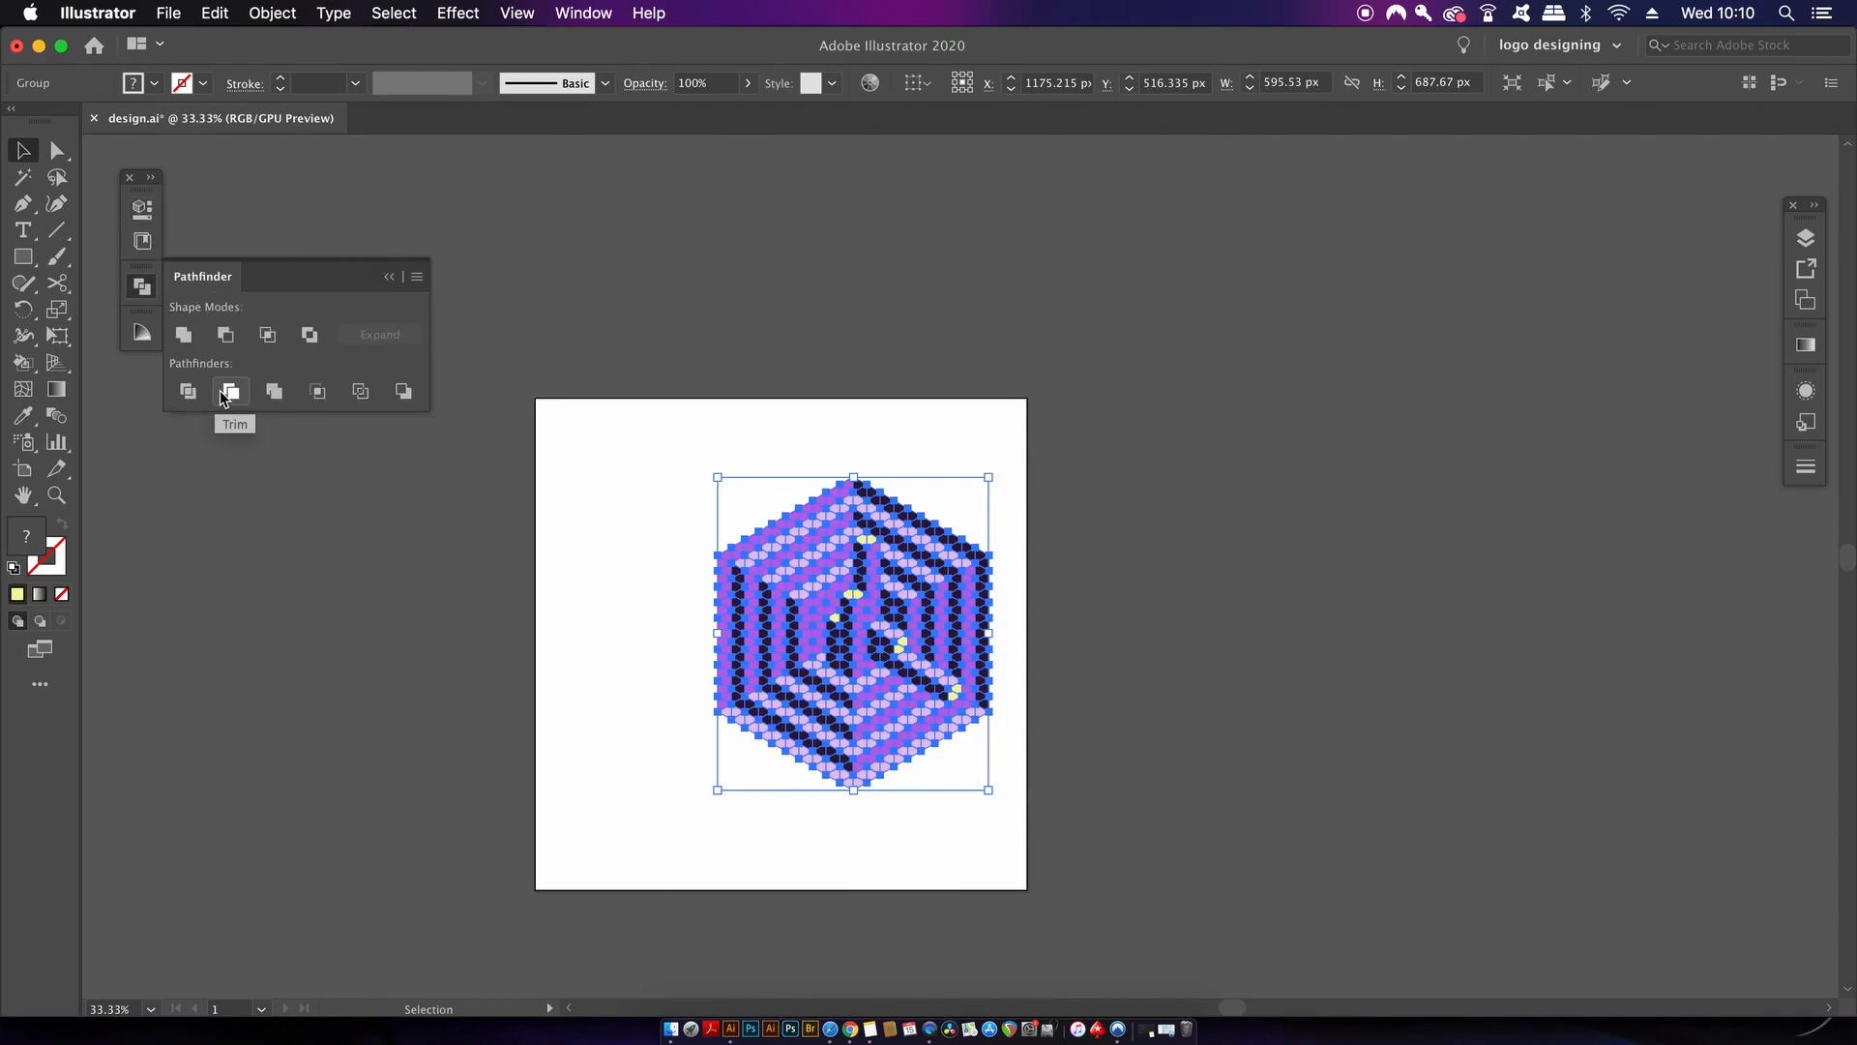
{"action": "left_click", "coordinate": [272, 391]}
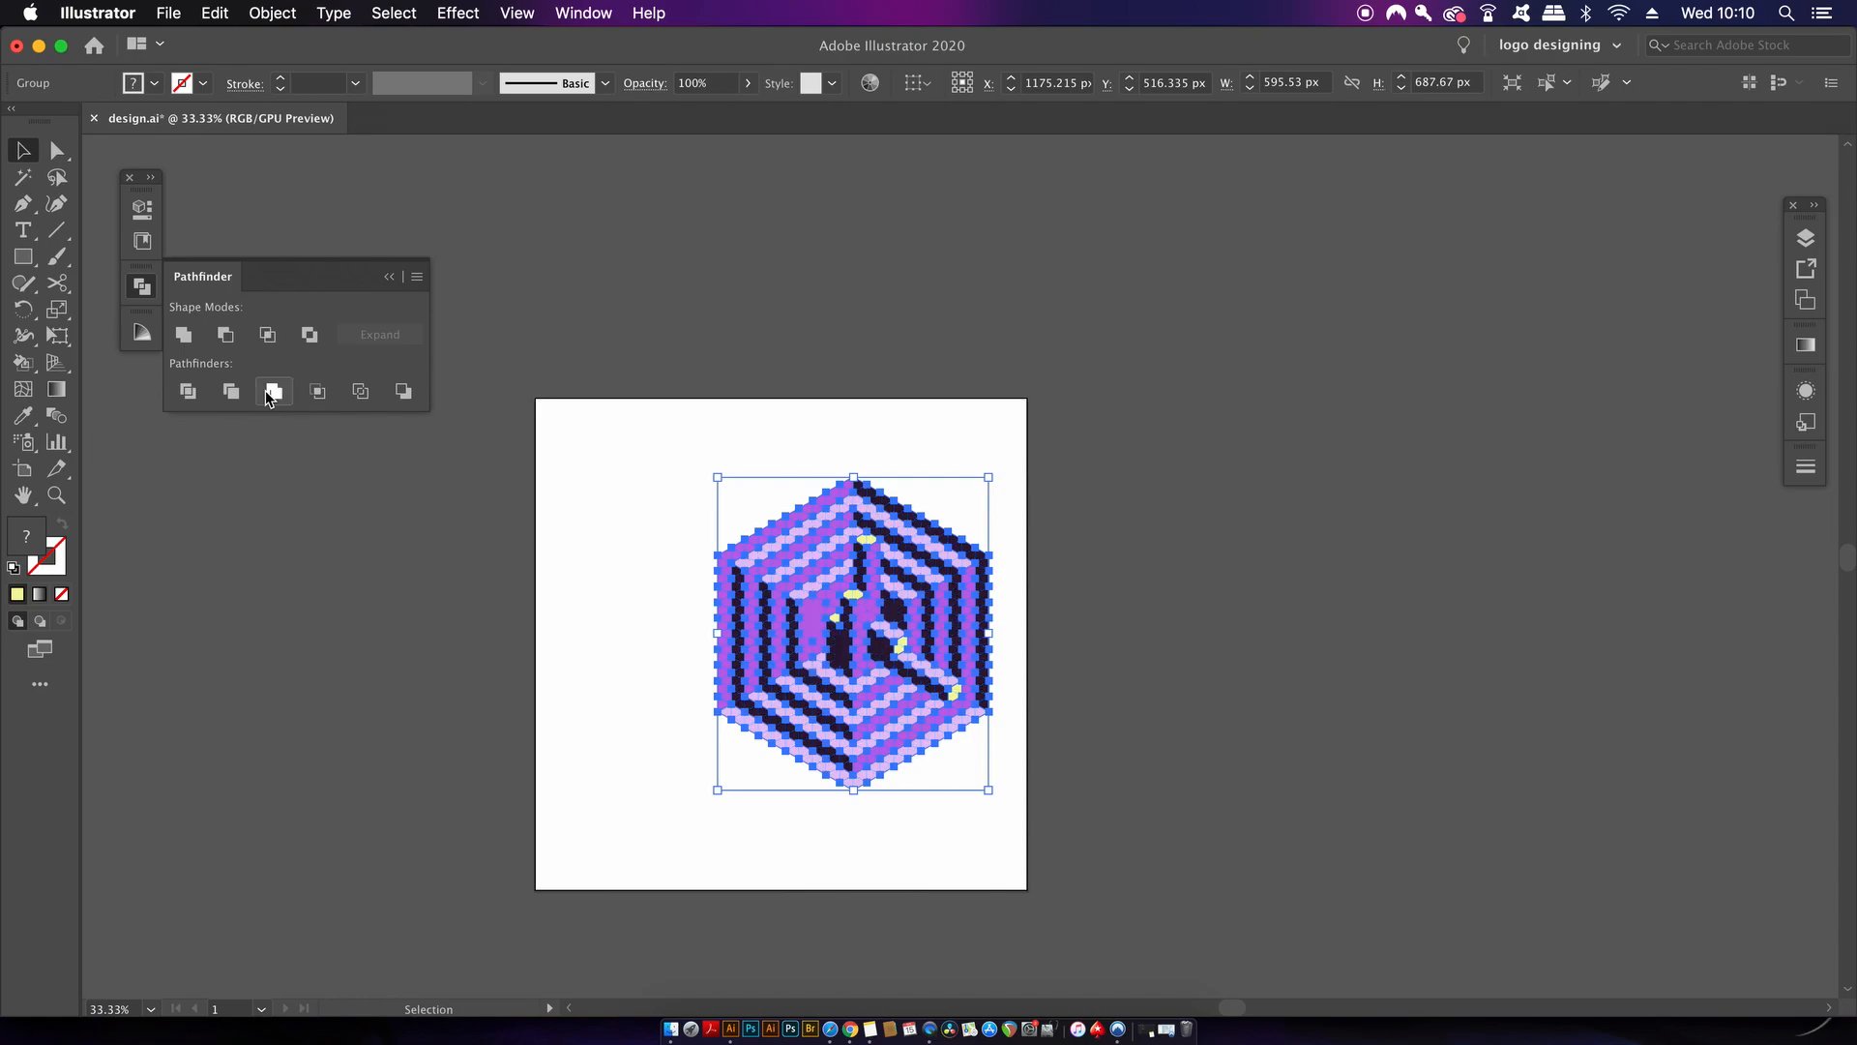
{"action": "left_click", "coordinate": [273, 391]}
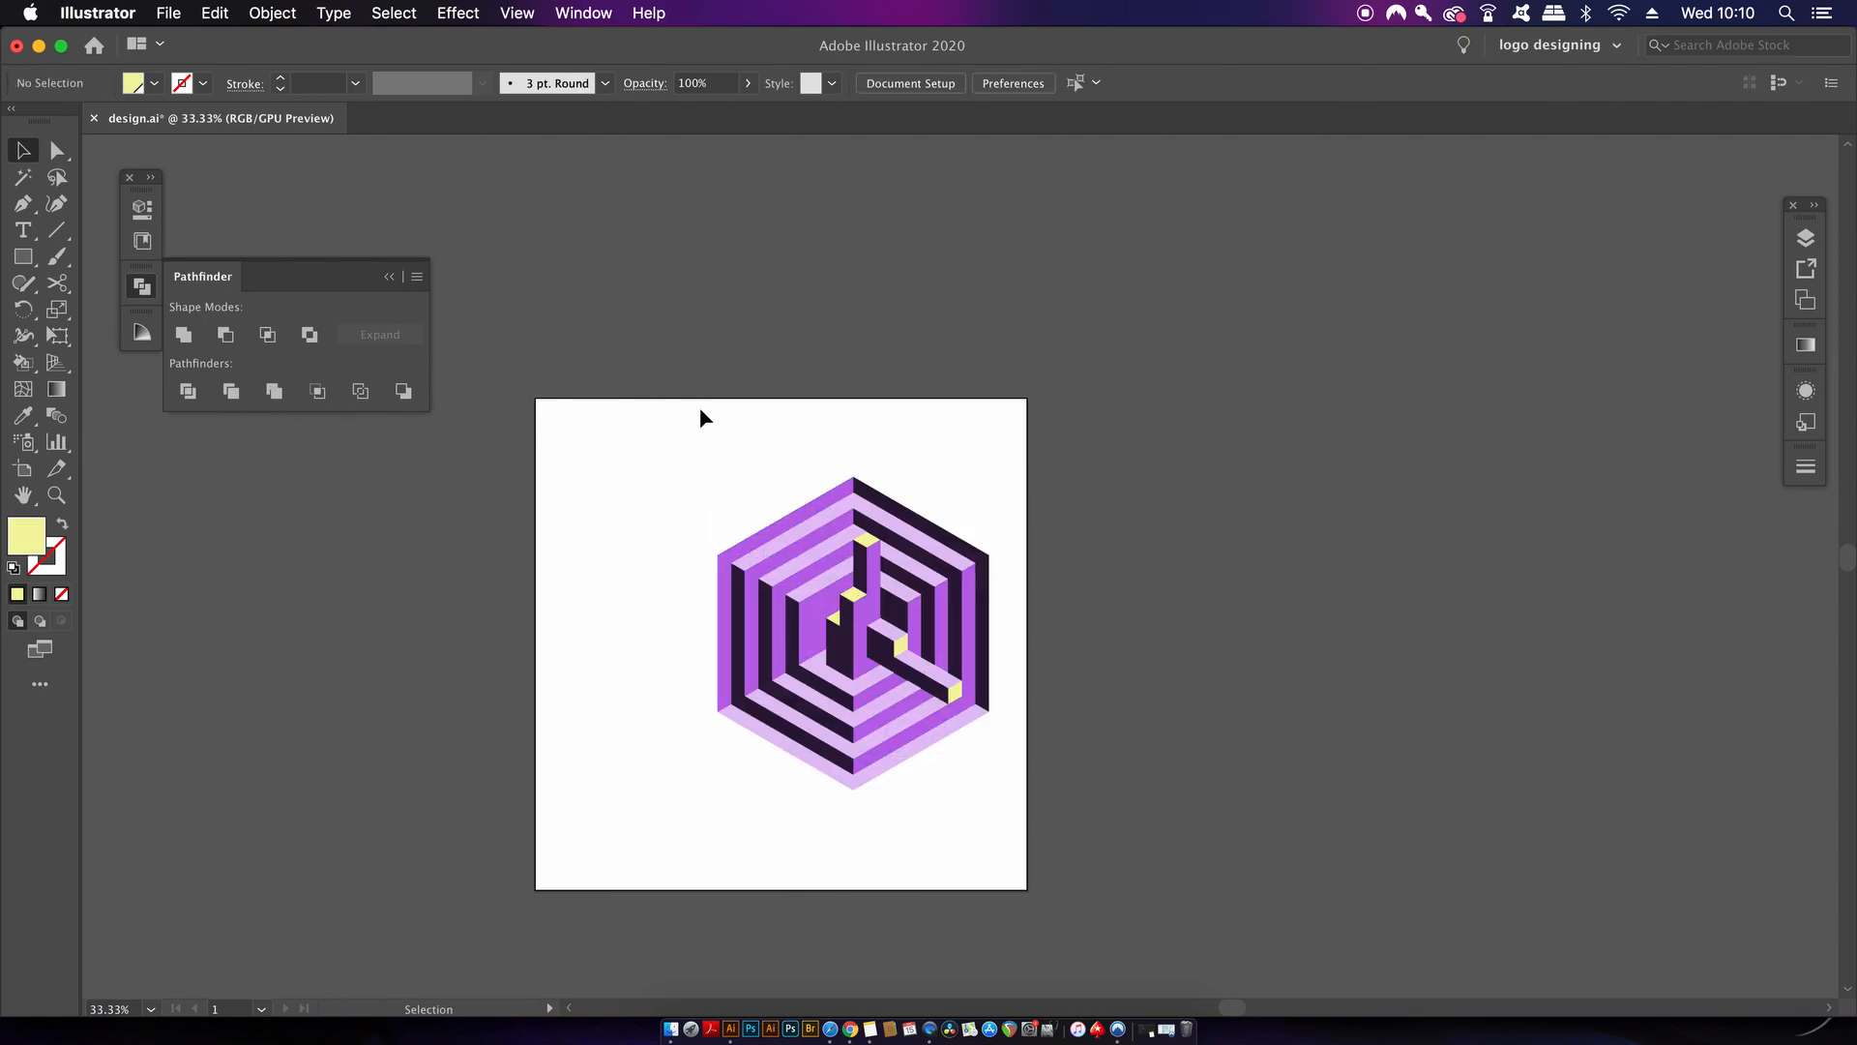